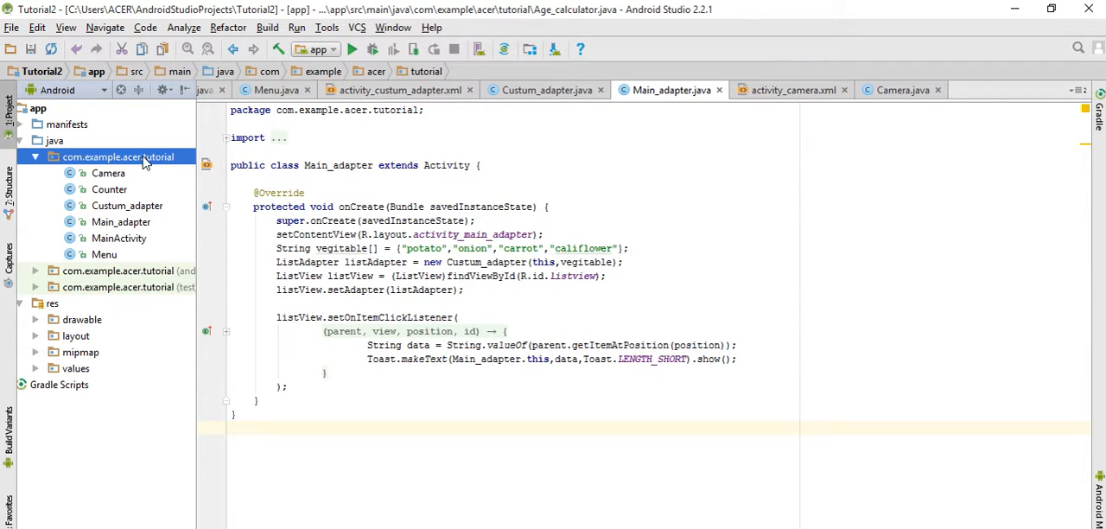
# Step: Open the New > Activity options for the com.example.acer.tutorial package
pyautogui.rightClick(118, 156)
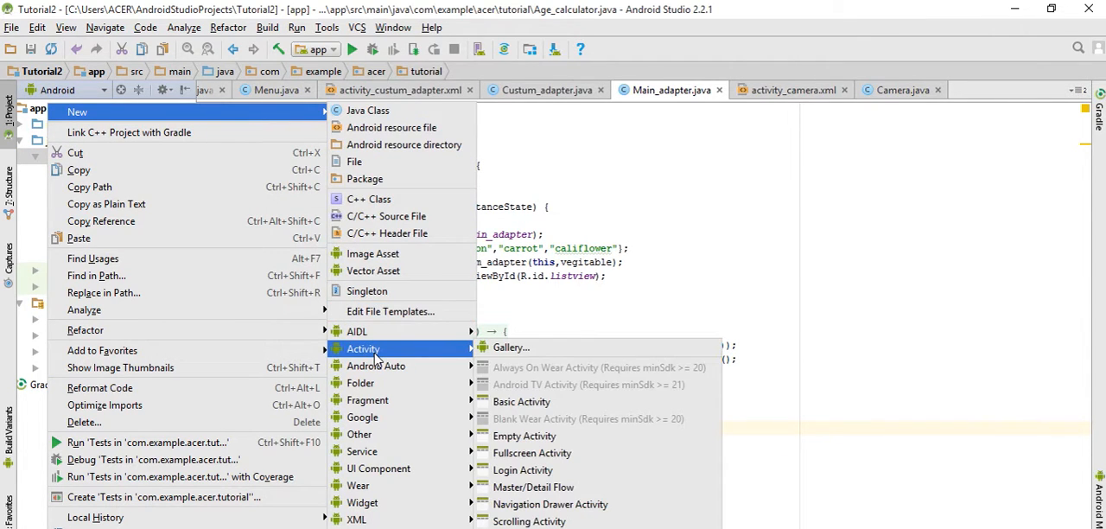
pyautogui.moveTo(521, 443)
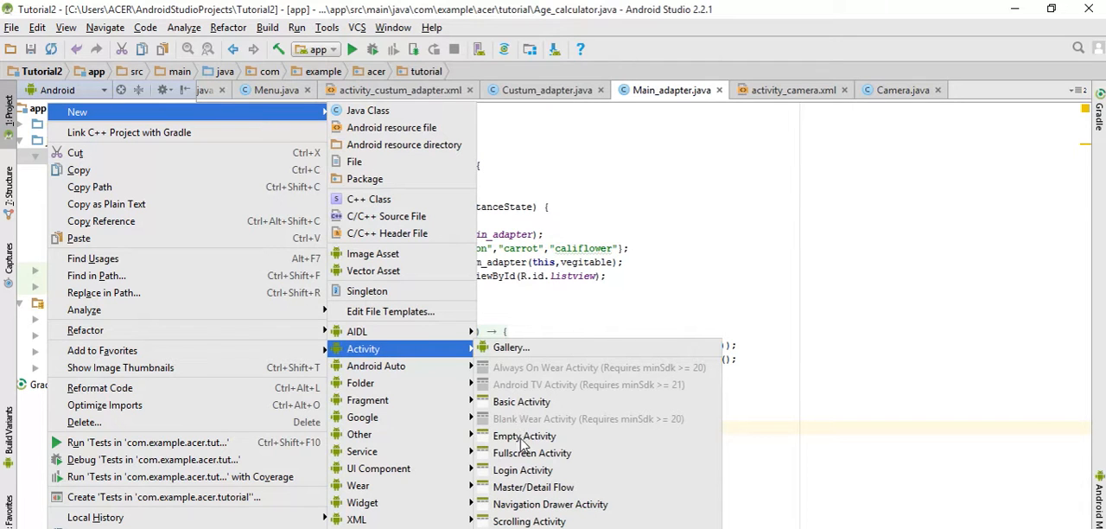
# Step: Create an Empty Activity named Age_calculator
pyautogui.click(524, 435)
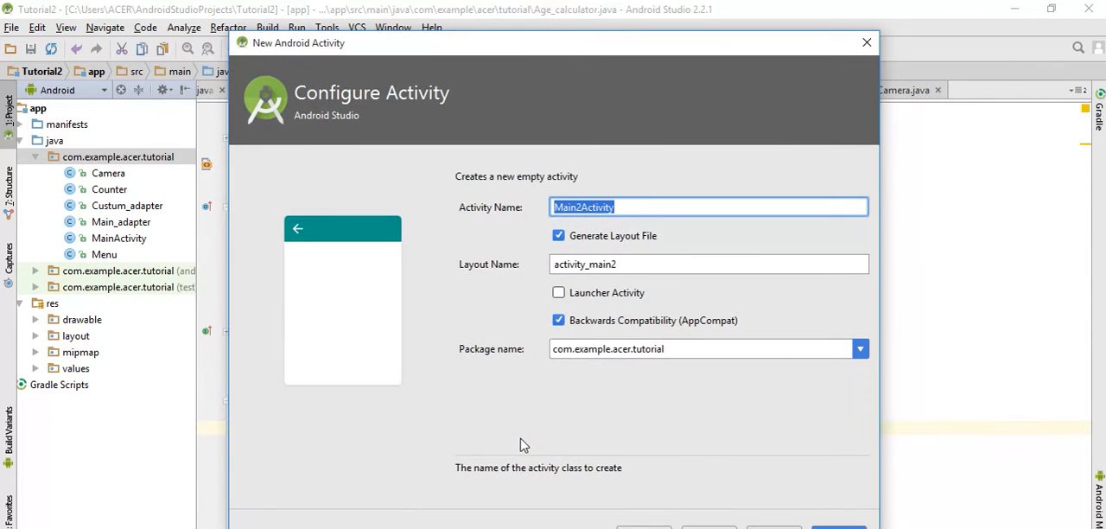
pyautogui.write('A')
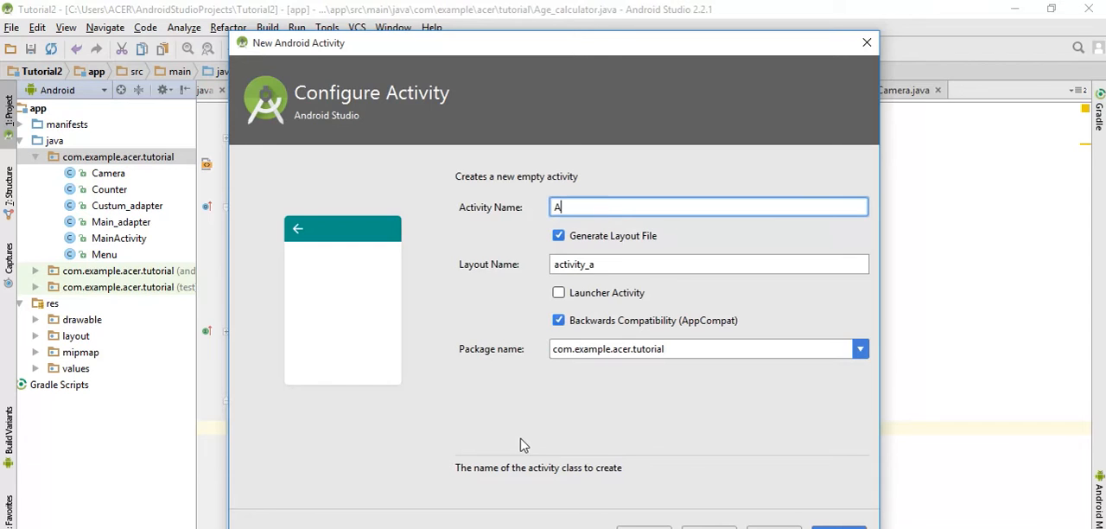
pyautogui.write('ge_cal')
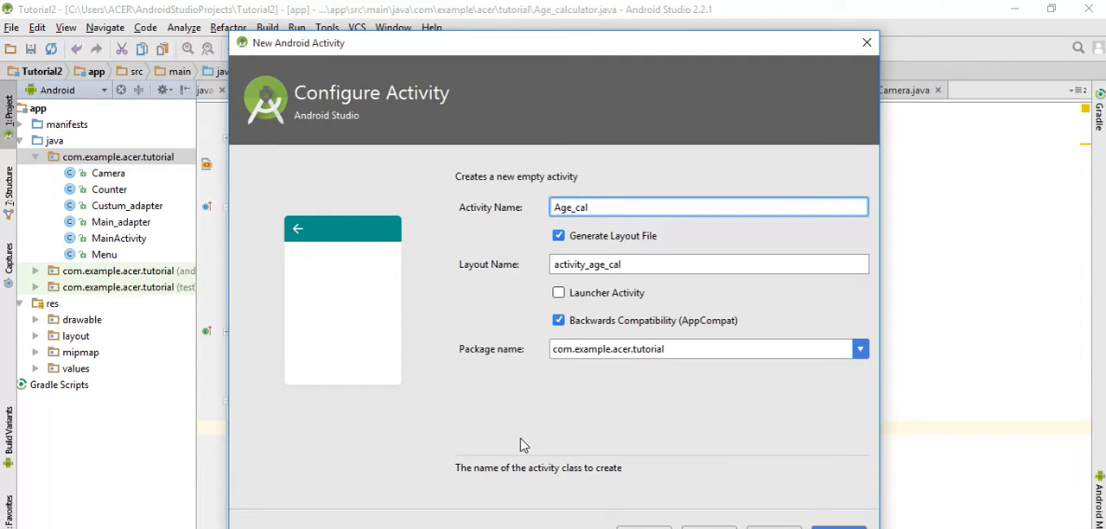
pyautogui.write('culat')
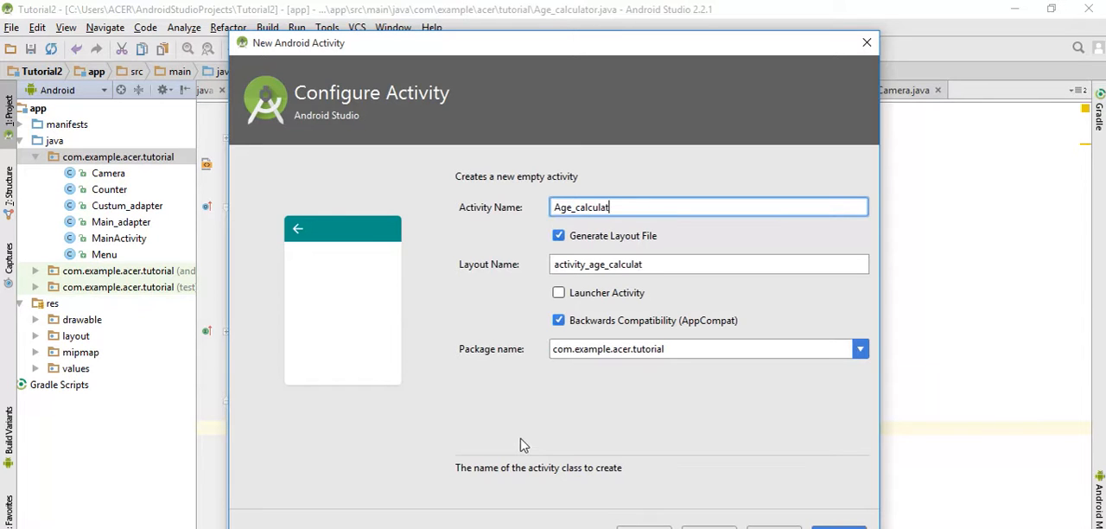
pyautogui.write('or')
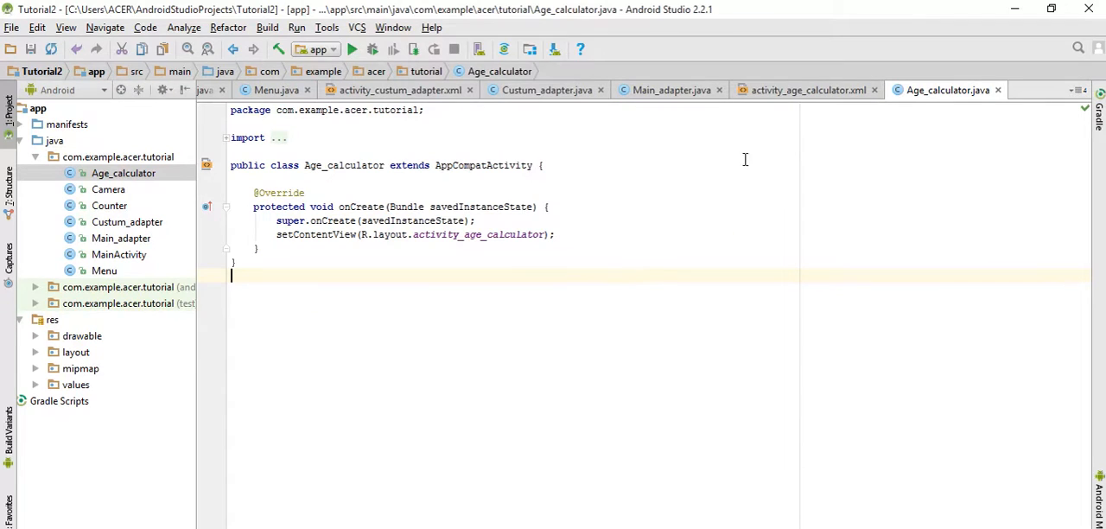
# Step: Drop a Plain Text field onto activity_age_calculator.xml and set its ID to etyear
pyautogui.click(805, 90)
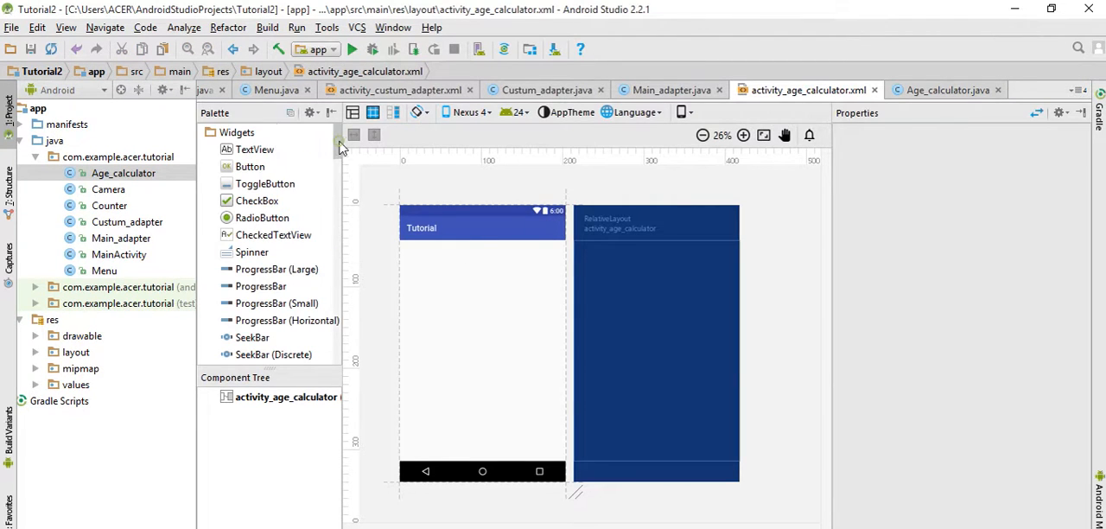
pyautogui.scroll(-3)
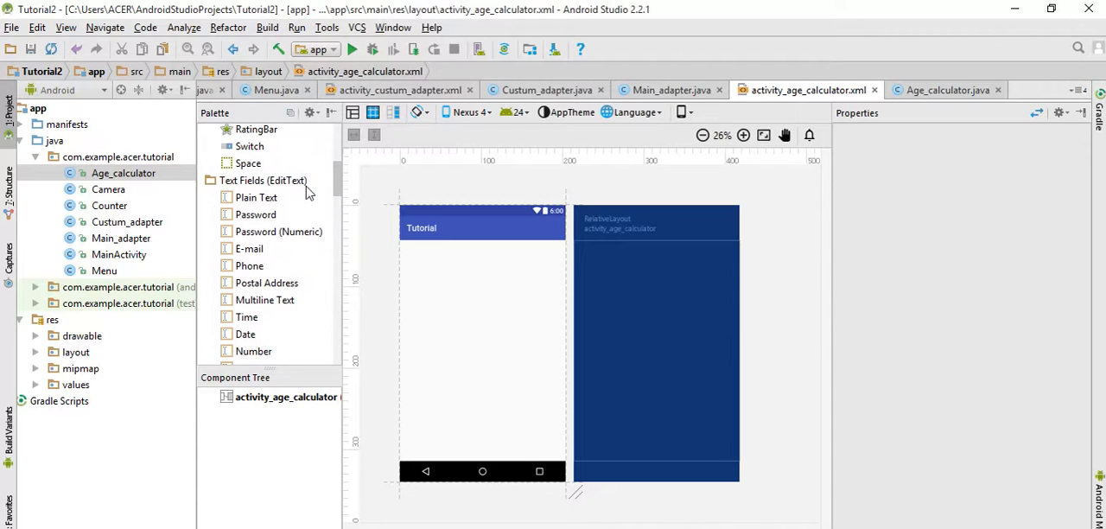
pyautogui.moveTo(256, 197); pyautogui.dragTo(464, 265)
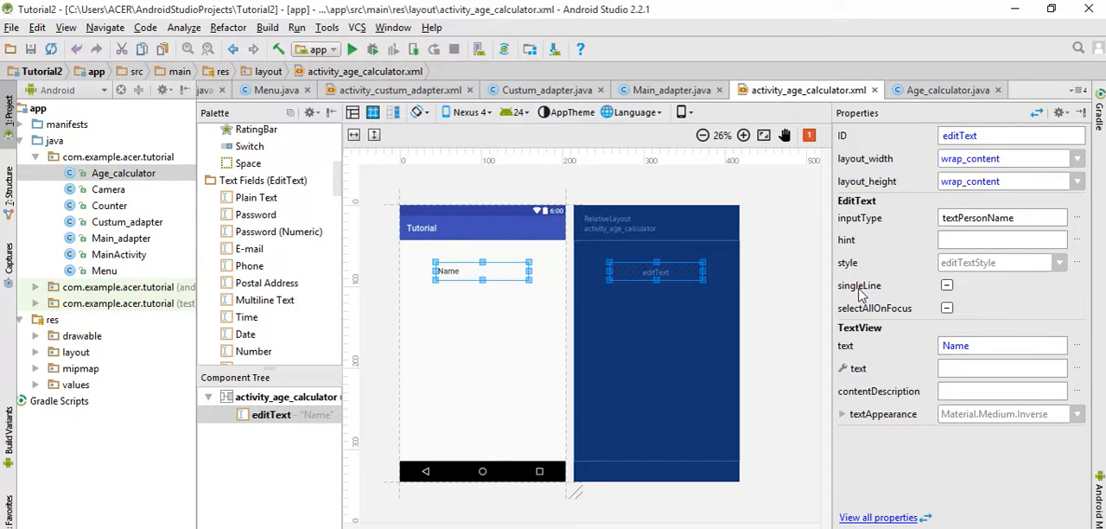
pyautogui.click(1002, 135)
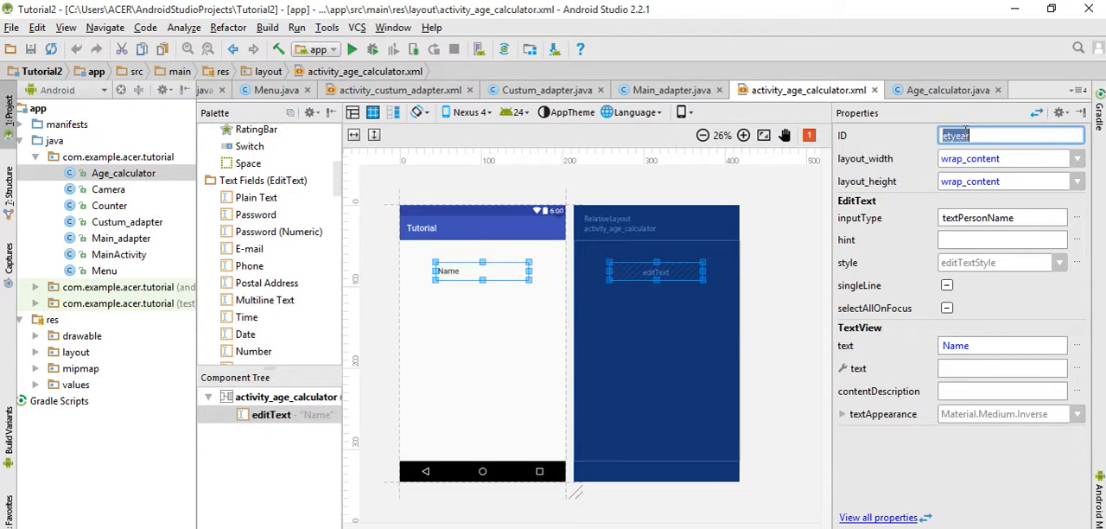
pyautogui.write('etyear')
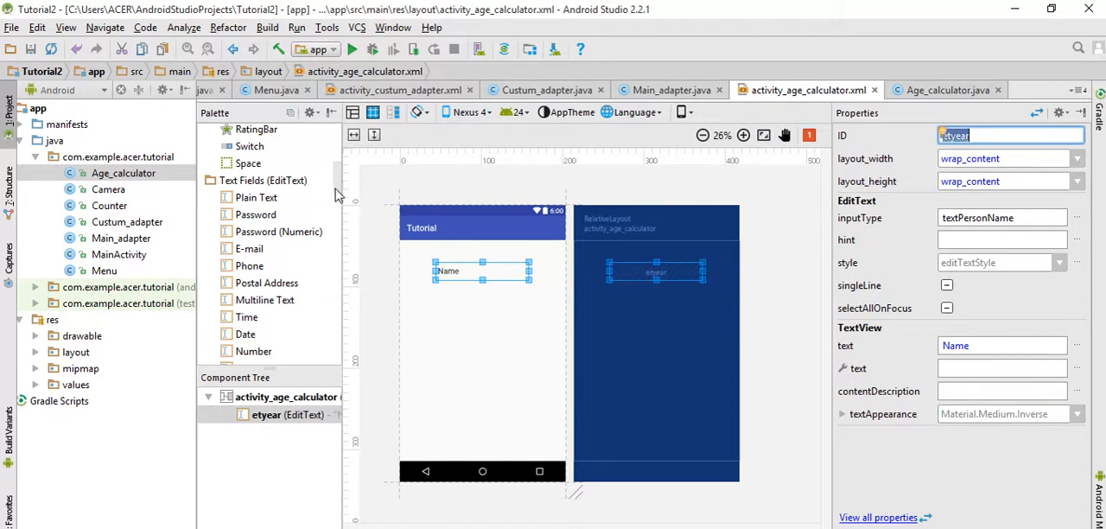
pyautogui.scroll(3)
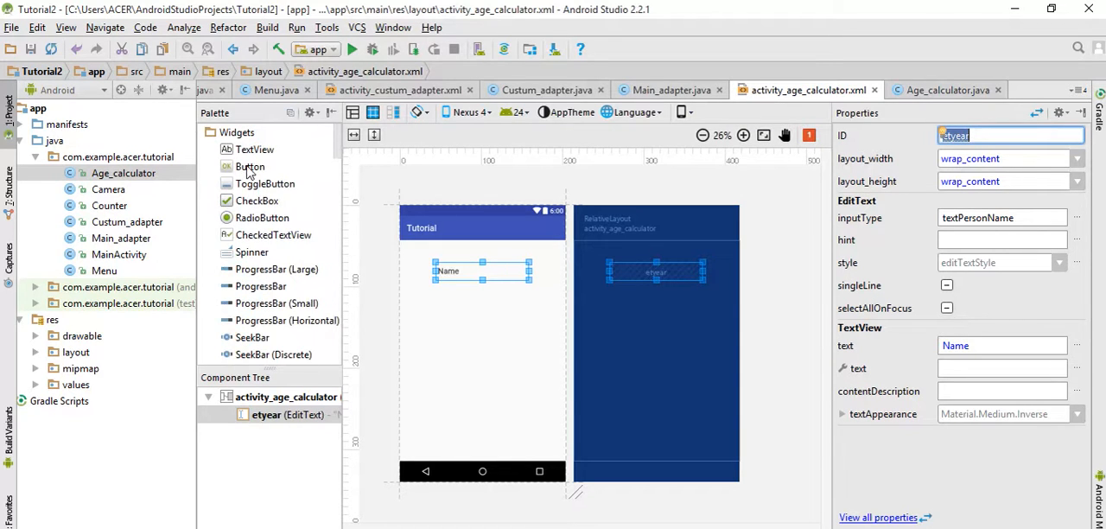
# Step: Add a centred Button with ID btncalculate and a TextView beneath the etyear input
pyautogui.moveTo(249, 165); pyautogui.dragTo(482, 315)
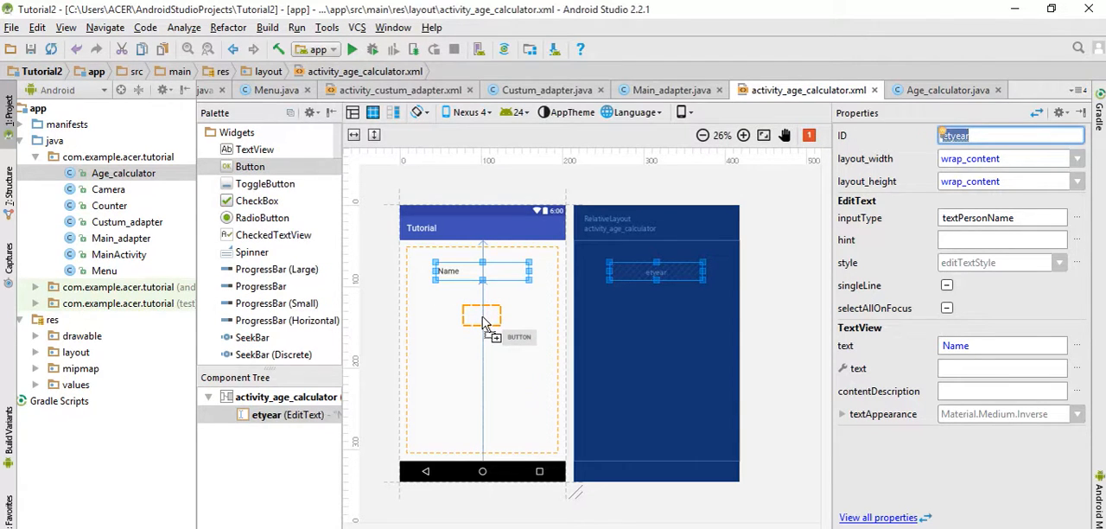
pyautogui.moveTo(249, 166); pyautogui.dragTo(482, 315)
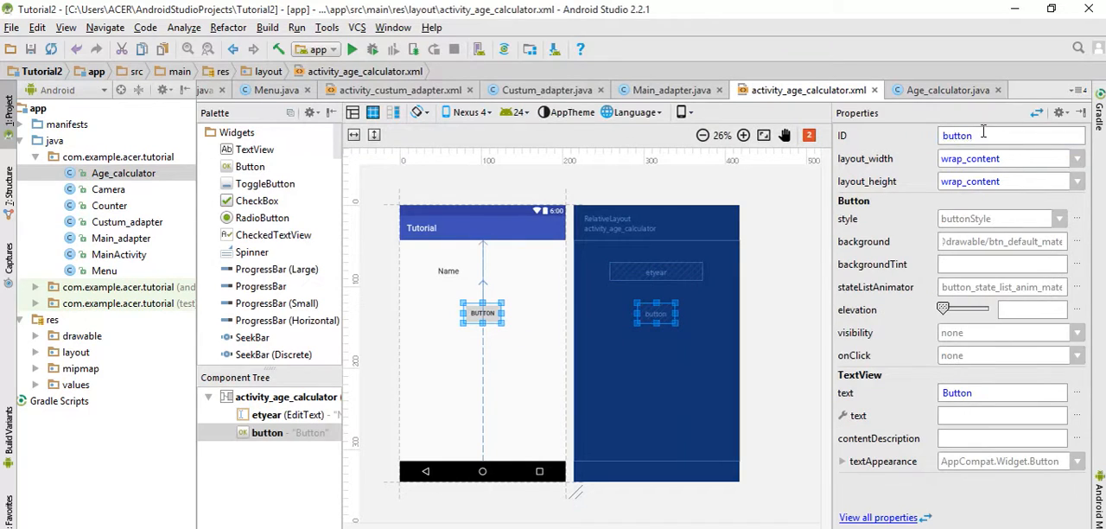
pyautogui.write('btn')
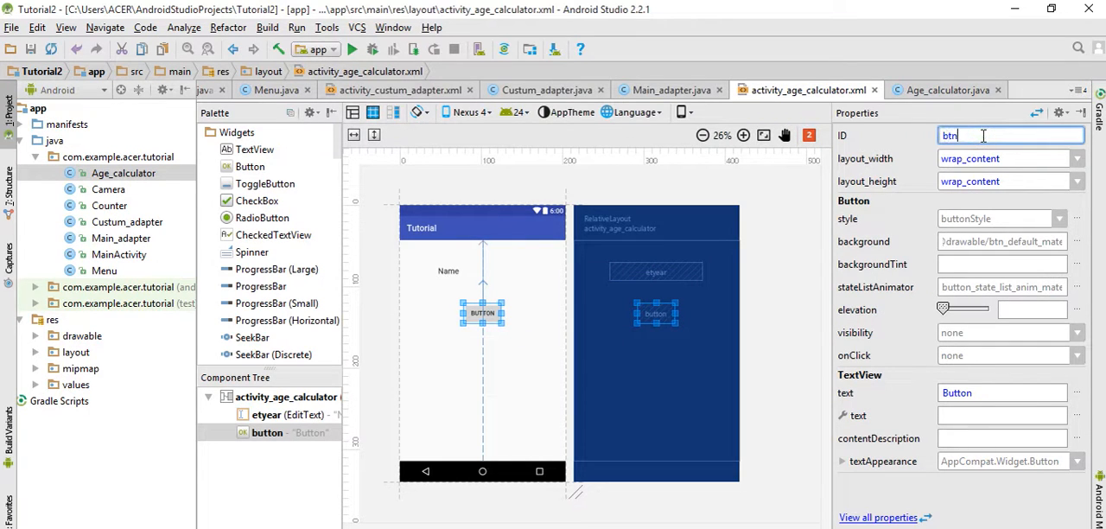
pyautogui.write('ca')
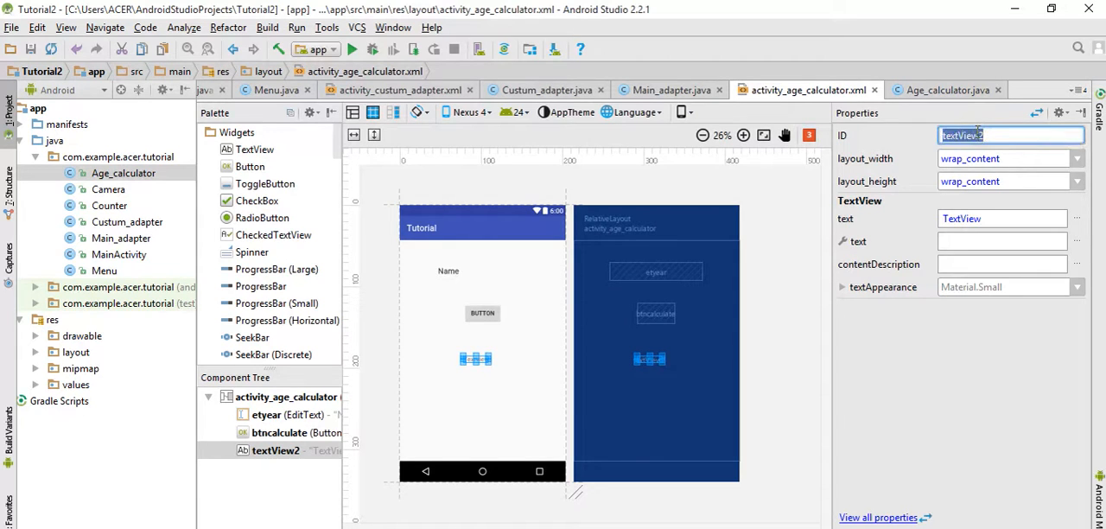
pyautogui.write('tvd')
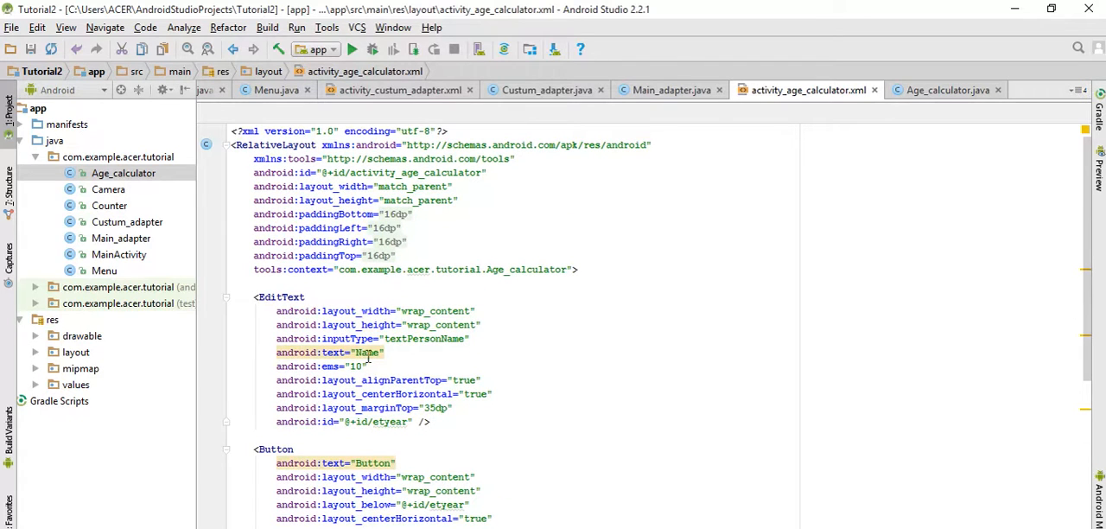
# Step: Replace the EditText's text with android:hint="Enter your Birth Year"
pyautogui.doubleClick(332, 351)
pyautogui.write('hin')
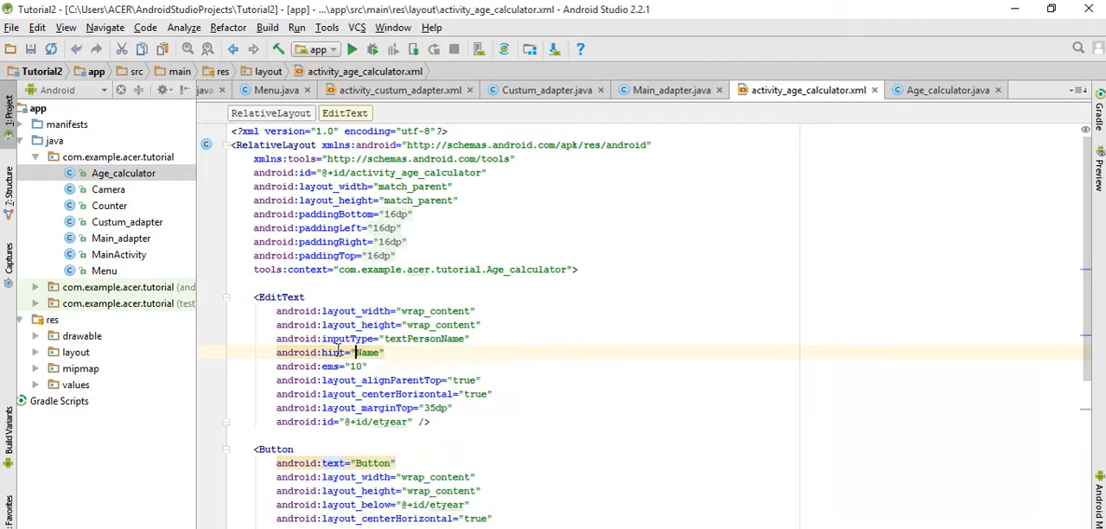
pyautogui.doubleClick(366, 352)
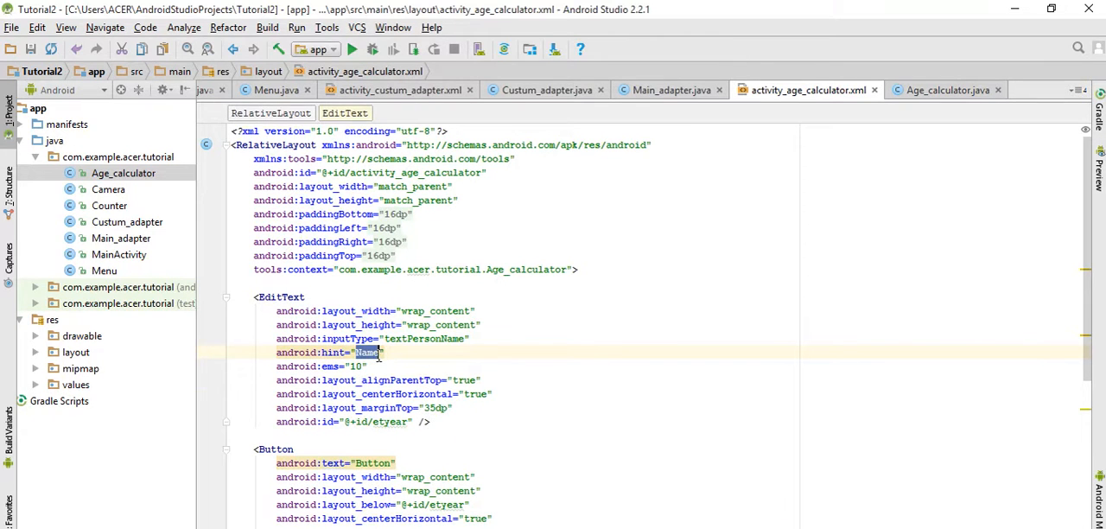
pyautogui.write('Enter')
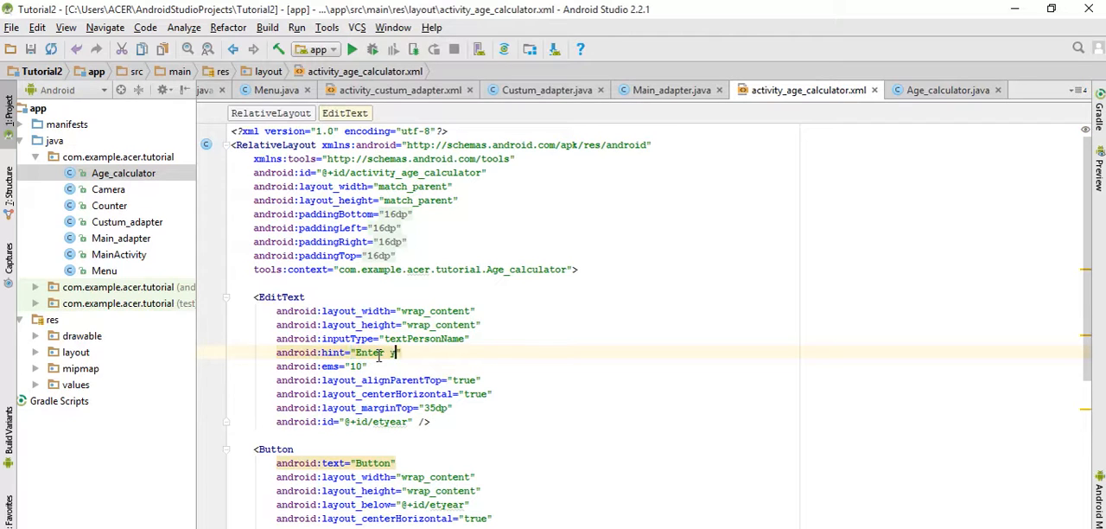
pyautogui.write('your')
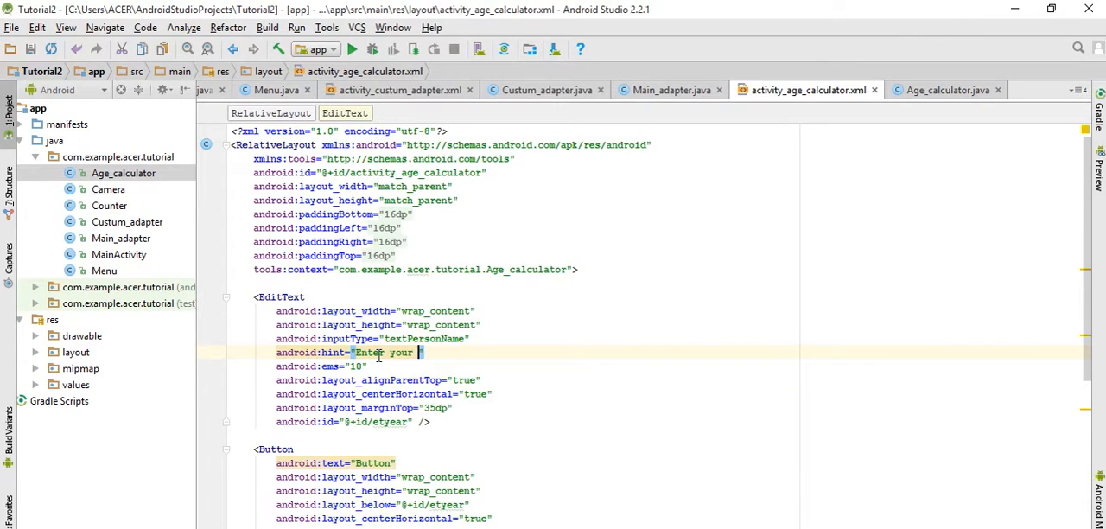
pyautogui.write('Birth')
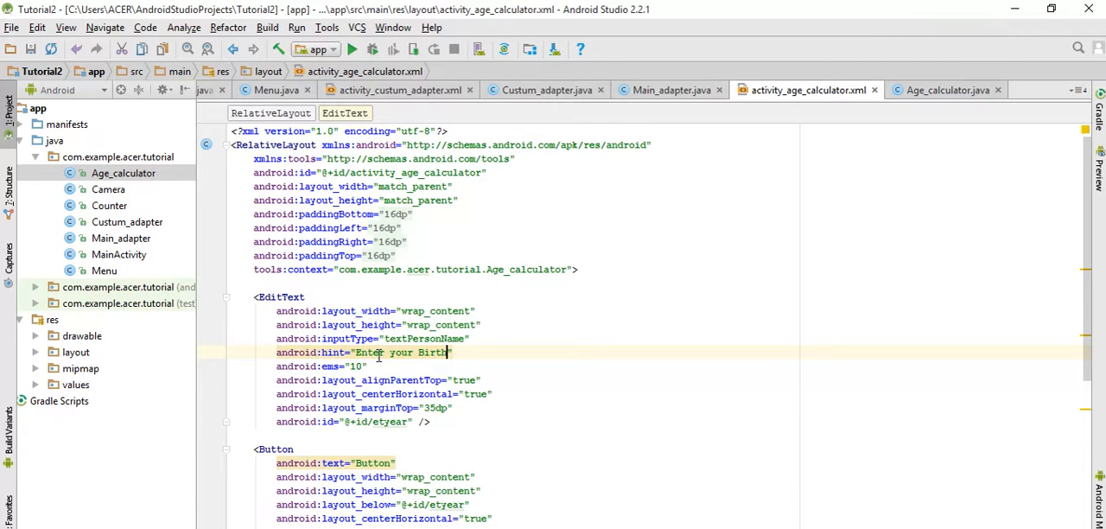
pyautogui.write('Year')
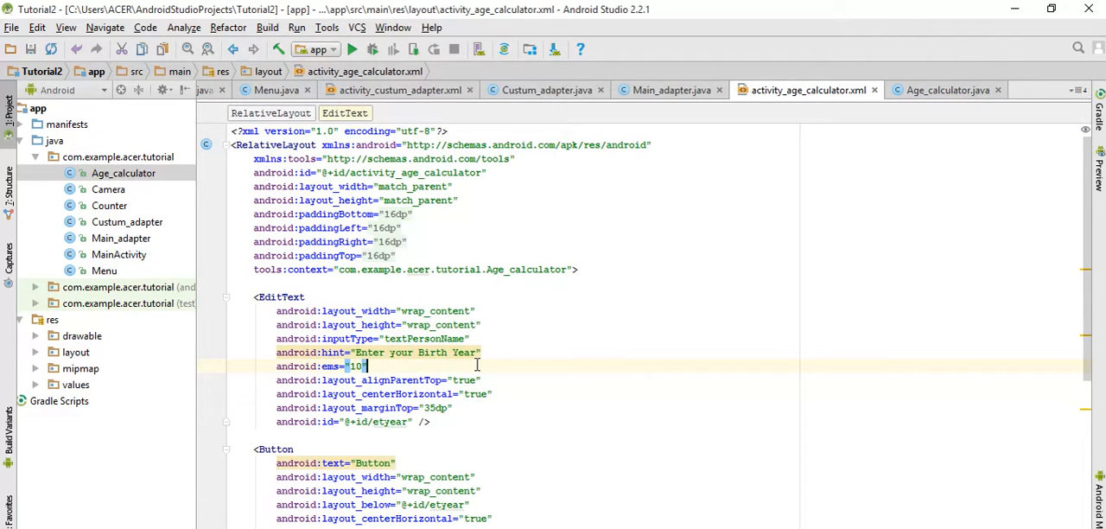
# Step: Add android:gravity="center" to the EditText and Button
pyautogui.write('gr')
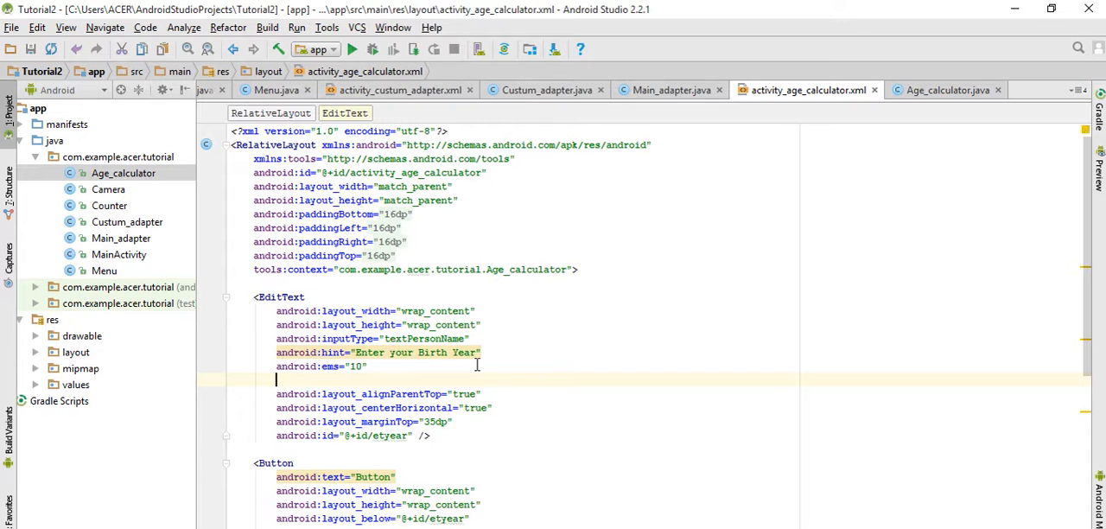
pyautogui.write('gravity="center')
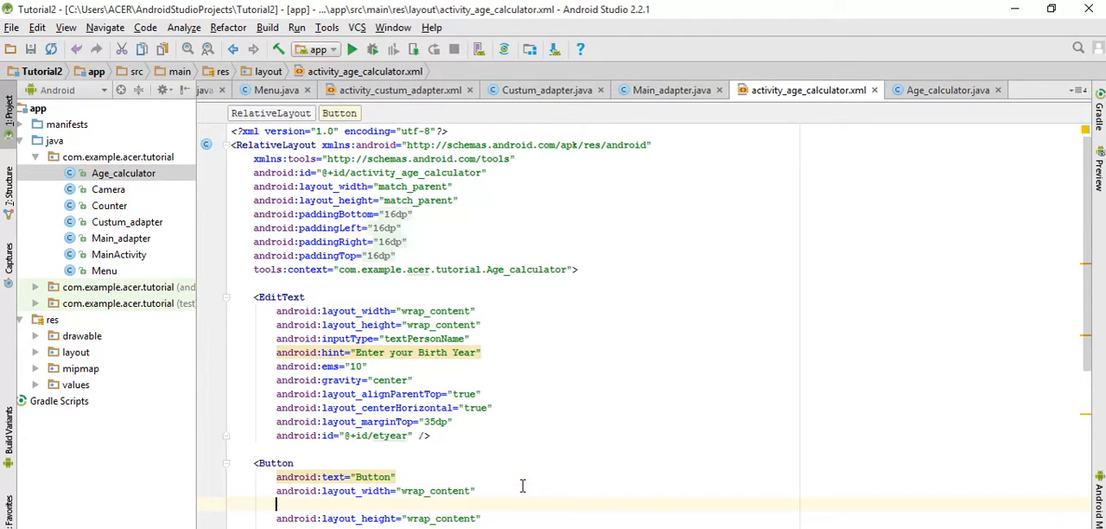
pyautogui.write('android:gravity="center"')
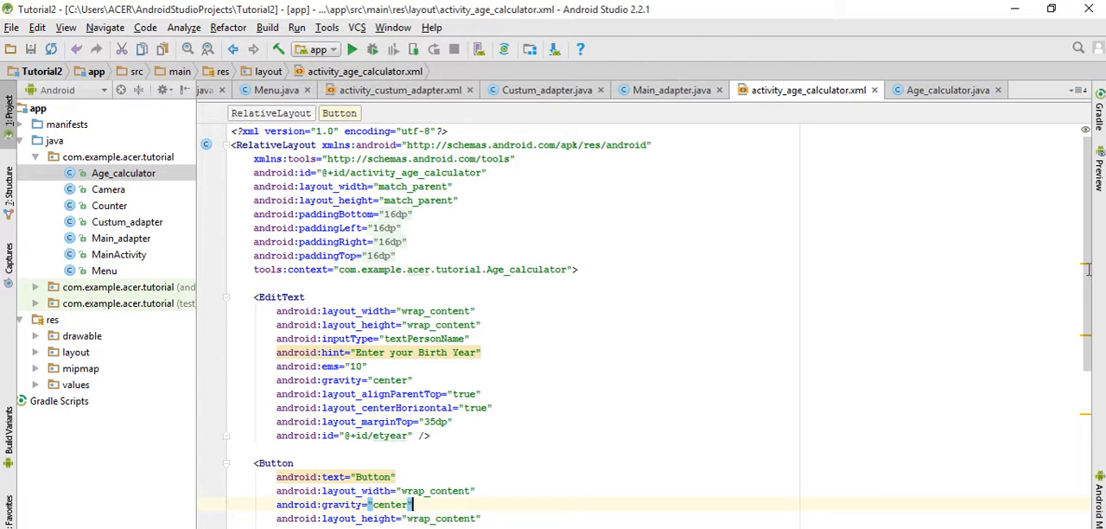
pyautogui.moveTo(733, 456)
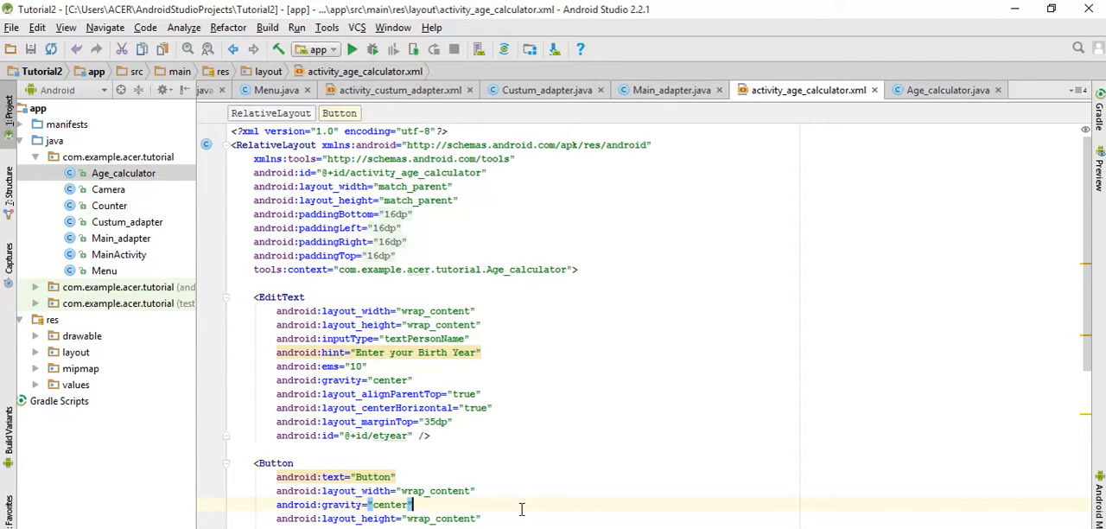
# Step: Label the button 'Find Age', centre the TextView, and size it fill_parent by 50dp
pyautogui.scroll(-3)
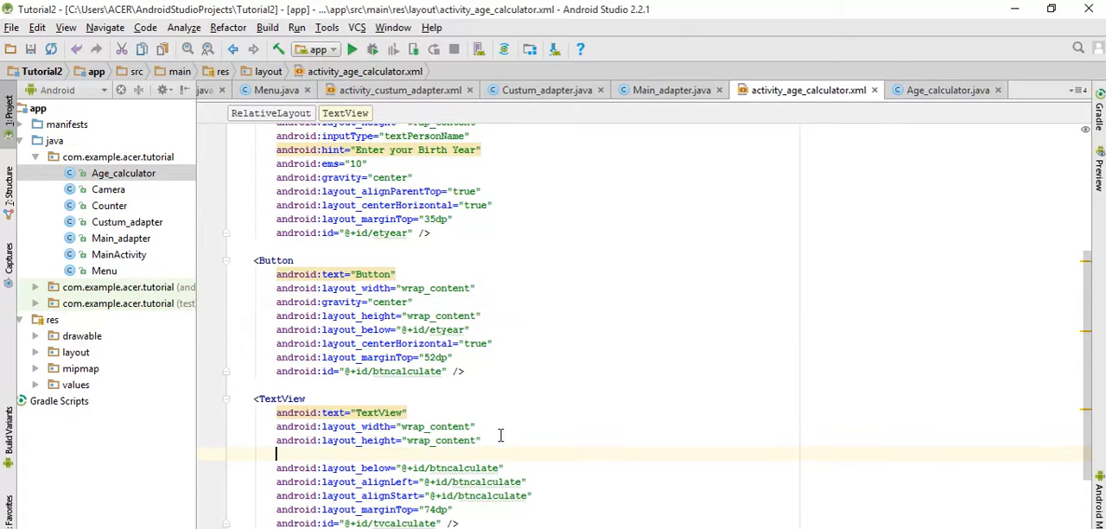
pyautogui.write('android:gravity="center"')
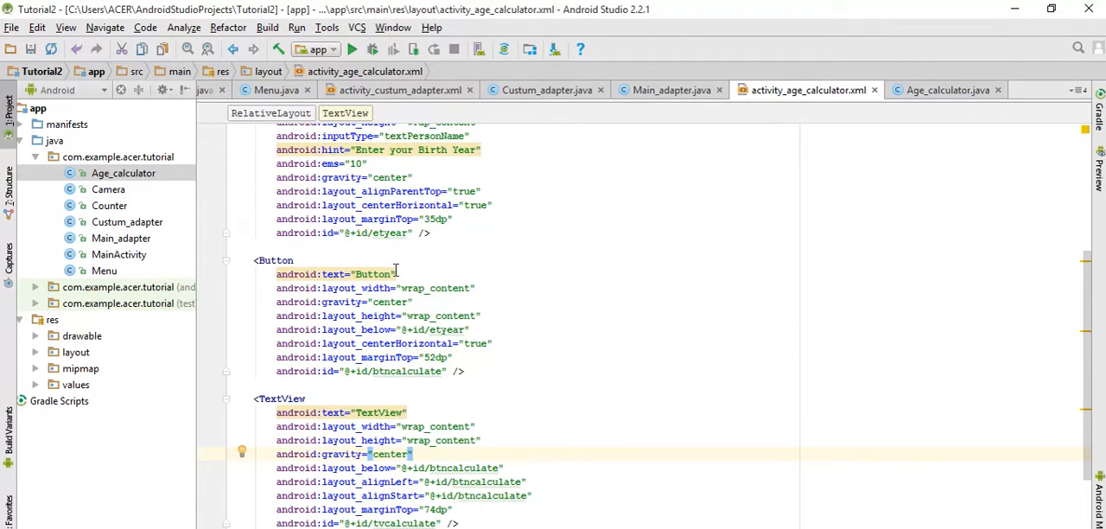
pyautogui.doubleClick(372, 274)
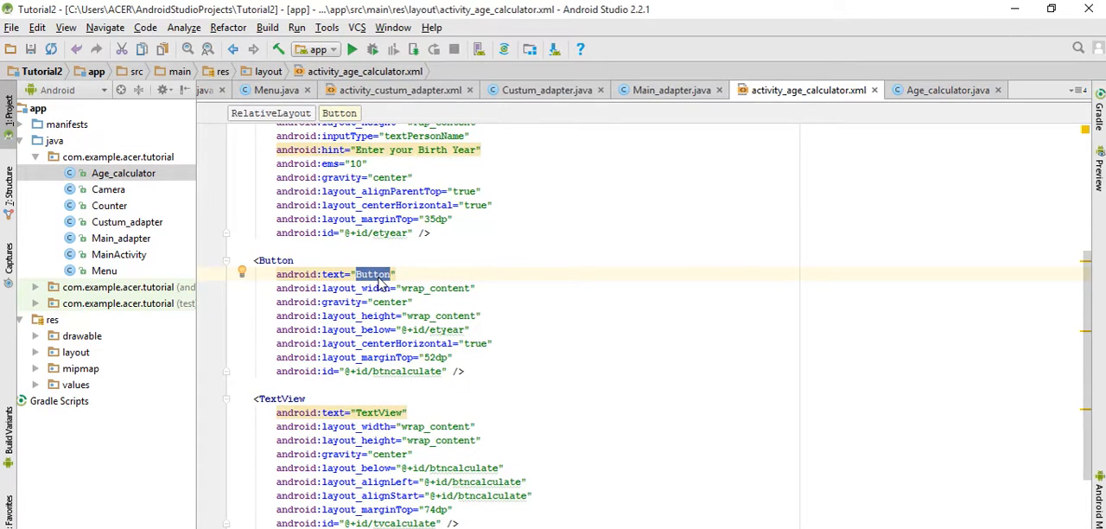
pyautogui.write('Find Age')
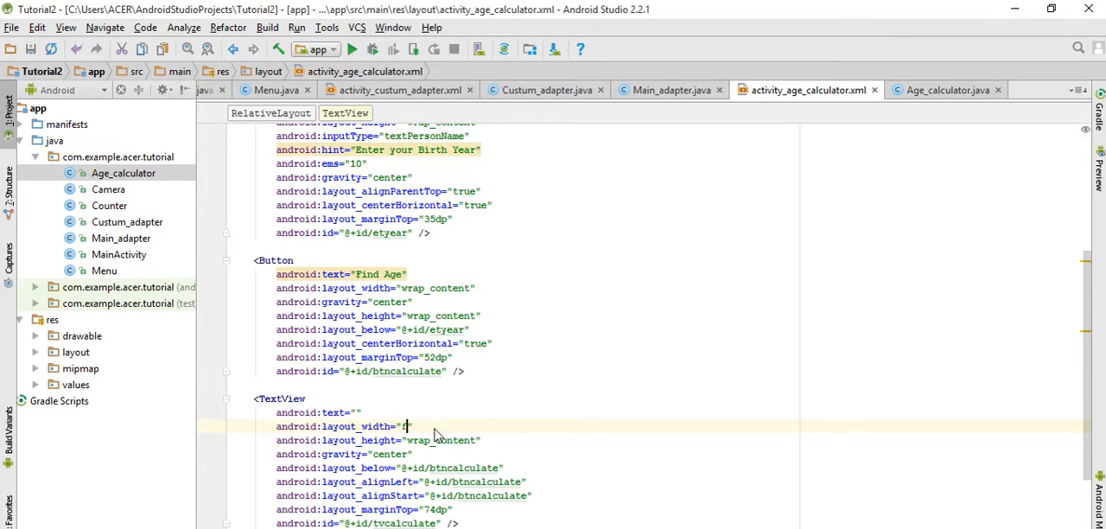
pyautogui.write('ill_parent"')
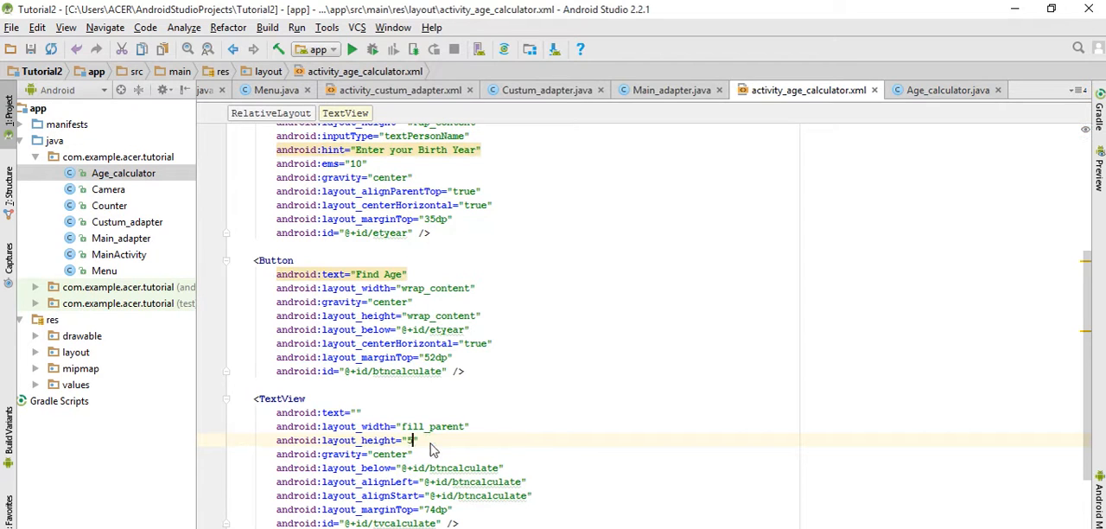
pyautogui.write('50dp')
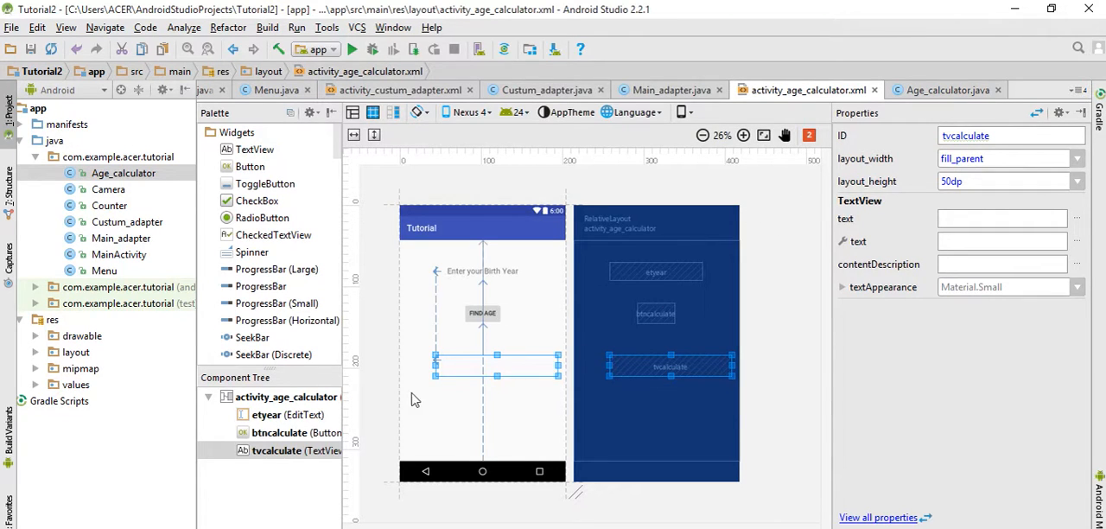
# Step: Preview the finished layout, then switch to the Age_calculator.java editor
pyautogui.click(435, 367)
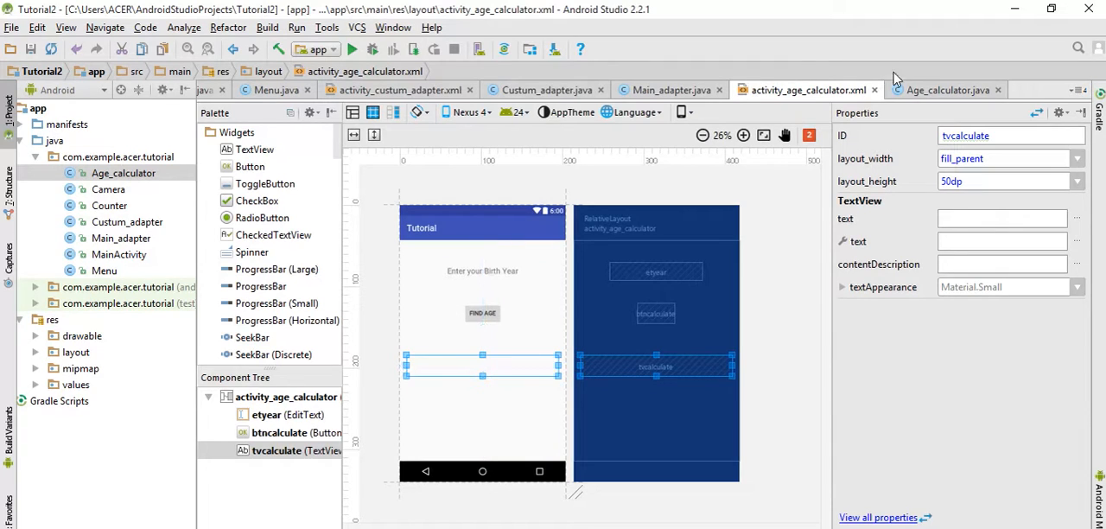
pyautogui.click(946, 90)
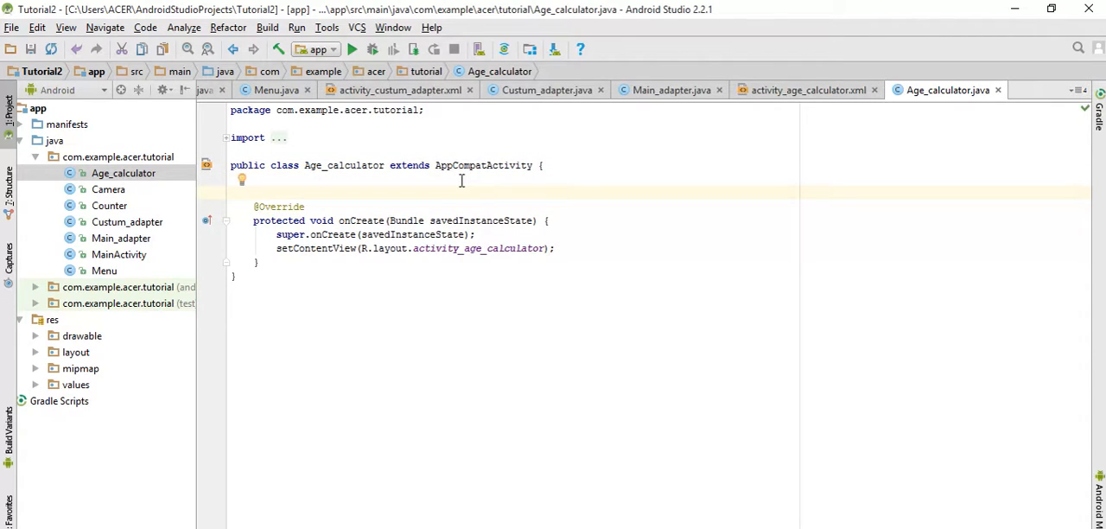
# Step: Declare fields Button btncalculate, EditText etcalculate and TextView tvcalculate above onCreate
pyautogui.write('B')
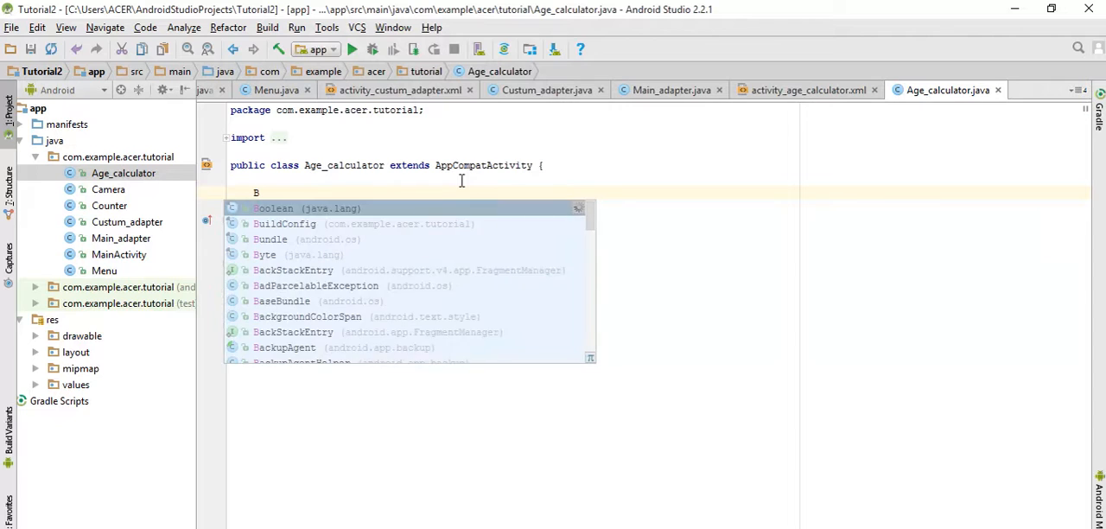
pyautogui.write('utton')
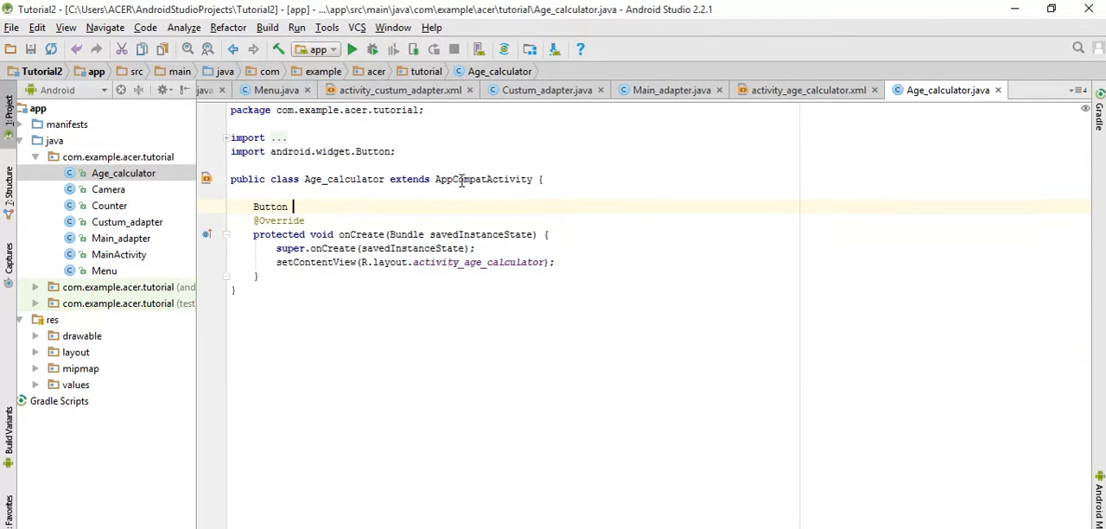
pyautogui.write('btn')
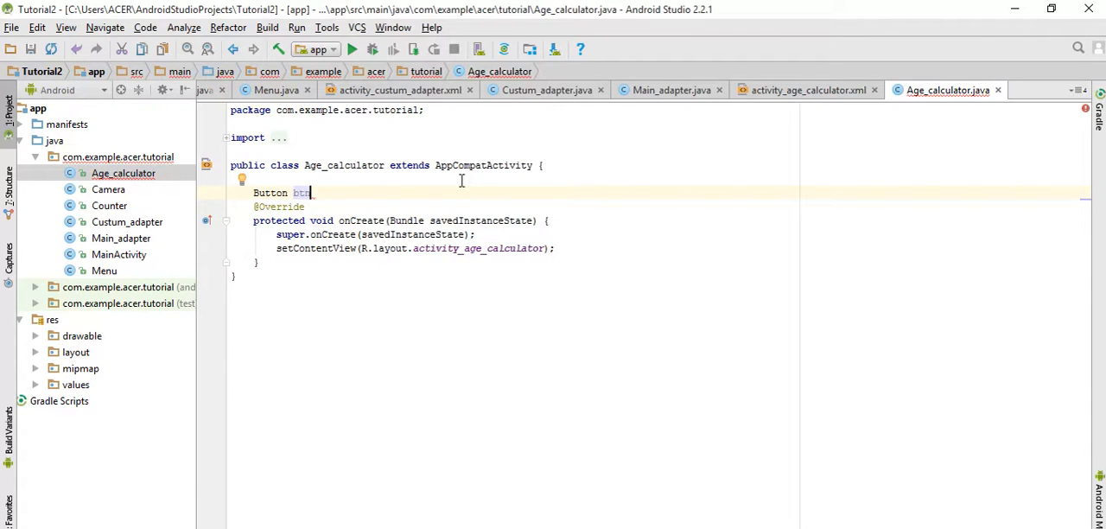
pyautogui.write('cal')
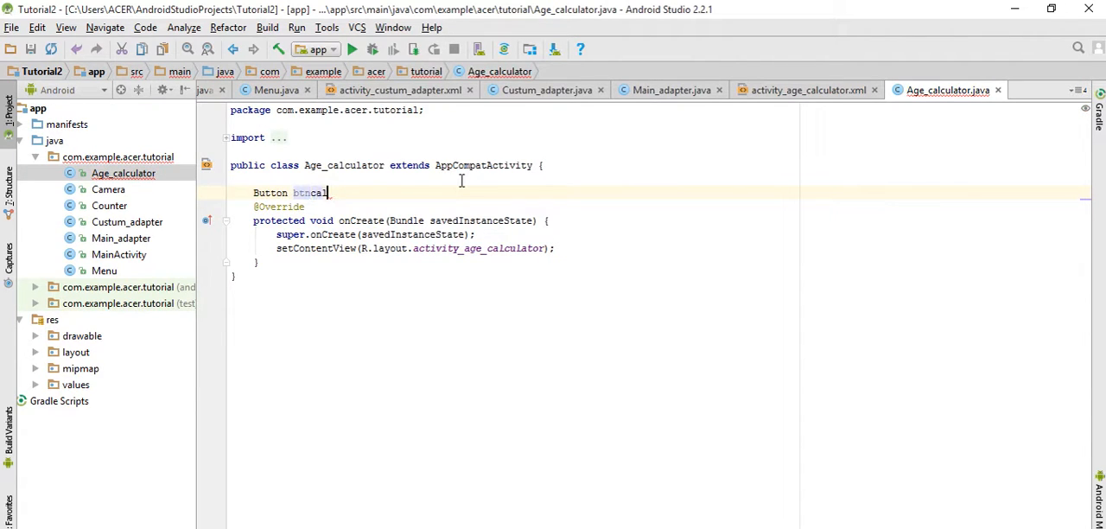
pyautogui.write('culate;')
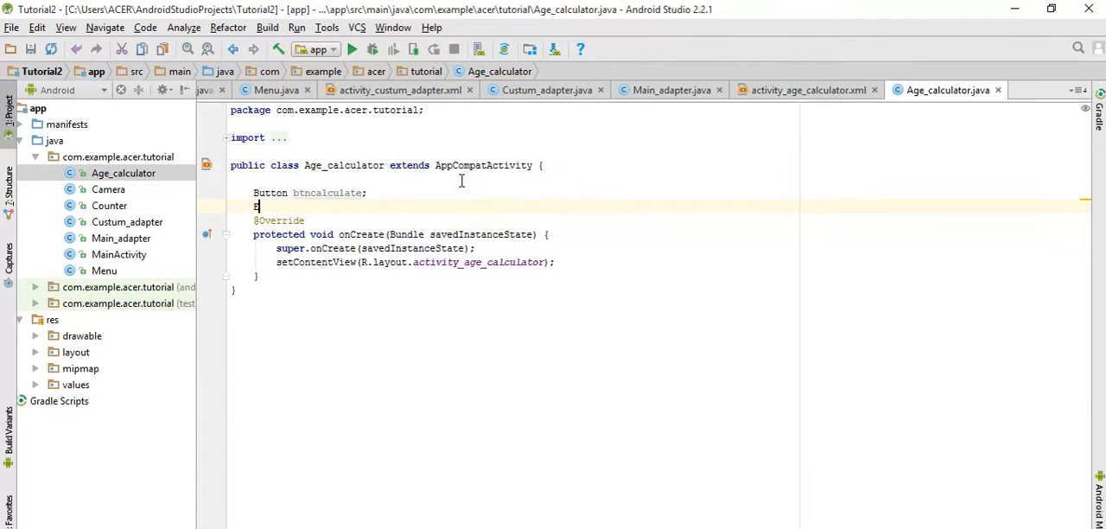
pyautogui.write('ditText et')
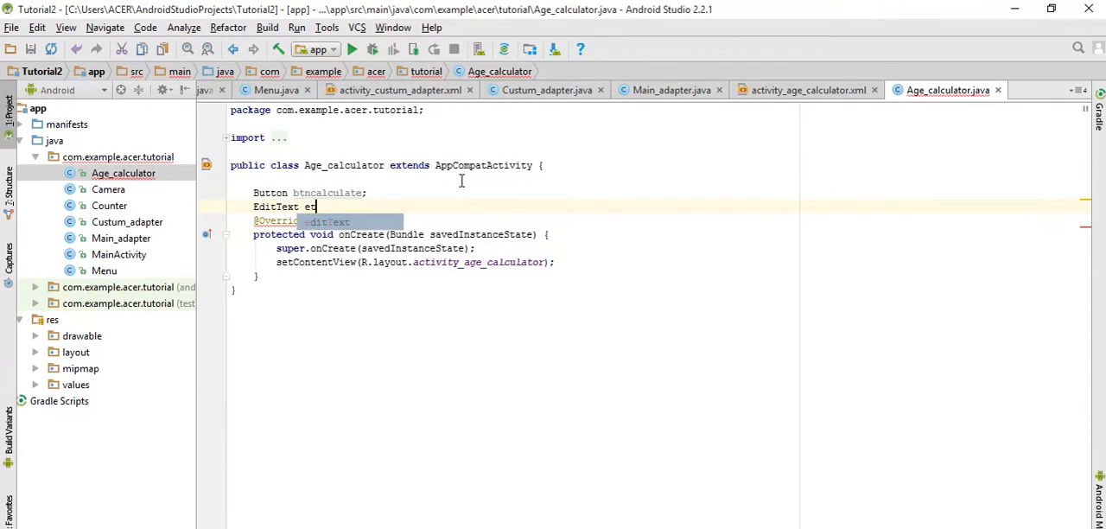
pyautogui.write('calc')
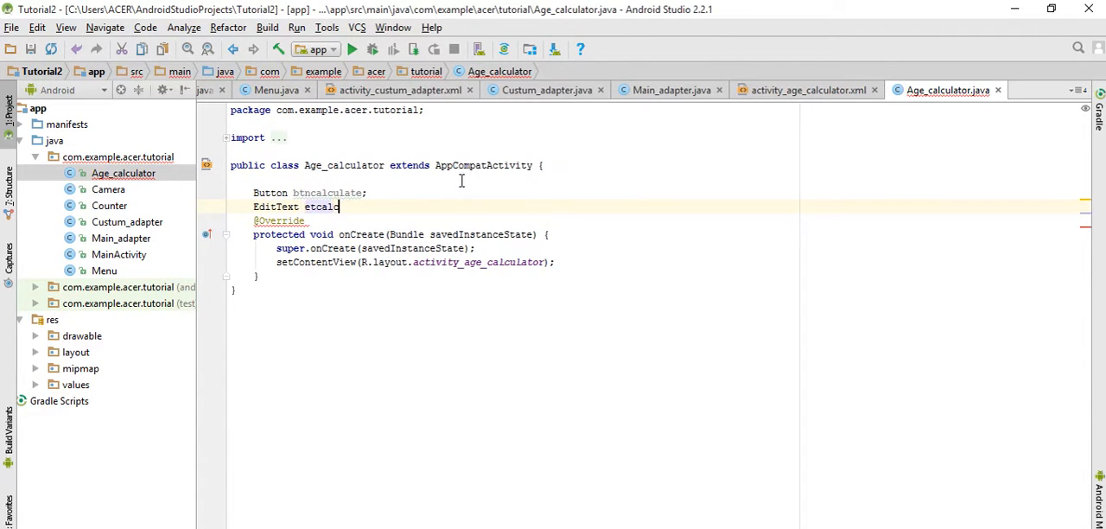
pyautogui.write('ulate;')
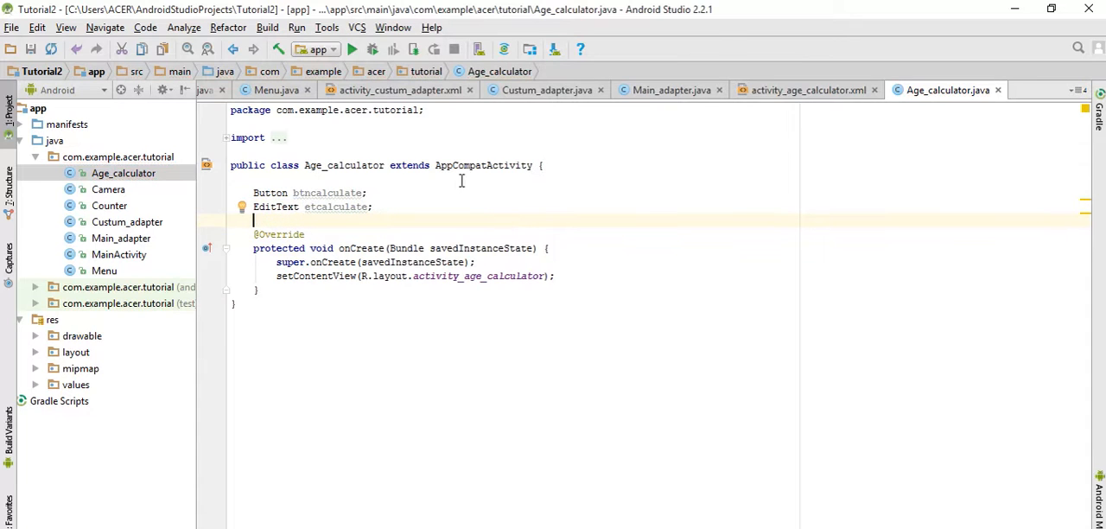
pyautogui.write('t')
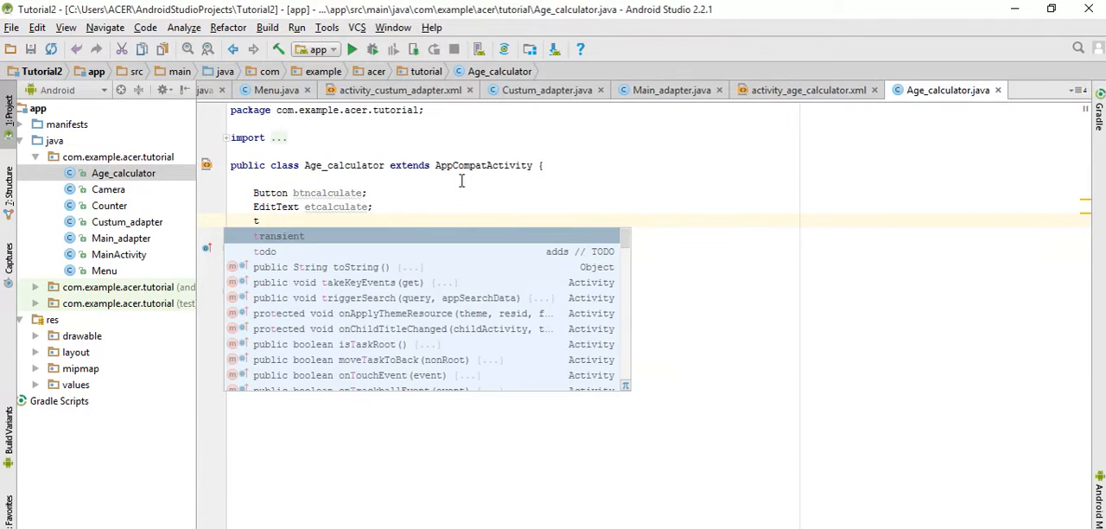
pyautogui.write('e')
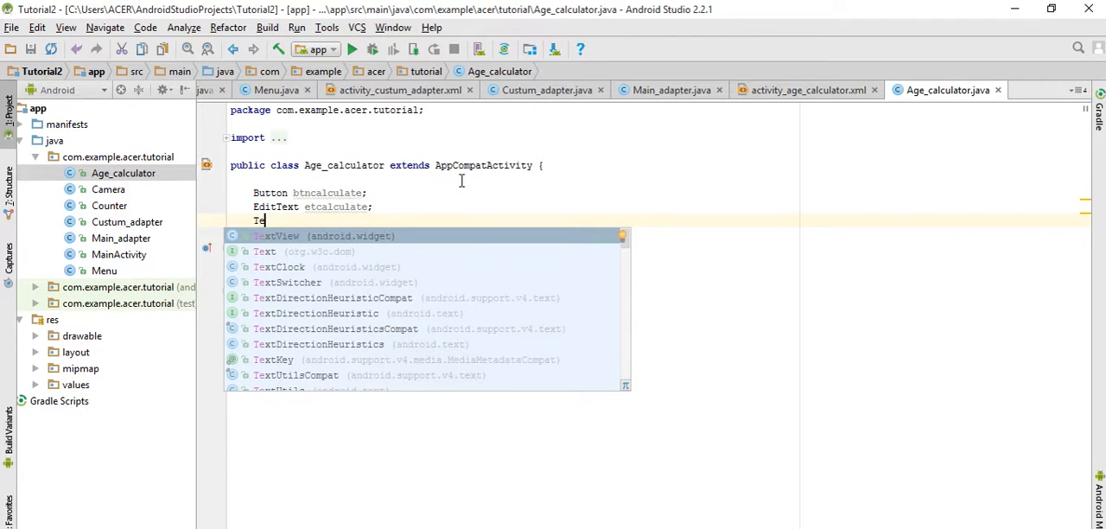
pyautogui.write('TextView tv')
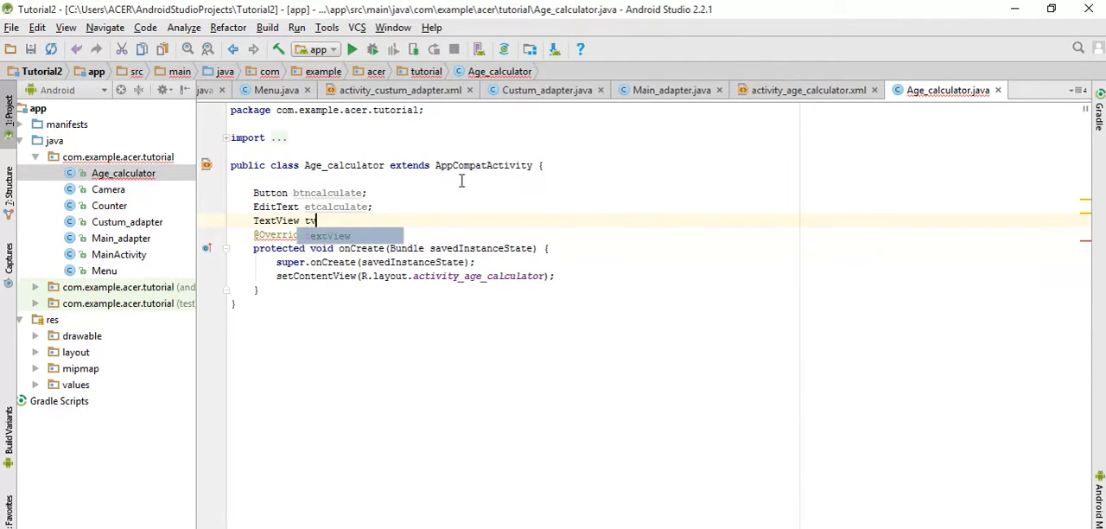
pyautogui.write('calc')
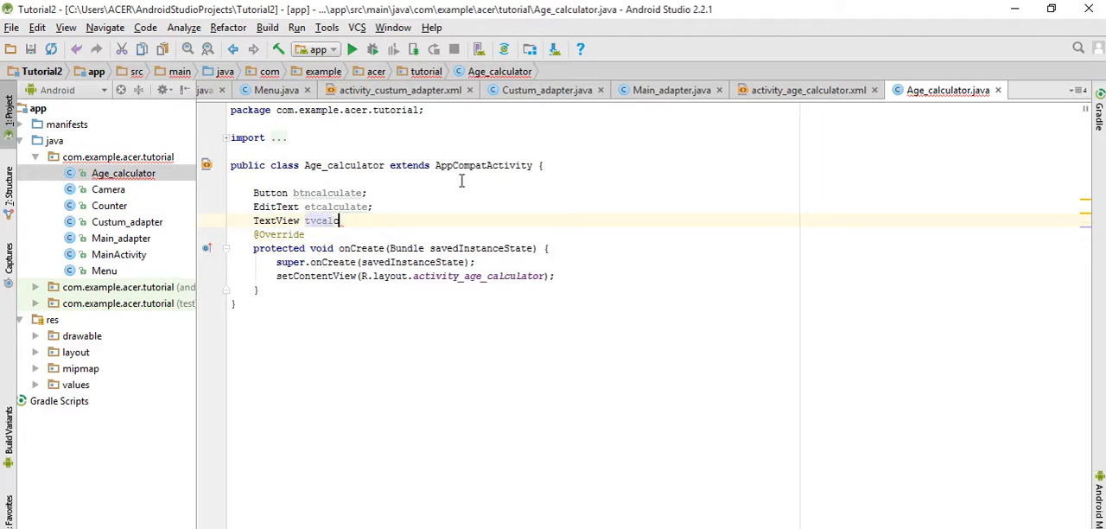
pyautogui.write('ulate;')
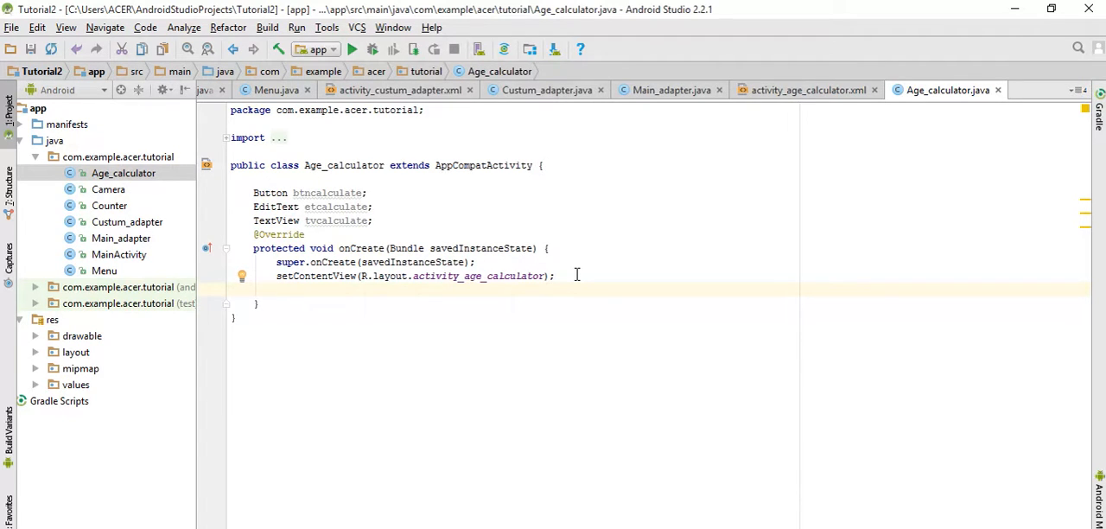
# Step: Bind btncalculate with a Button-cast findViewById(R.id.btncalculate) in onCreate
pyautogui.write('btncalculate =')
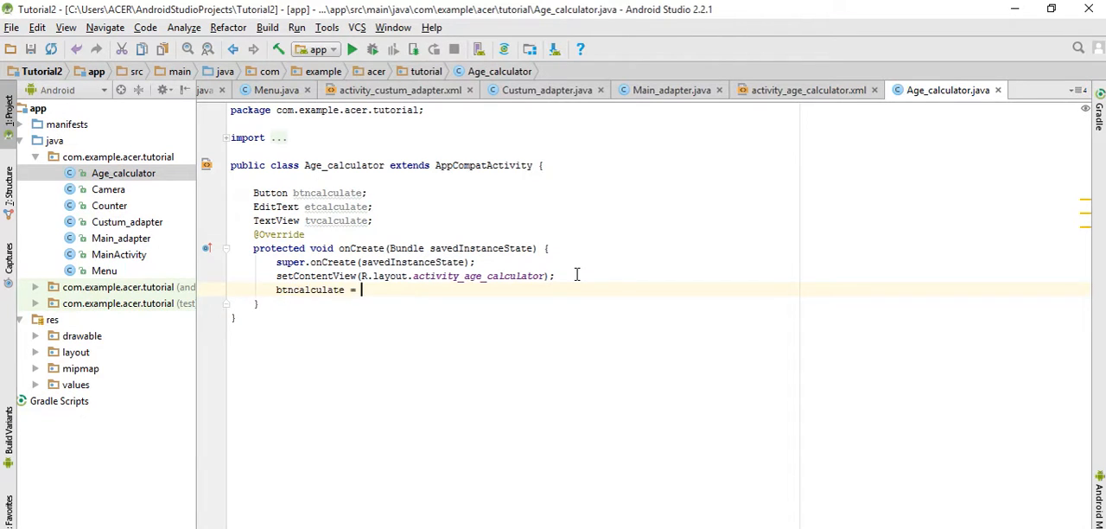
pyautogui.write('(B')
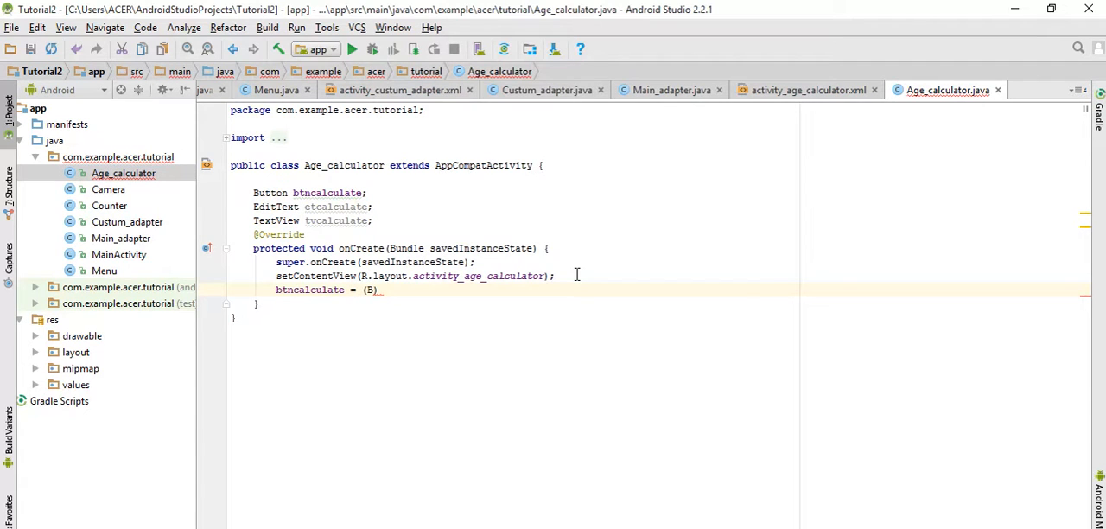
pyautogui.write('utton')
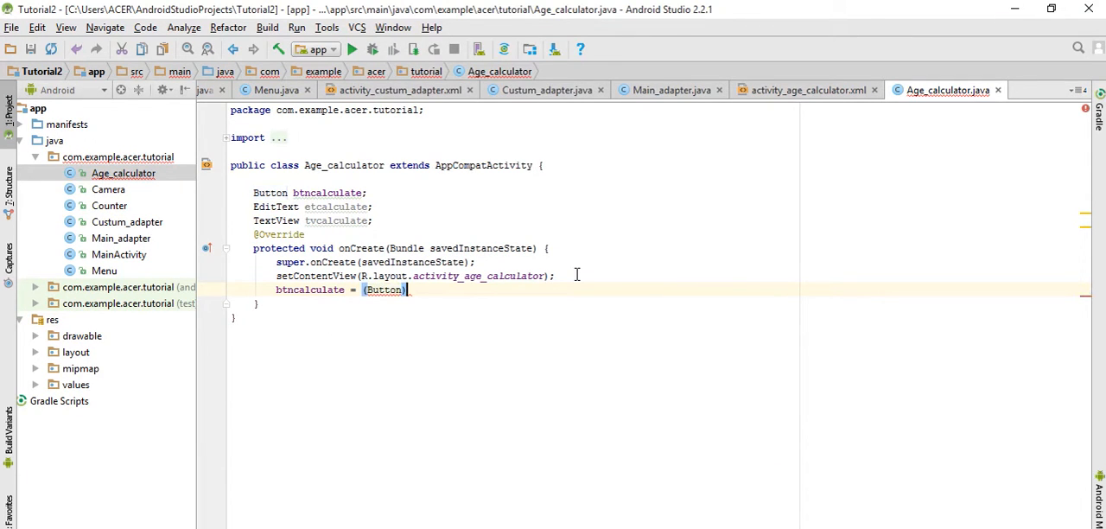
pyautogui.write('f')
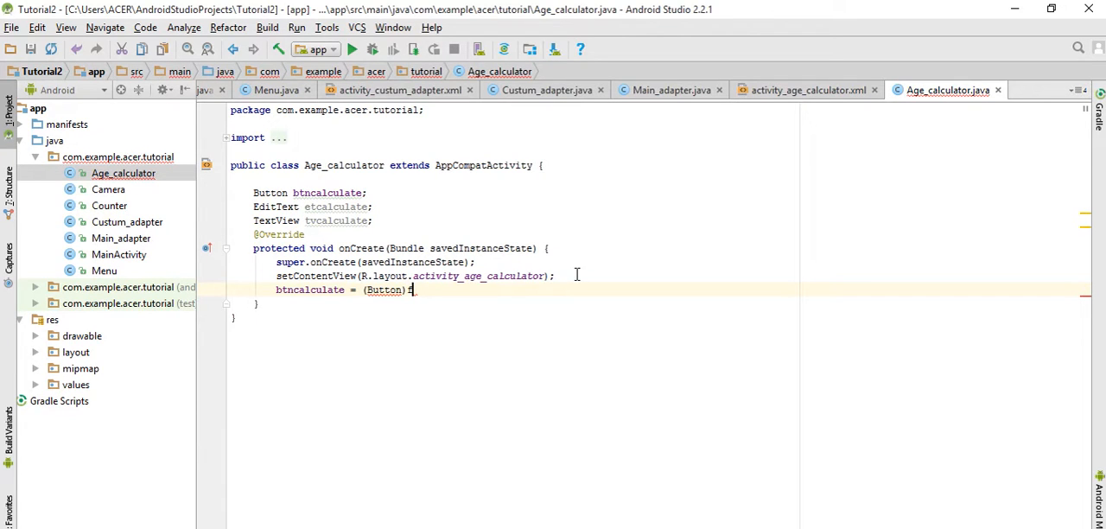
pyautogui.write('find')
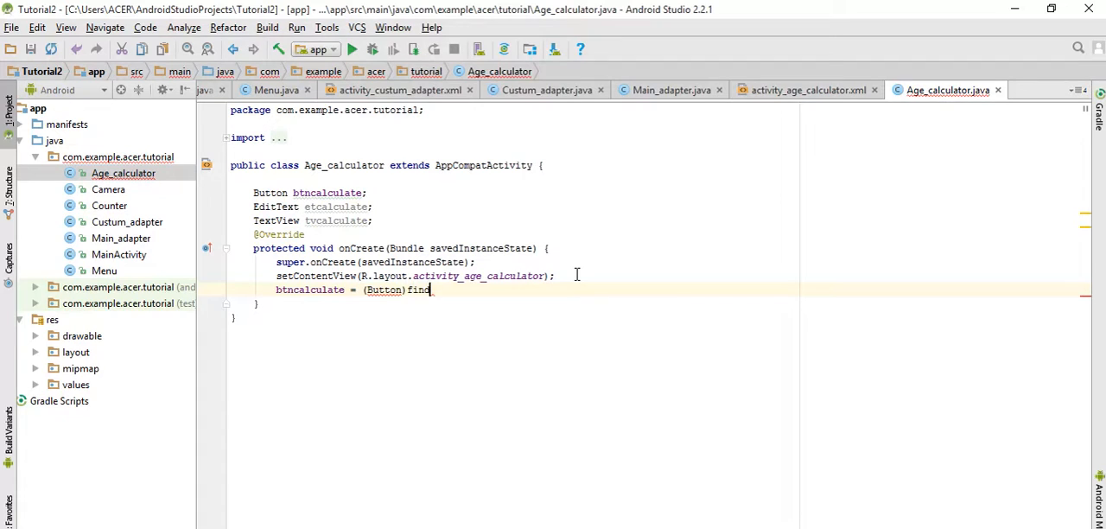
pyautogui.write('d')
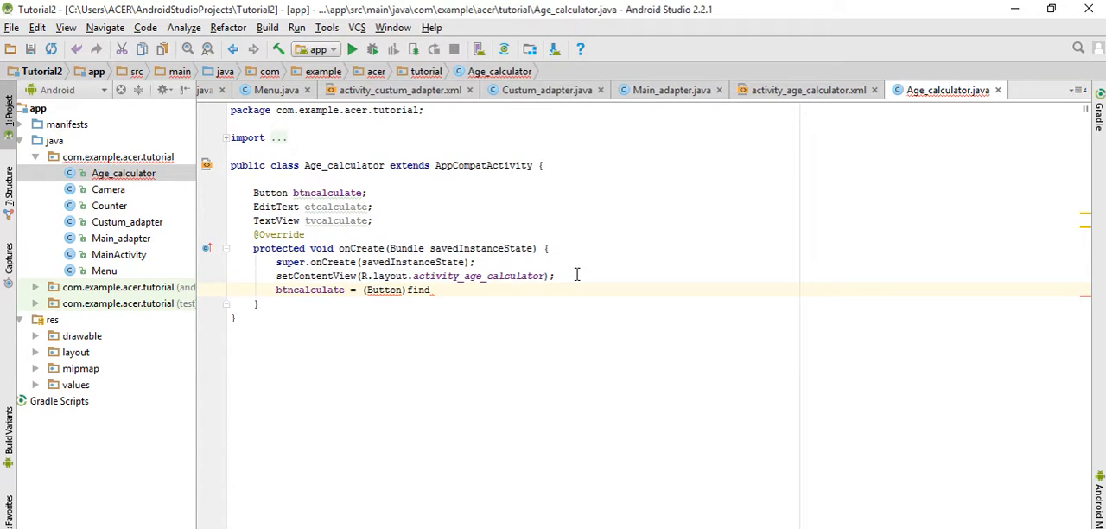
pyautogui.write('V')
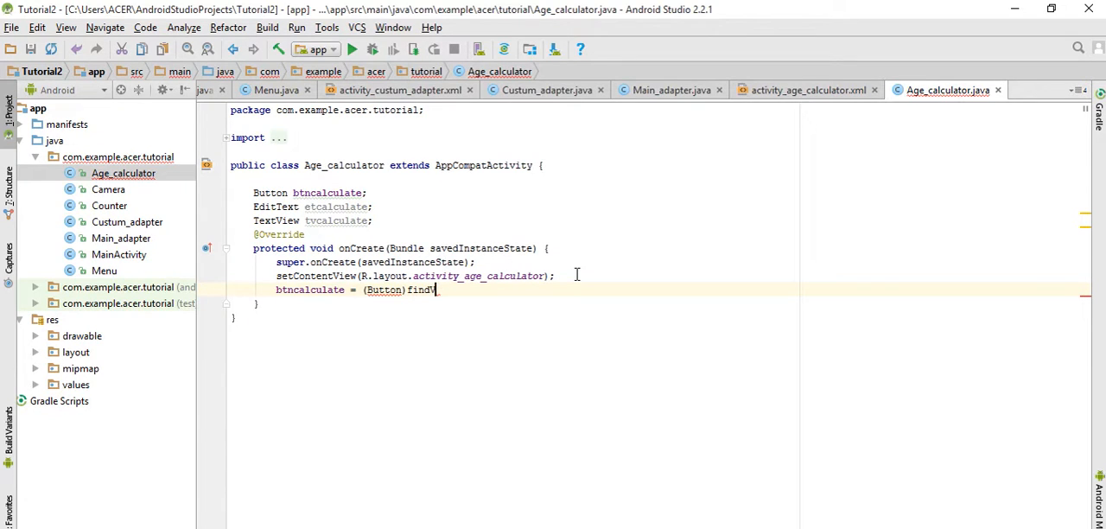
pyautogui.press('BackSpace')
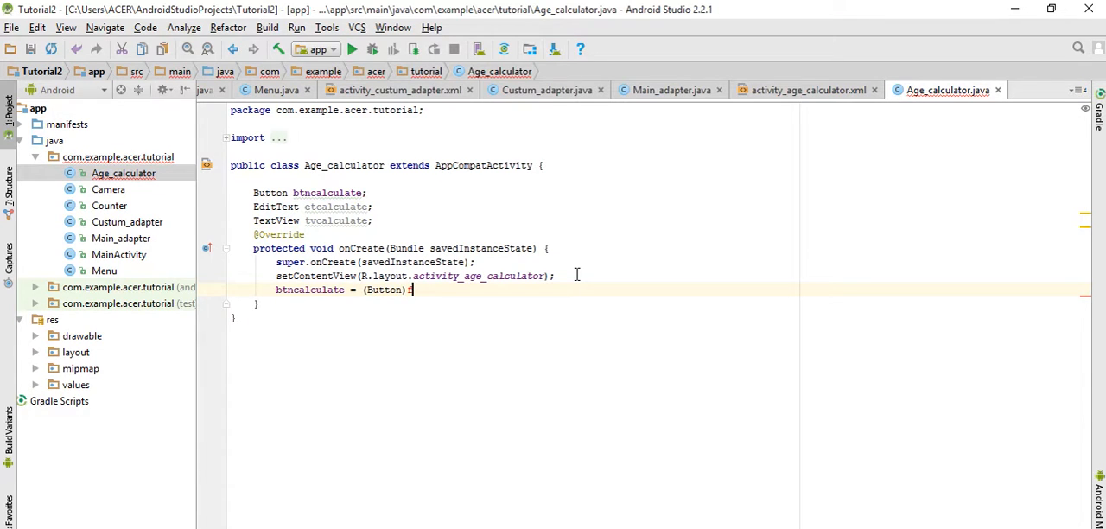
pyautogui.write(';')
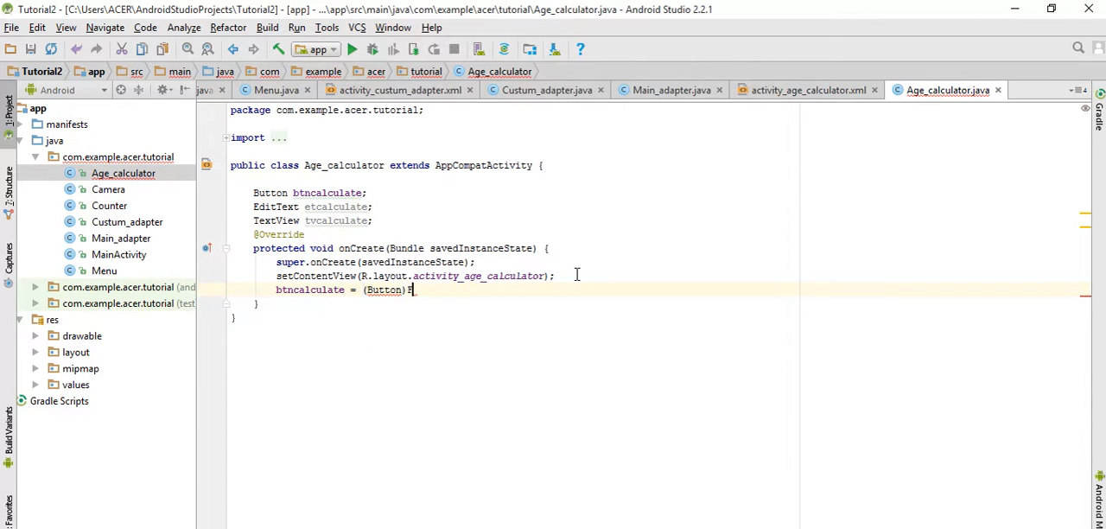
pyautogui.press('BackSpace')
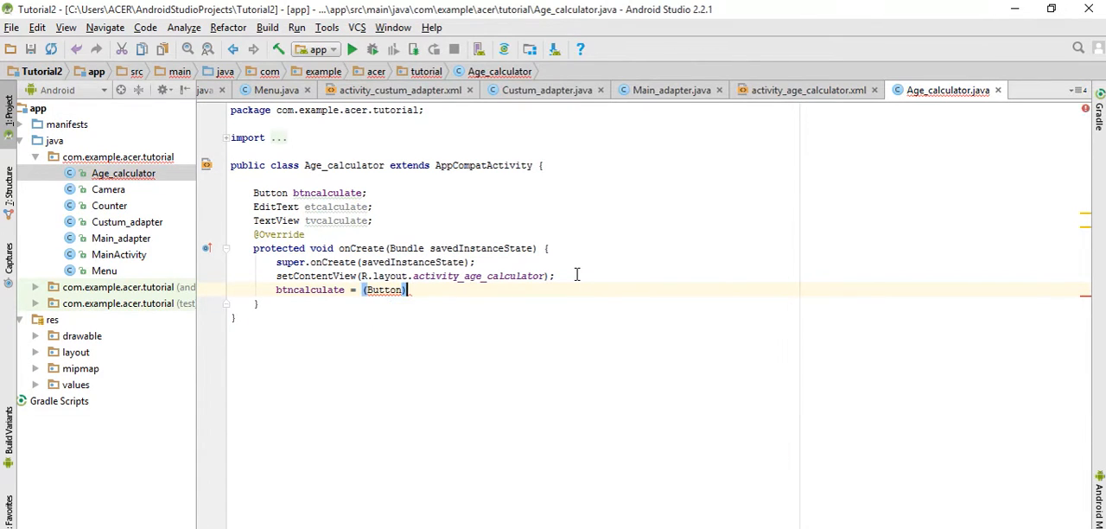
pyautogui.write('f')
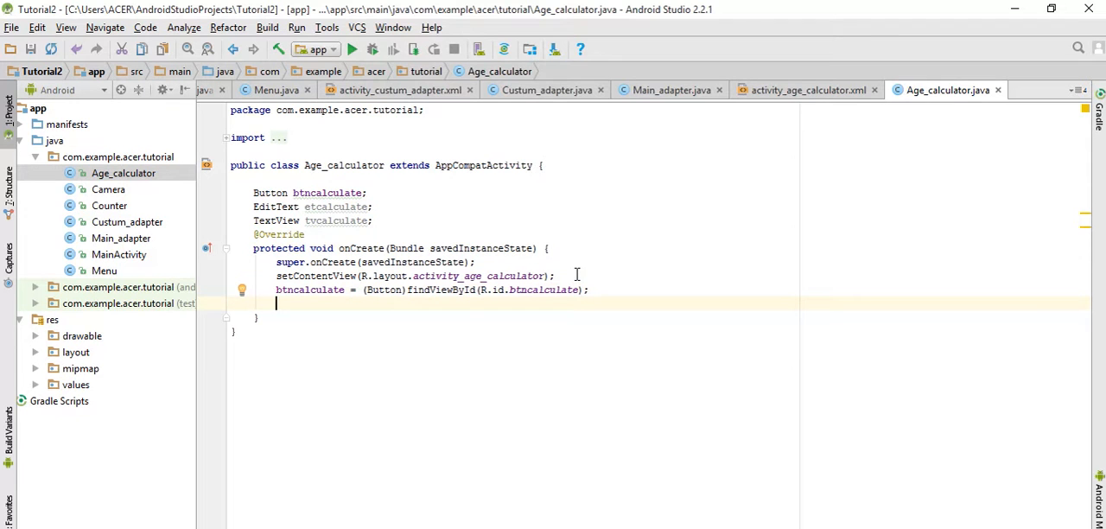
# Step: Bind etcalculate to R.id.etyear with an EditText cast
pyautogui.write('etcalculate =')
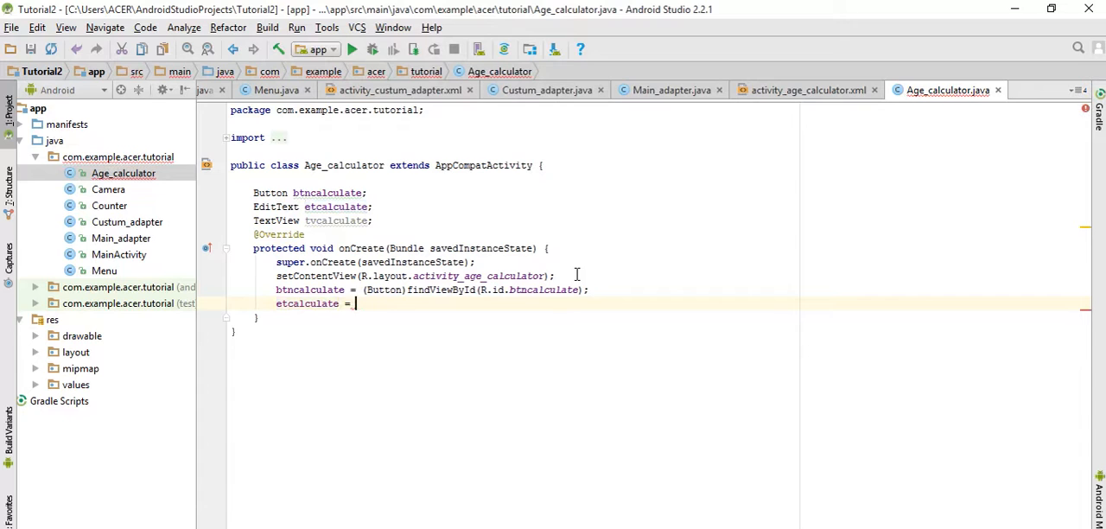
pyautogui.write('(EditText)')
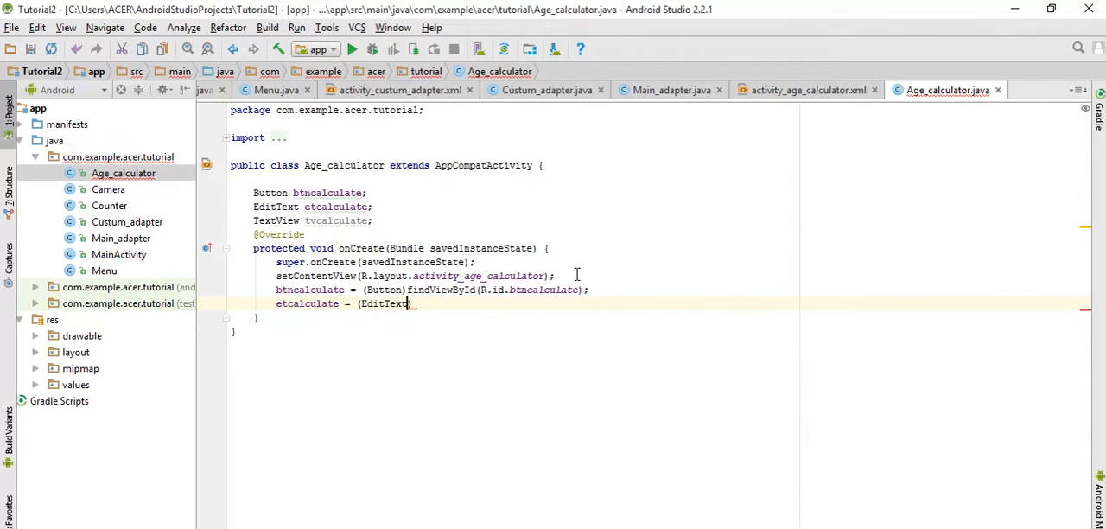
pyautogui.write('fin')
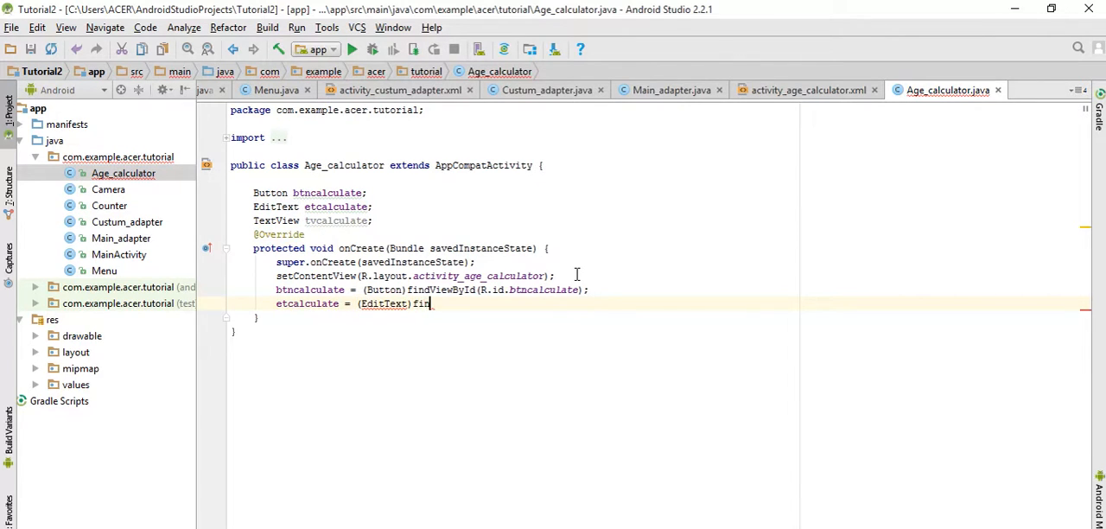
pyautogui.write('ndViewById(R.id.')
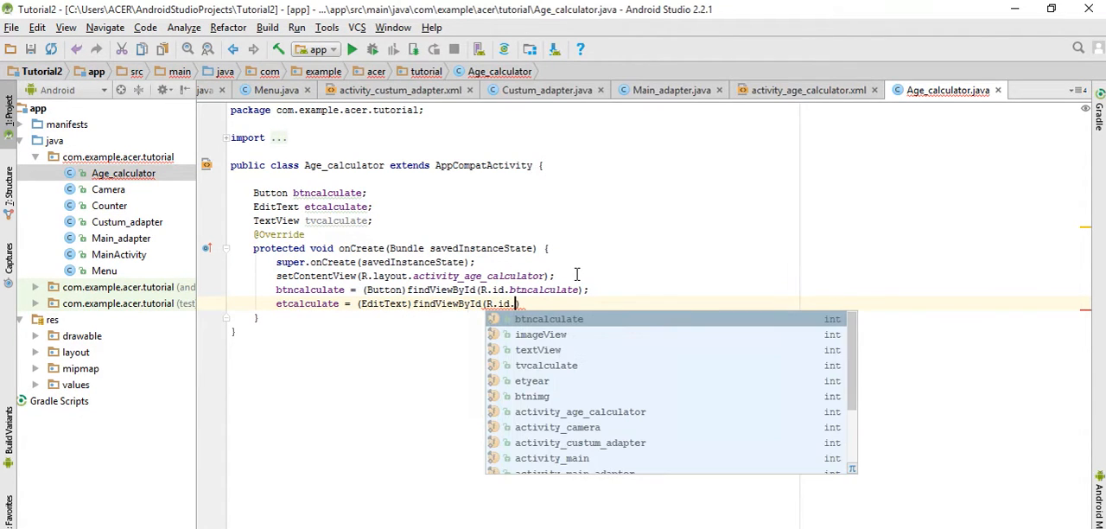
pyautogui.write('etyear);')
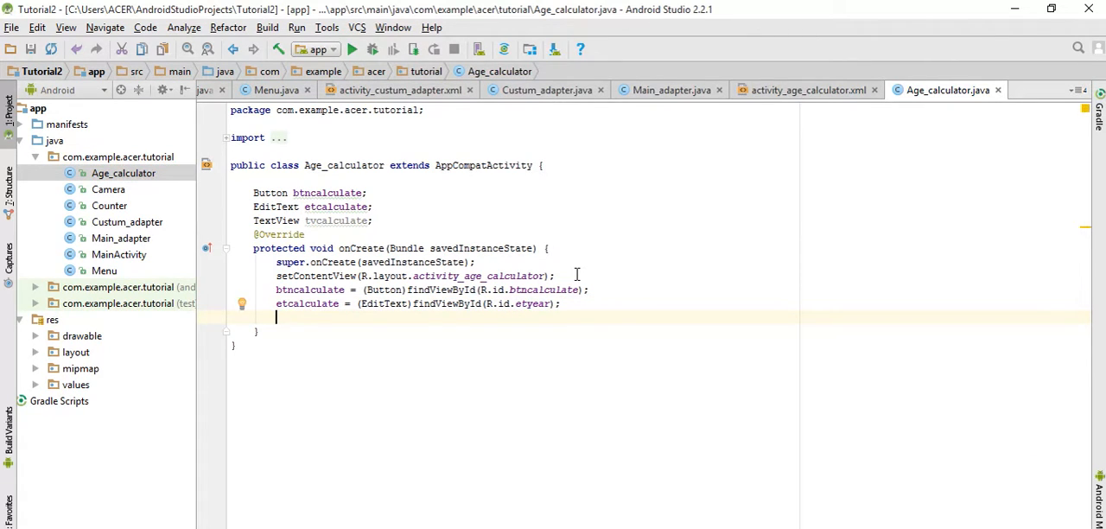
# Step: Bind tvcalculate to R.id.tvcalculate with a TextView cast
pyautogui.write('tvcalculate = (T')
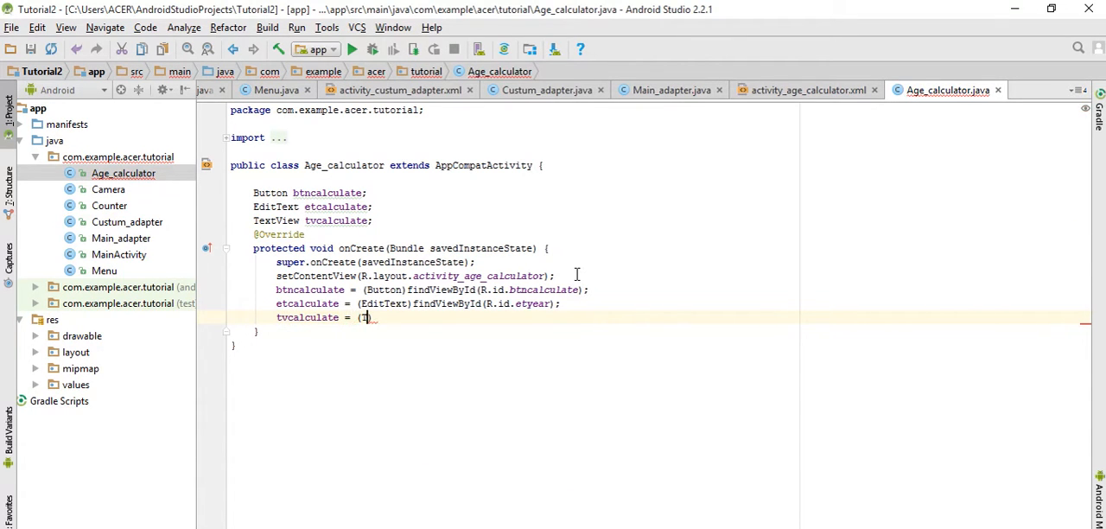
pyautogui.write('(TextView)')
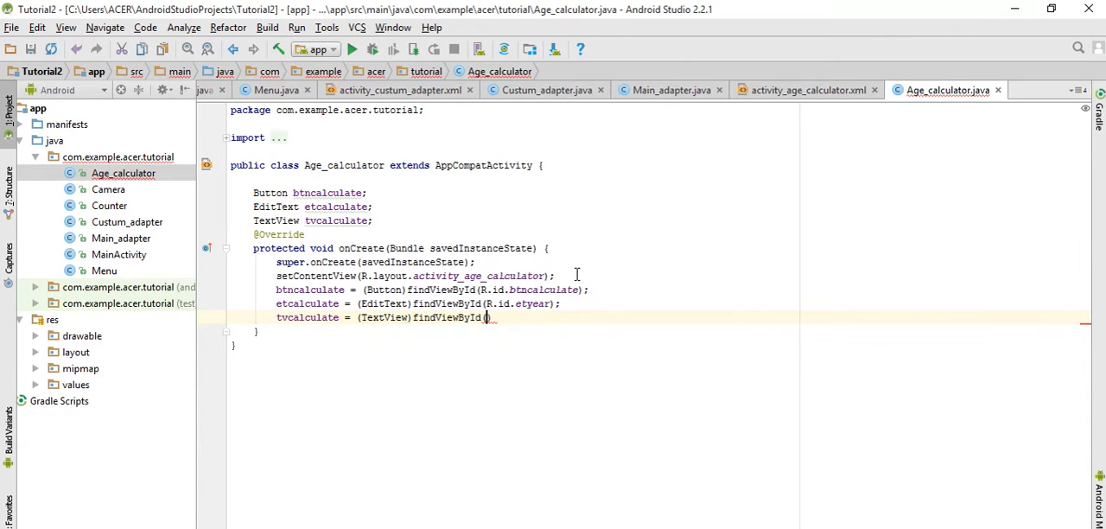
pyautogui.write('R.id.')
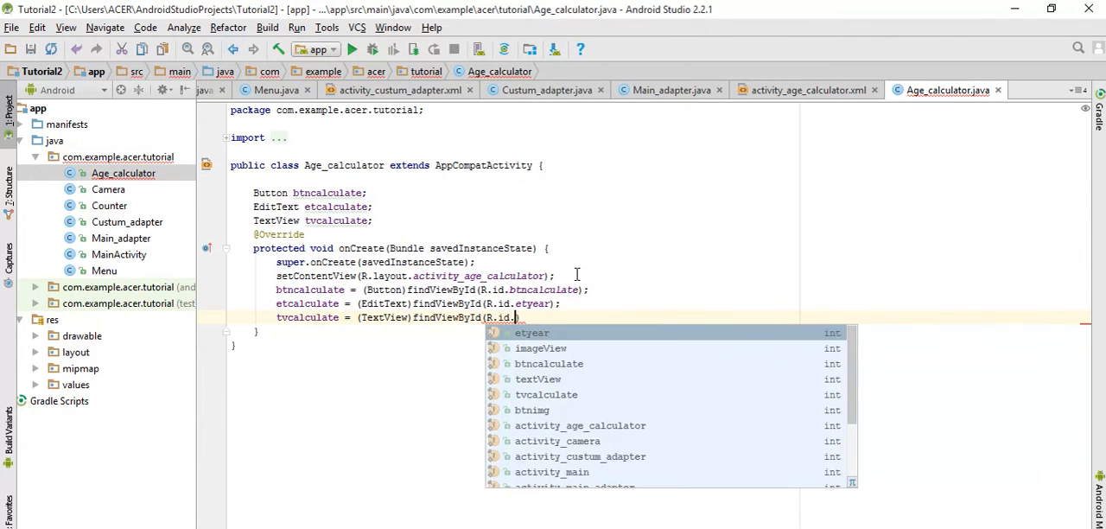
pyautogui.write('tv)')
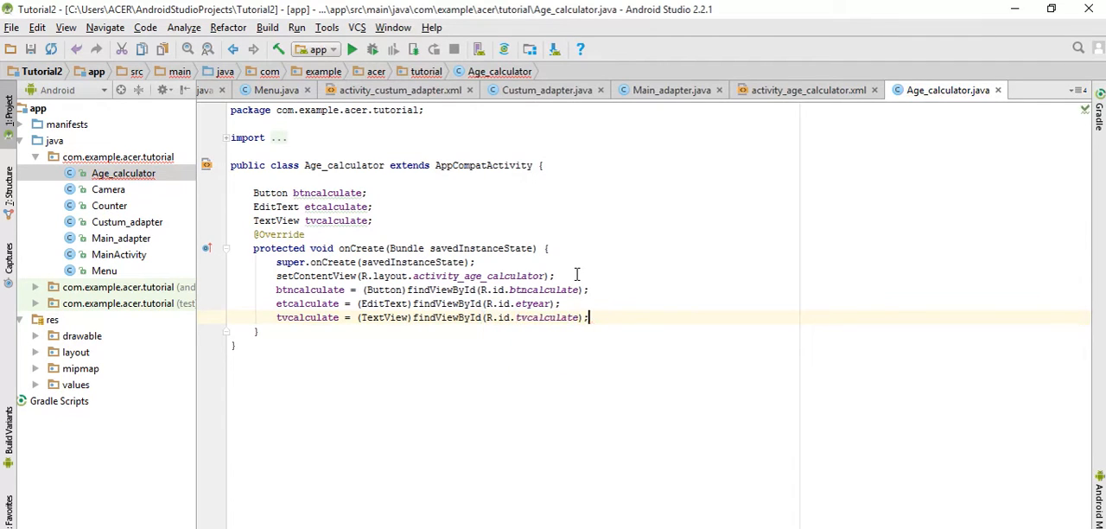
pyautogui.press('enter')
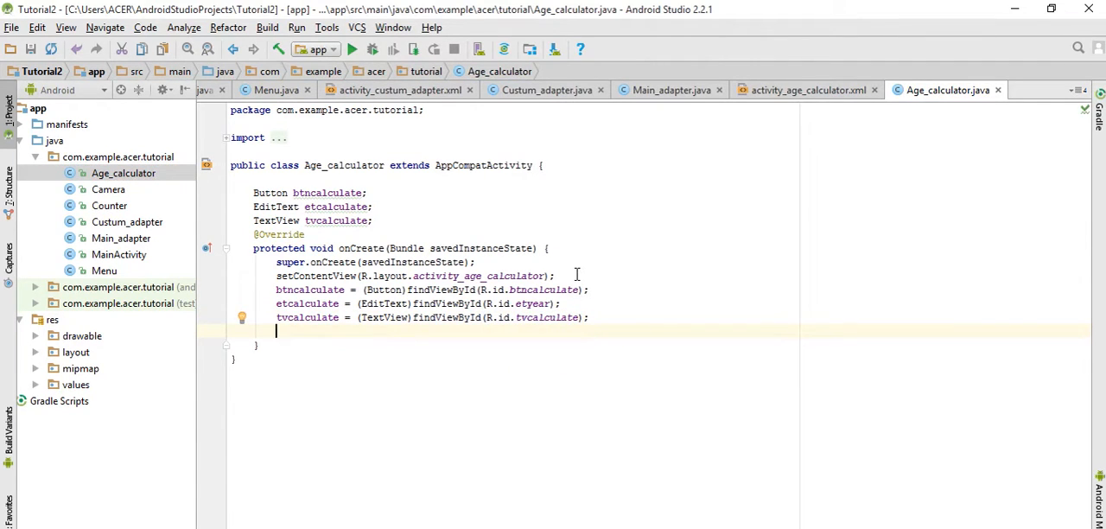
# Step: Call btncalculate.setOnClickListener(this) and implement OnClickListener with an empty onClick method
pyautogui.write('btncalculate')
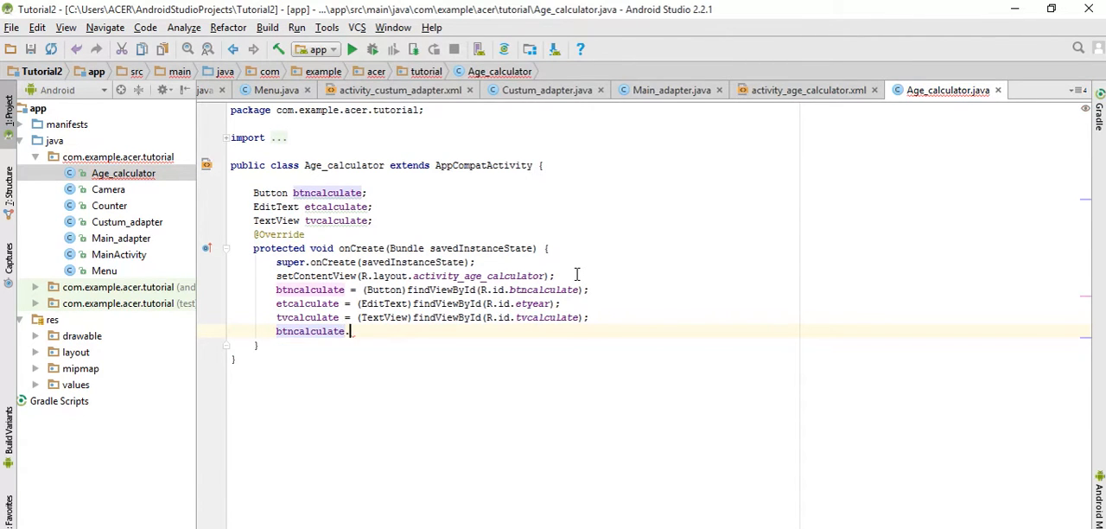
pyautogui.write('.setOnClickListener();')
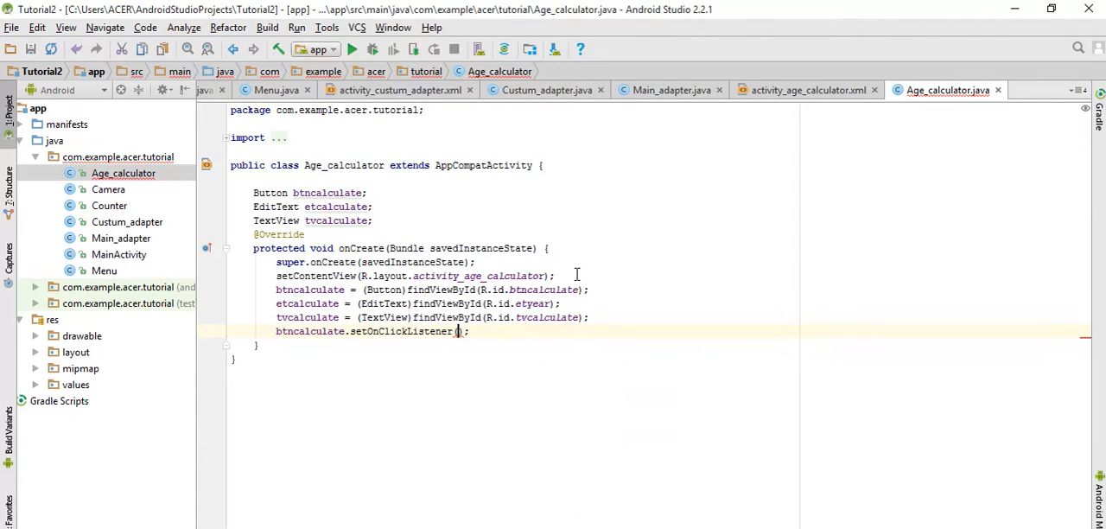
pyautogui.write('this')
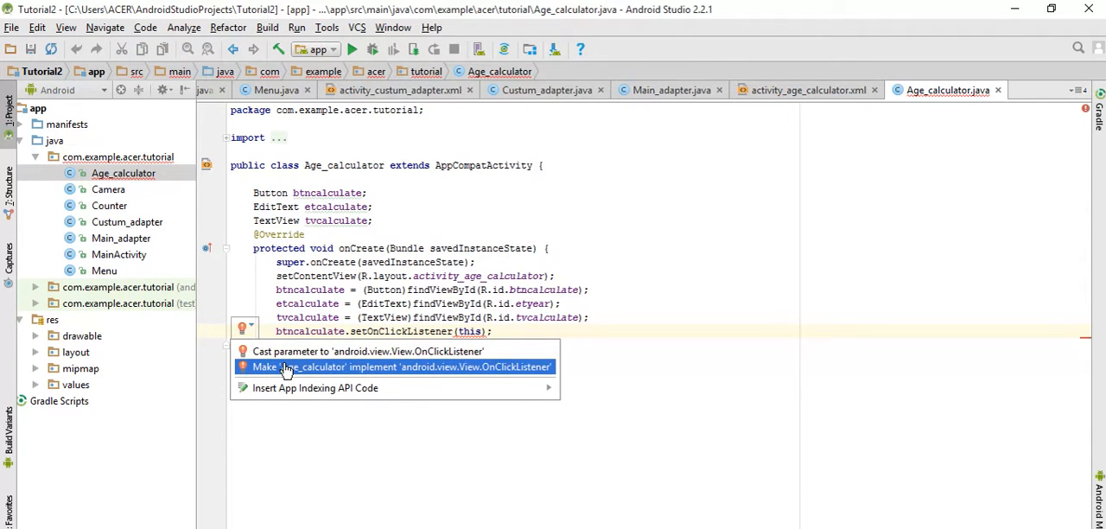
pyautogui.click(397, 366)
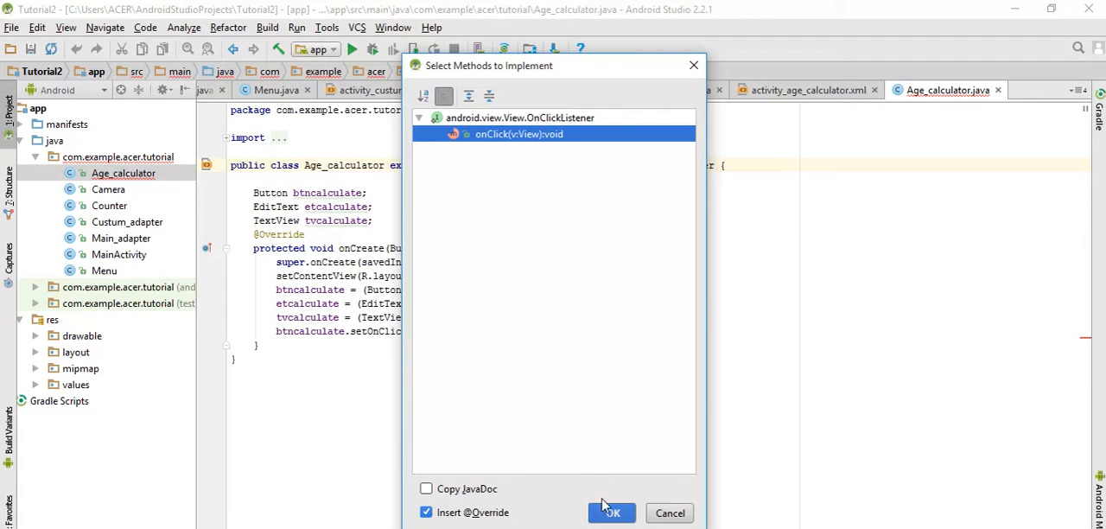
pyautogui.click(611, 512)
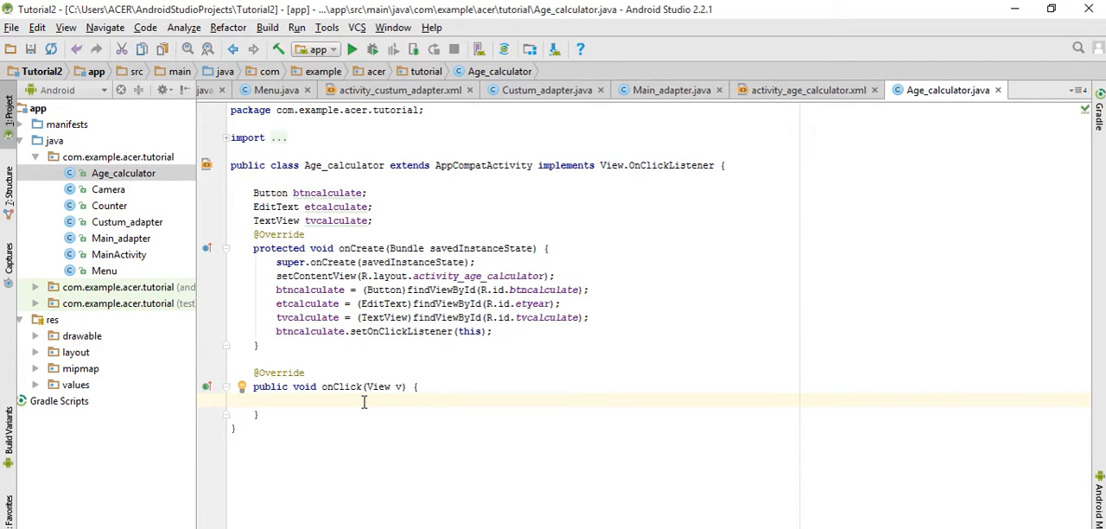
# Step: Declare String input_Year = etcalculate.getText().toString(); inside onClick
pyautogui.write('String')
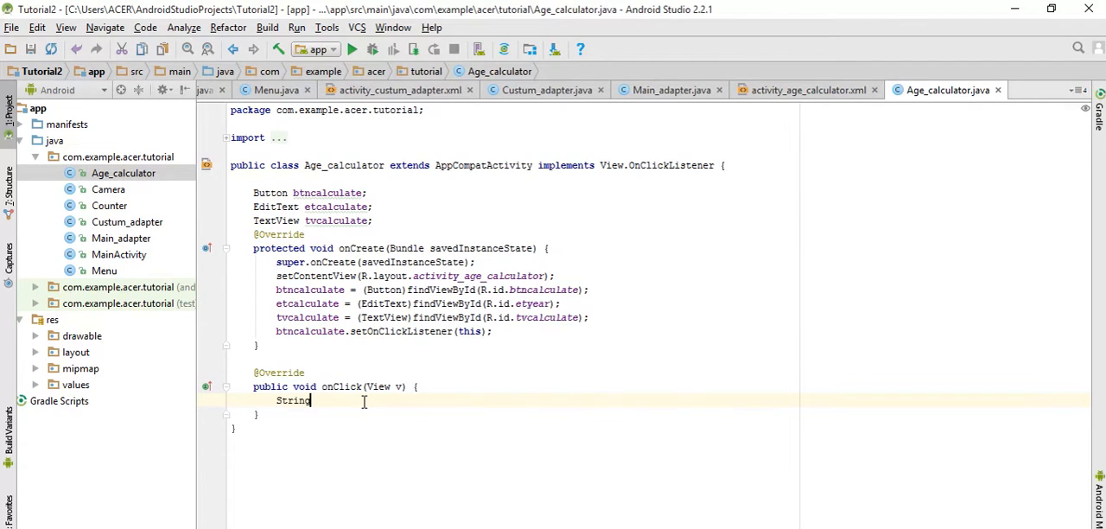
pyautogui.write('in')
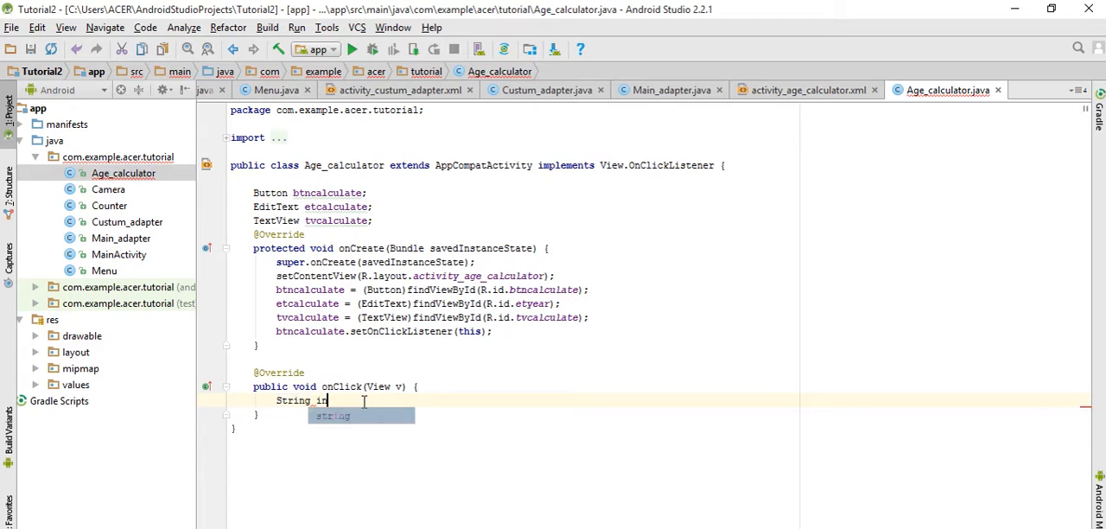
pyautogui.write('put')
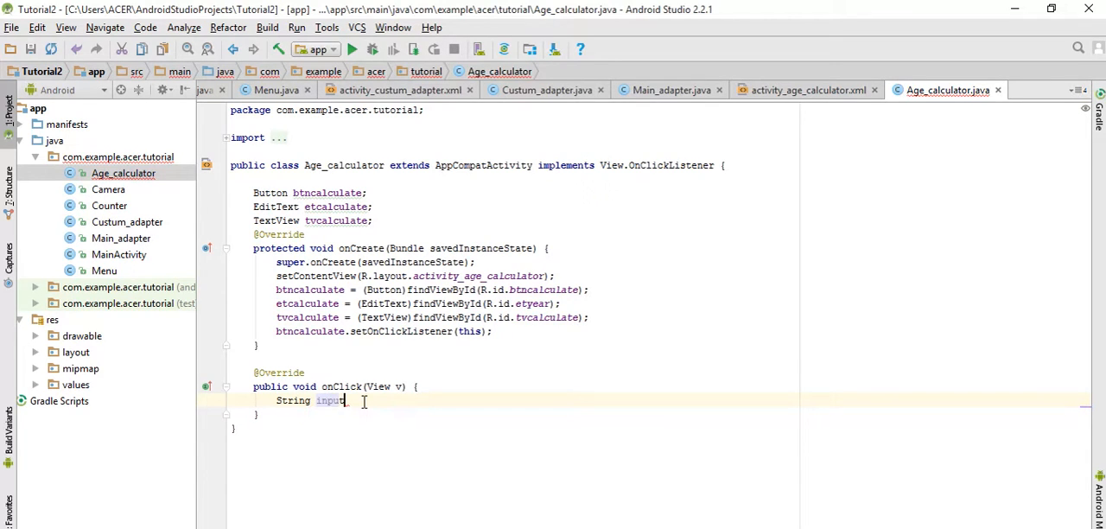
pyautogui.write('_Year =')
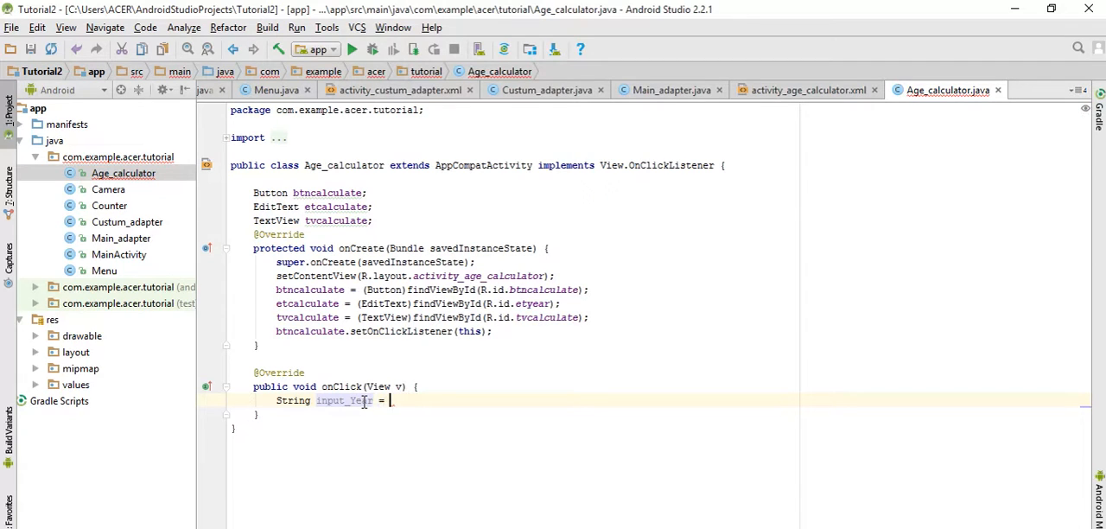
pyautogui.write('etcalculate.')
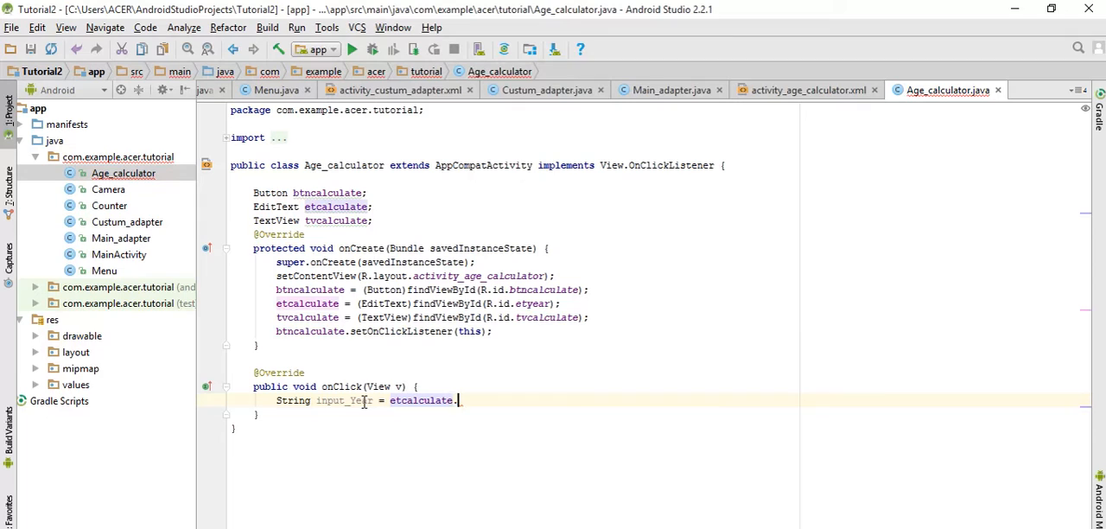
pyautogui.write('getText()')
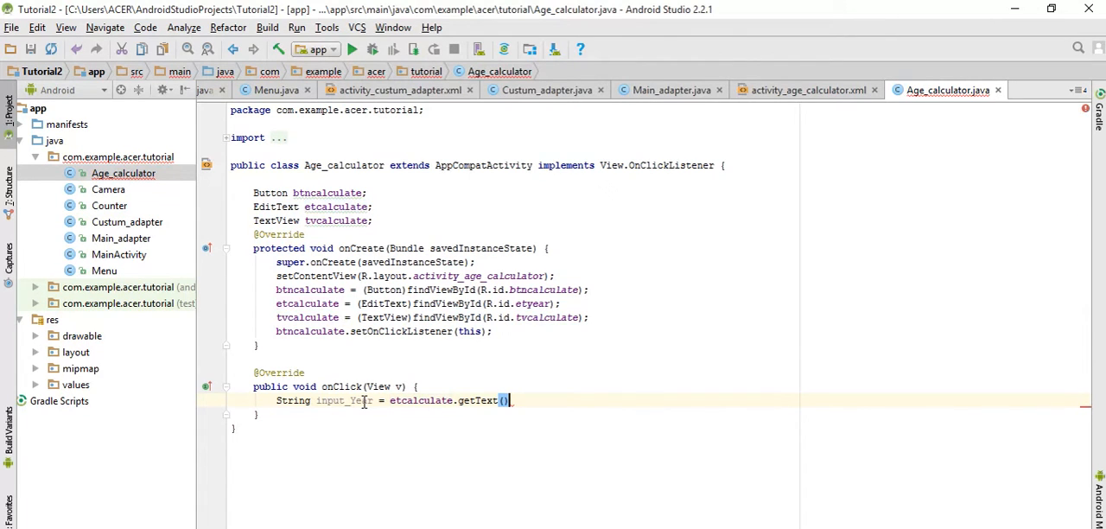
pyautogui.write('.toString();')
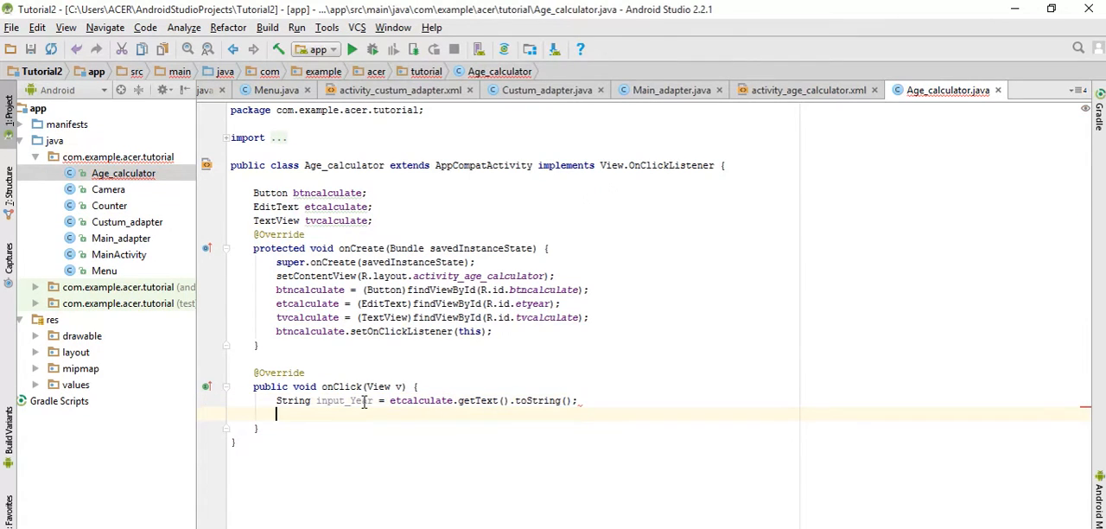
# Step: Start a Calendar declaration, fixing the misspelled class name, and request its import
pyautogui.write('C')
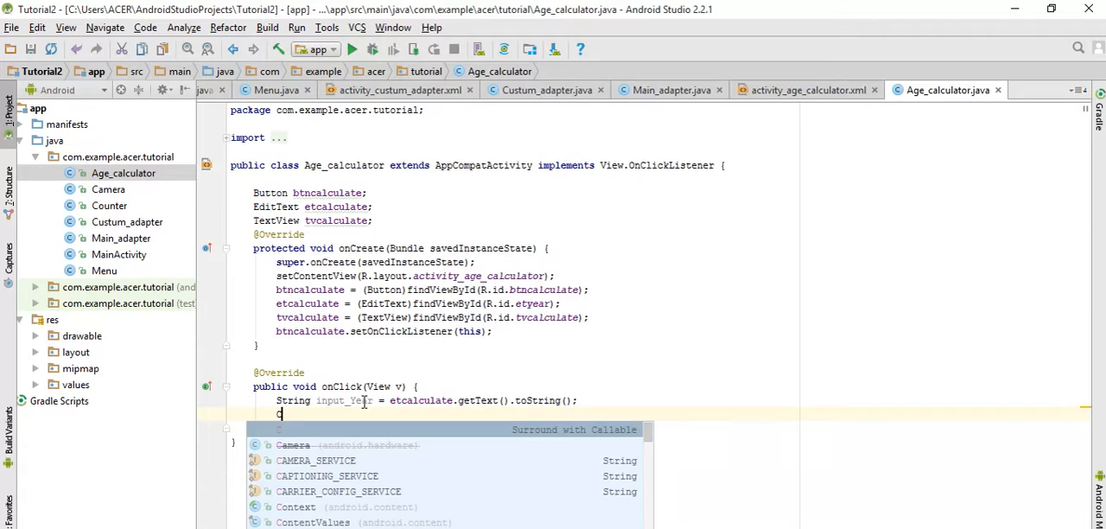
pyautogui.write('al')
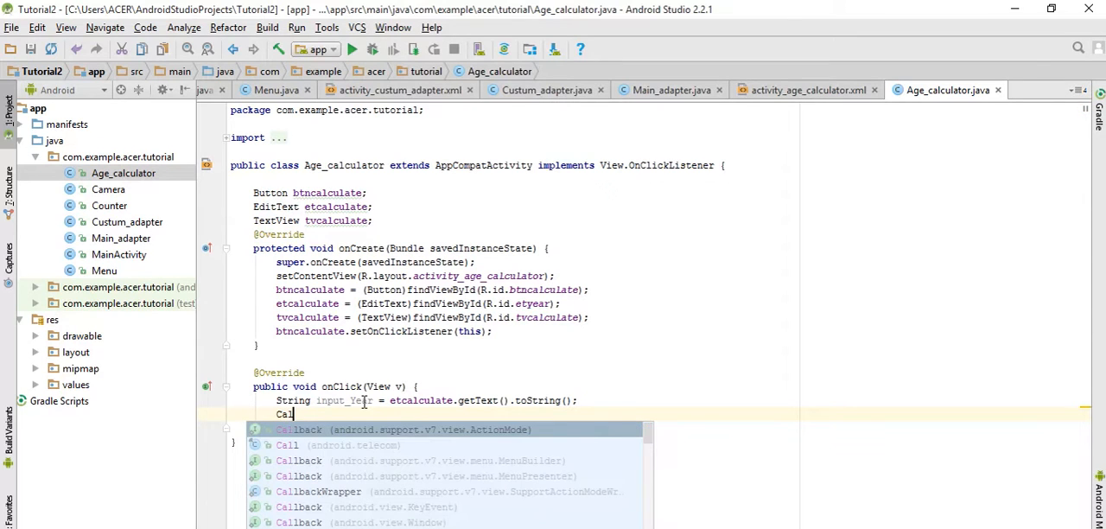
pyautogui.write('e')
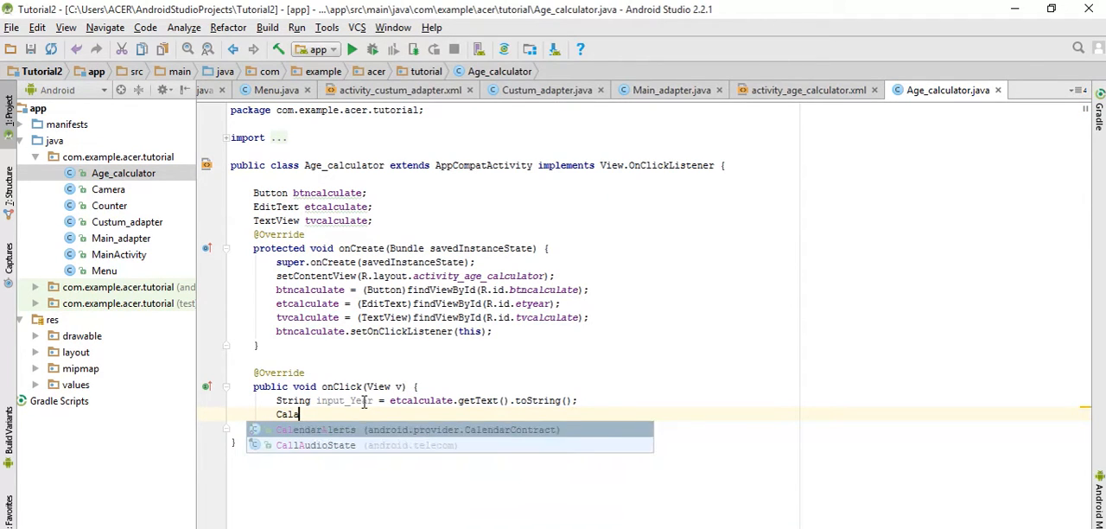
pyautogui.write('nd')
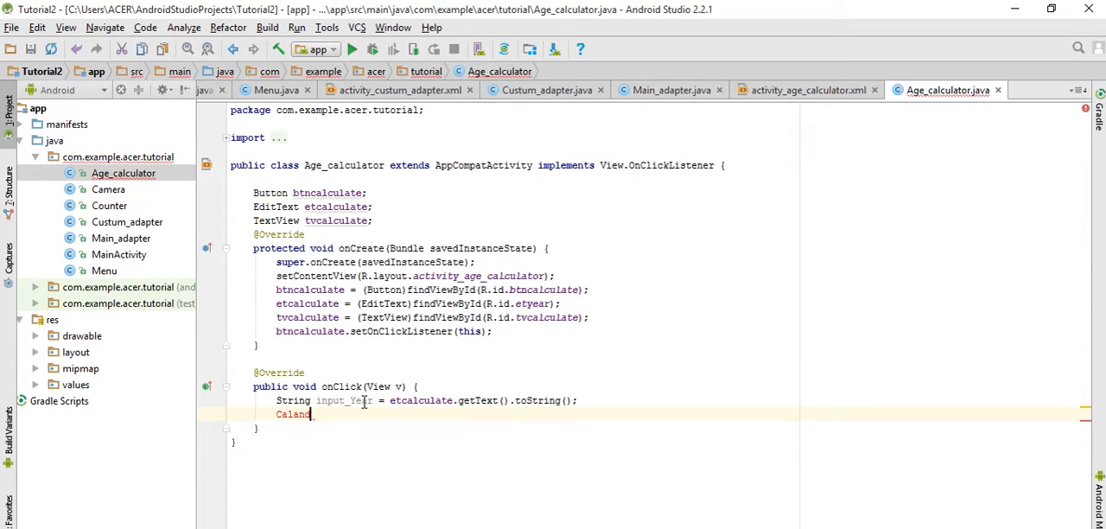
pyautogui.press('Backspace')
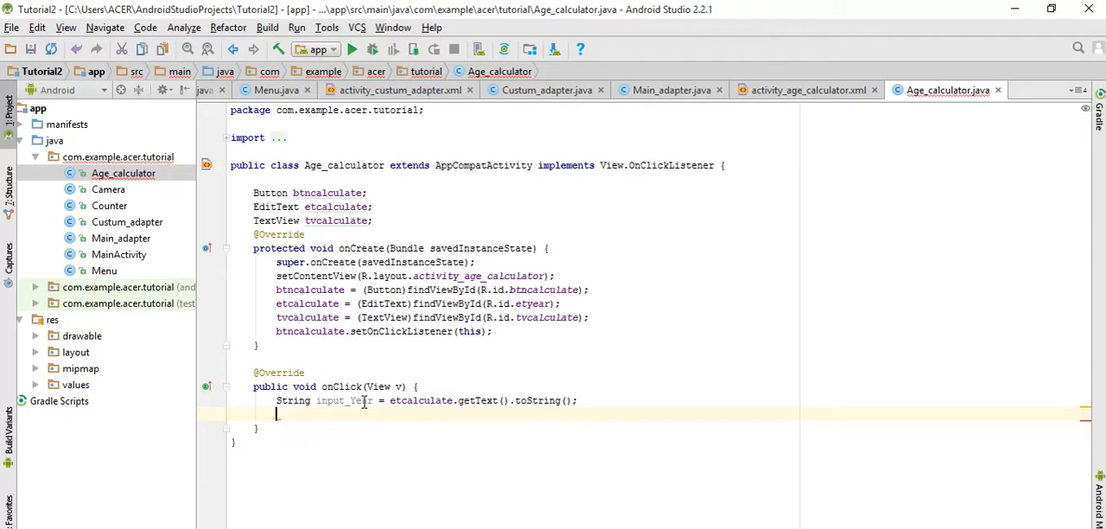
pyautogui.write('c')
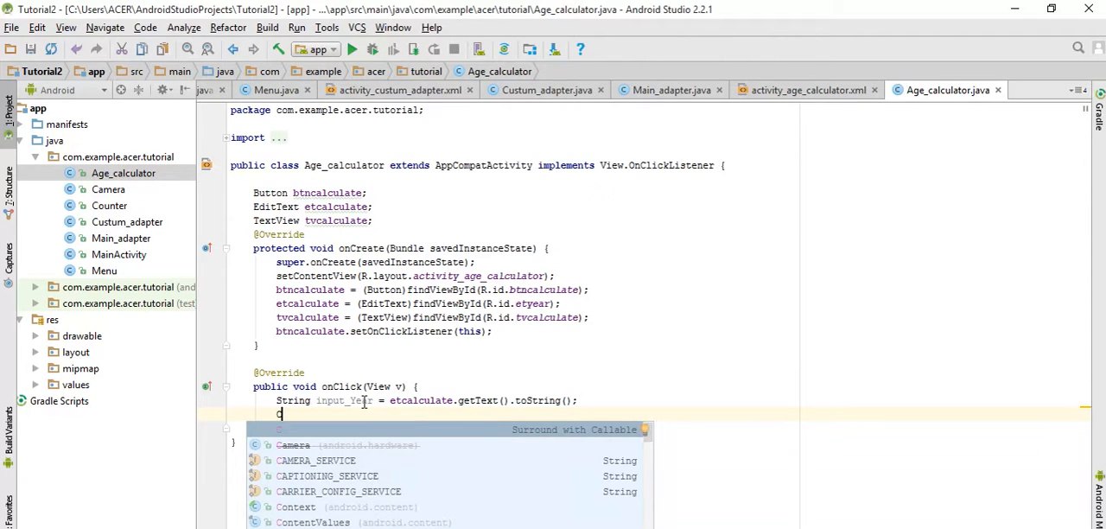
pyautogui.write('a')
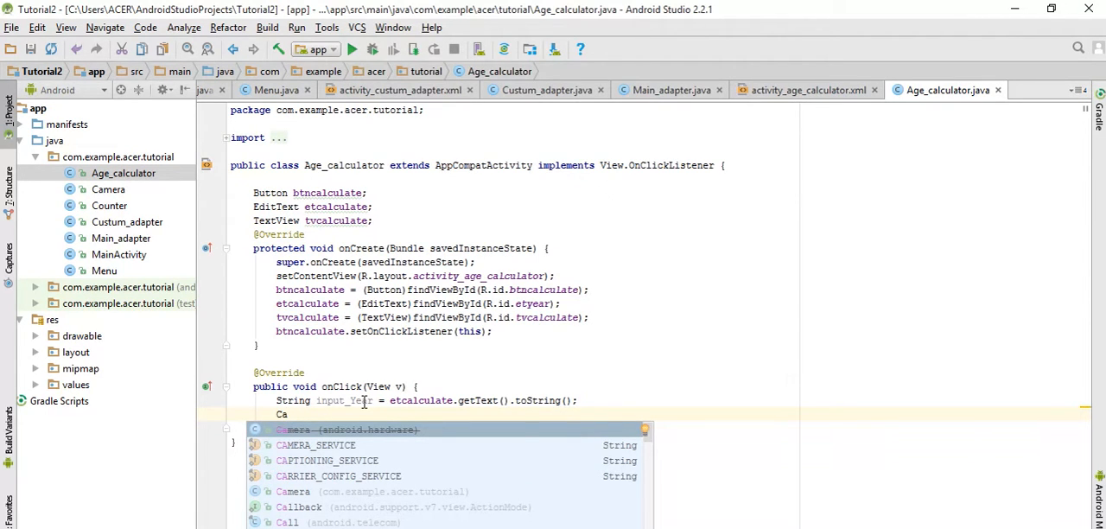
pyautogui.write('l')
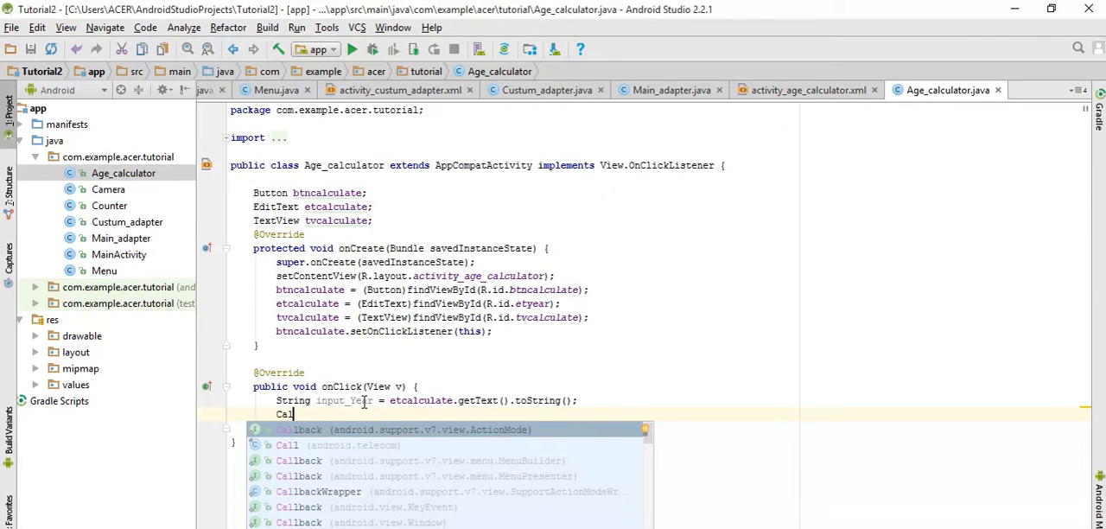
pyautogui.write('lendarAlerts')
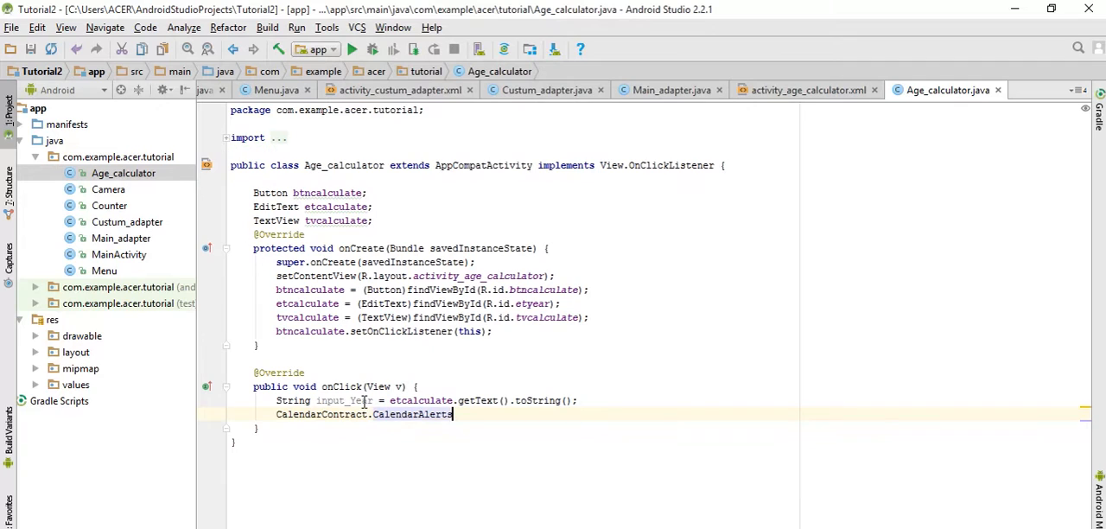
pyautogui.press('BackSpace')
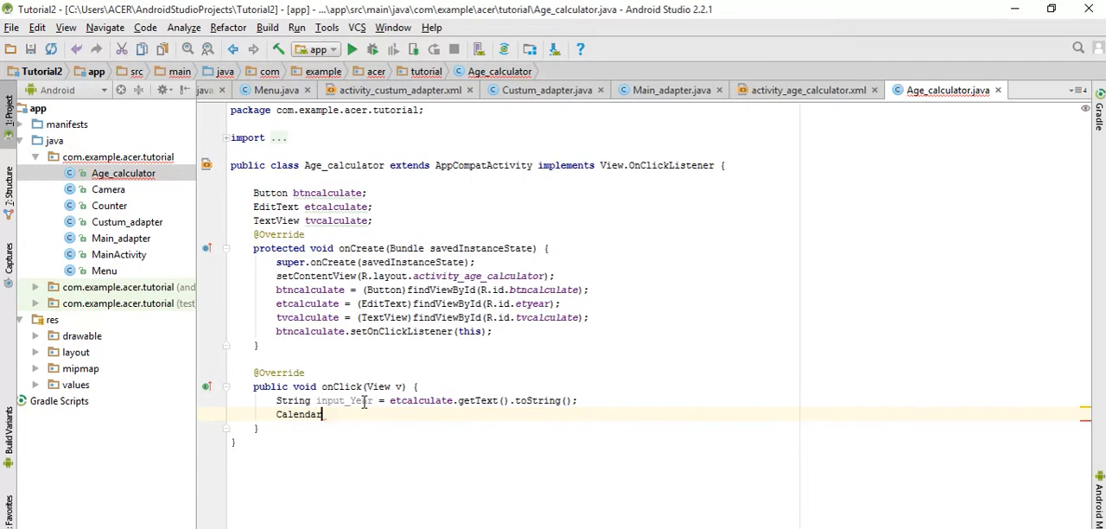
pyautogui.write('Calendar')
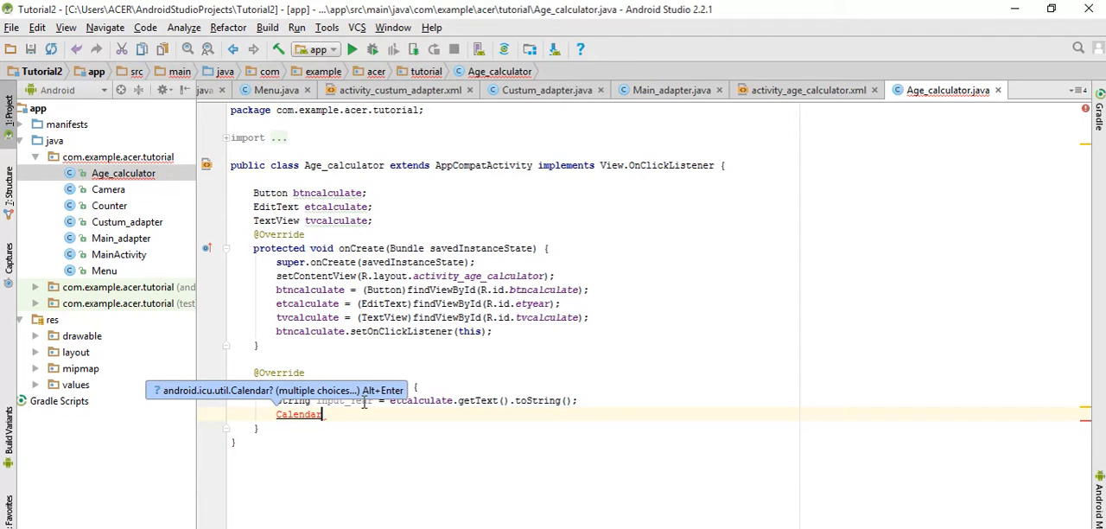
pyautogui.press('Alt+Enter')
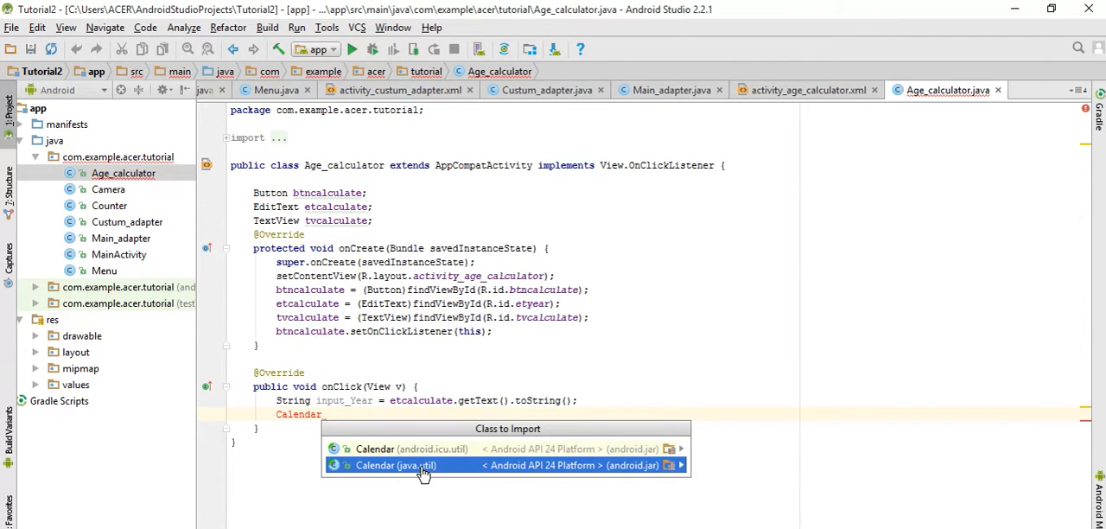
# Step: Import java.util.Calendar and declare calendar = Calendar.getInstance()
pyautogui.click(396, 465)
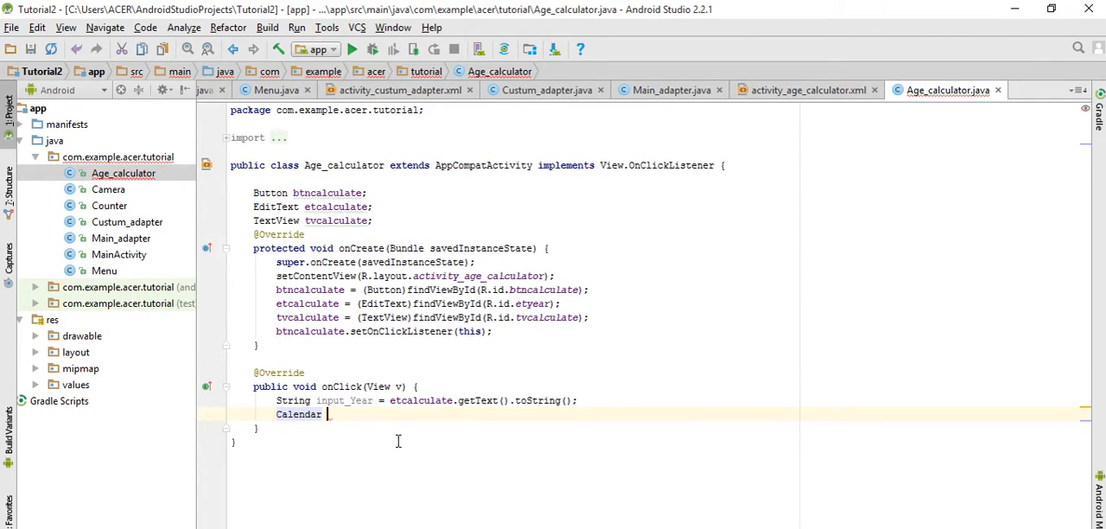
pyautogui.write('calendar =')
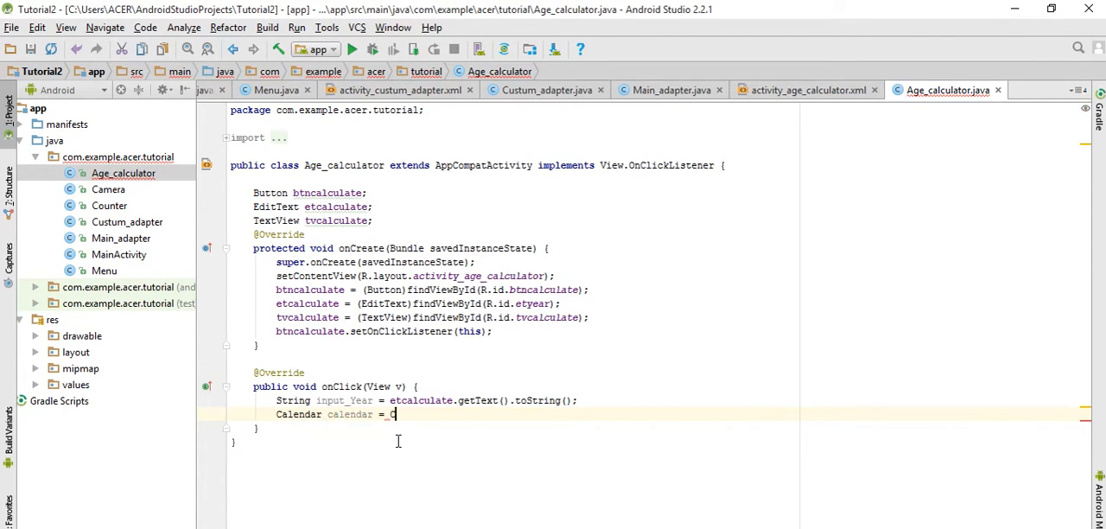
pyautogui.write('C')
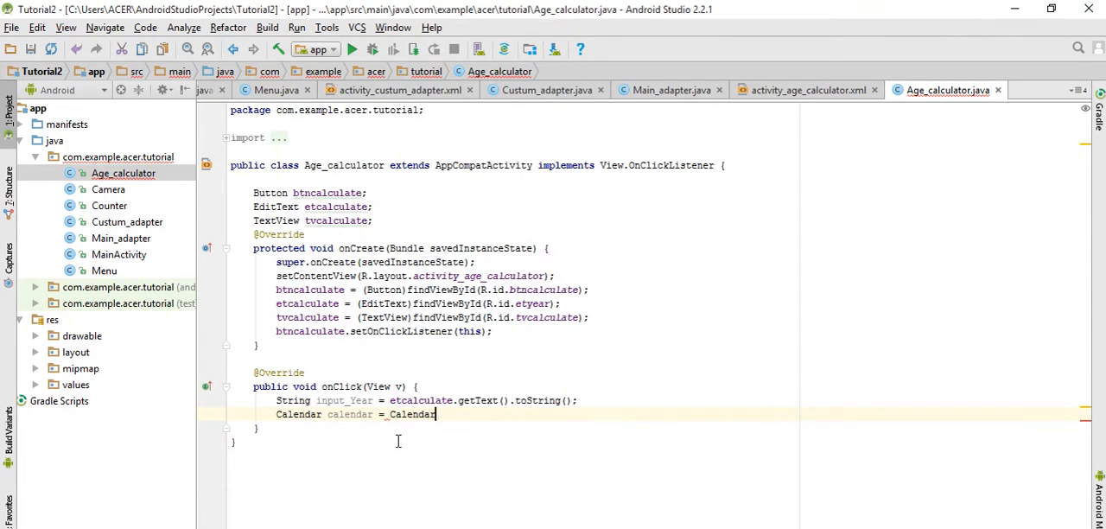
pyautogui.write('.getInstance();')
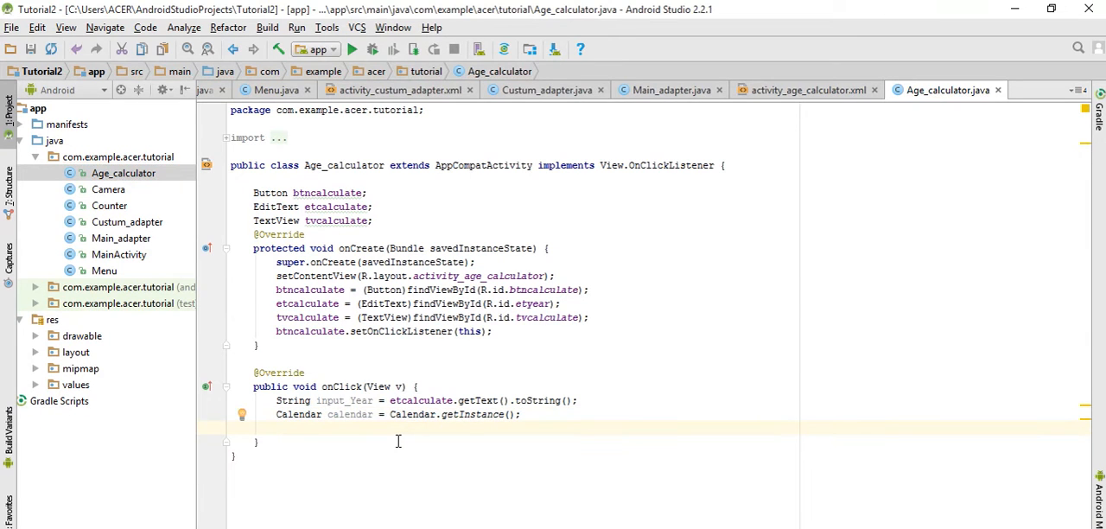
# Step: Declare int Current_year = calendar.get(Calendar.YEAR)
pyautogui.write('int')
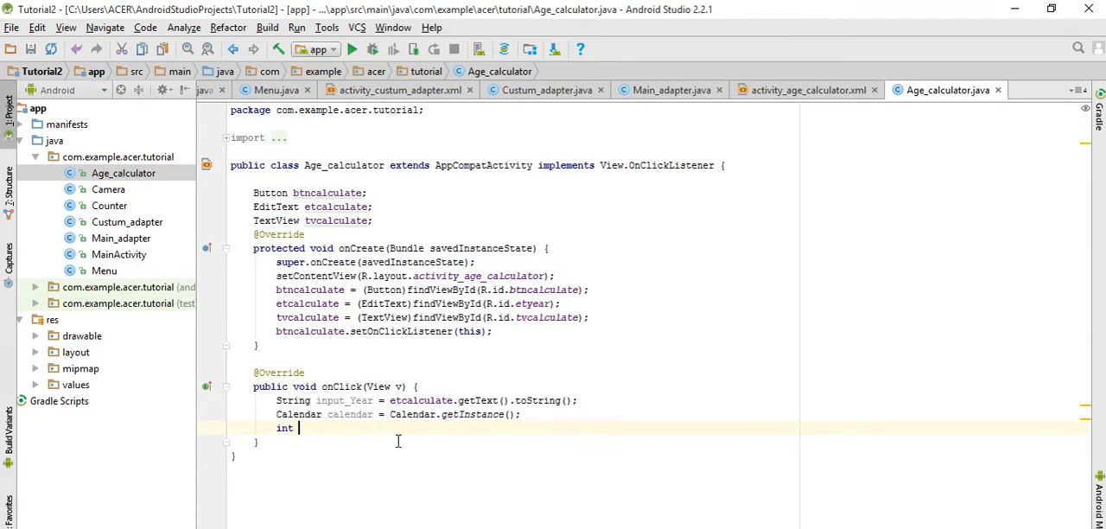
pyautogui.write('Cu')
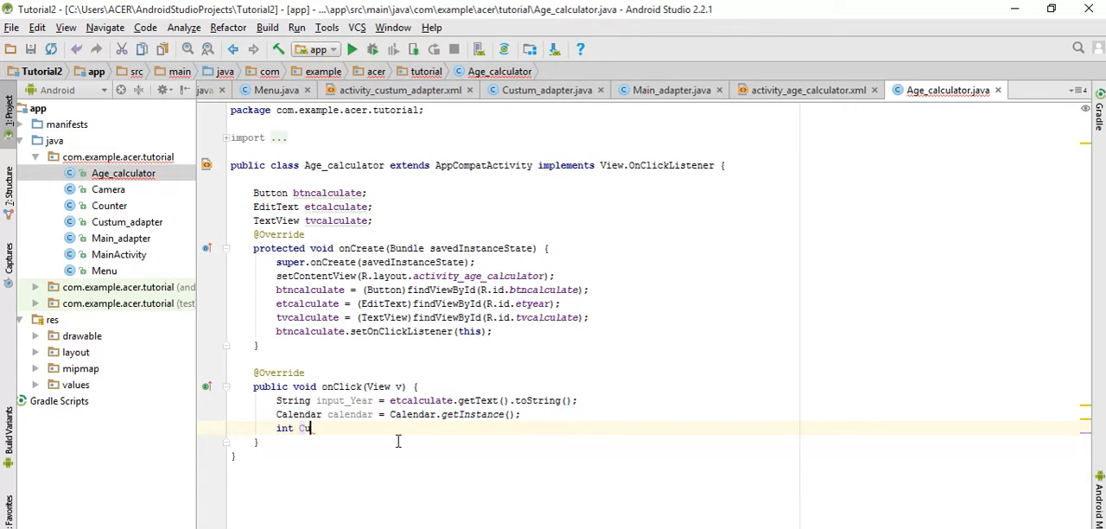
pyautogui.write('Current_ye')
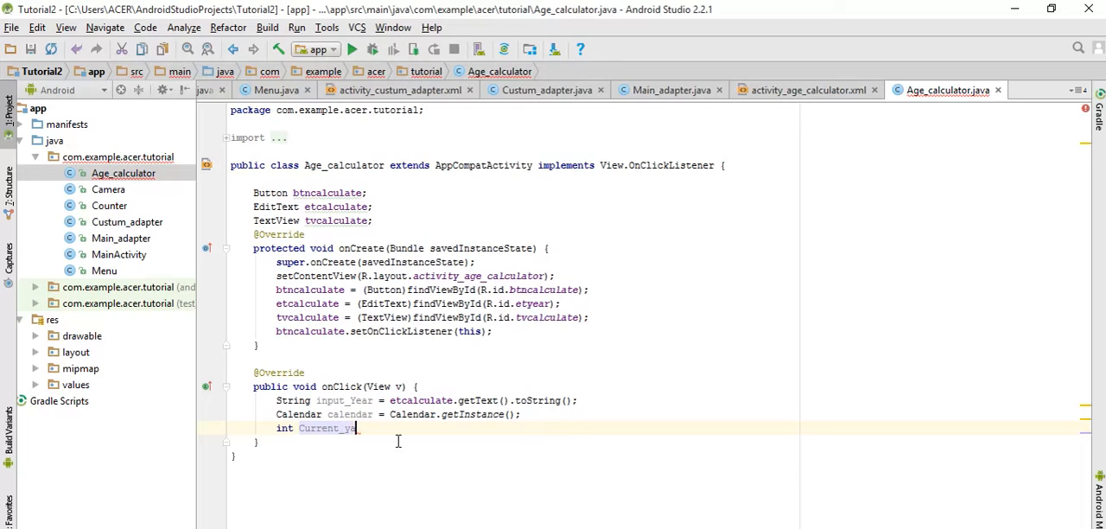
pyautogui.press('Backspace')
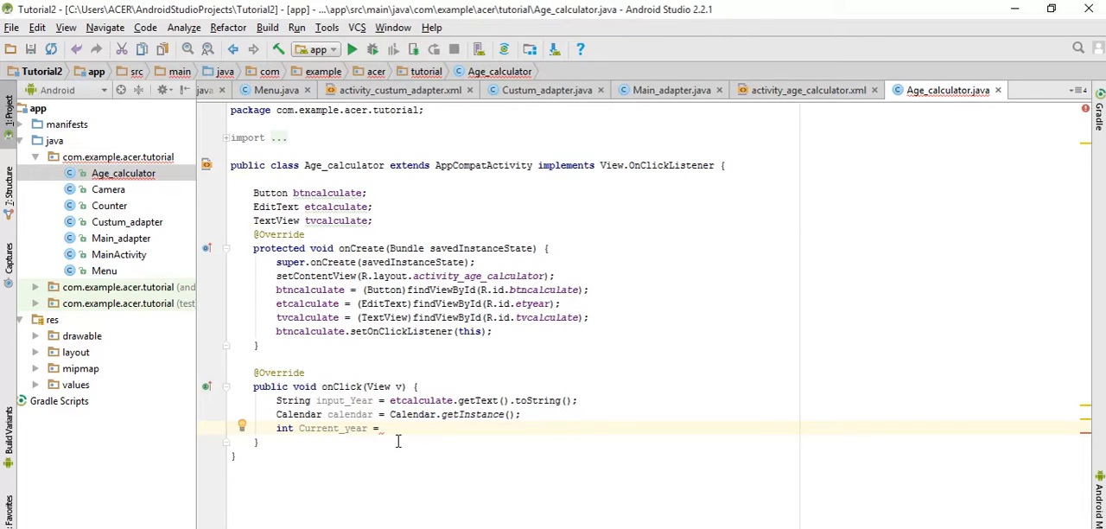
pyautogui.write('c')
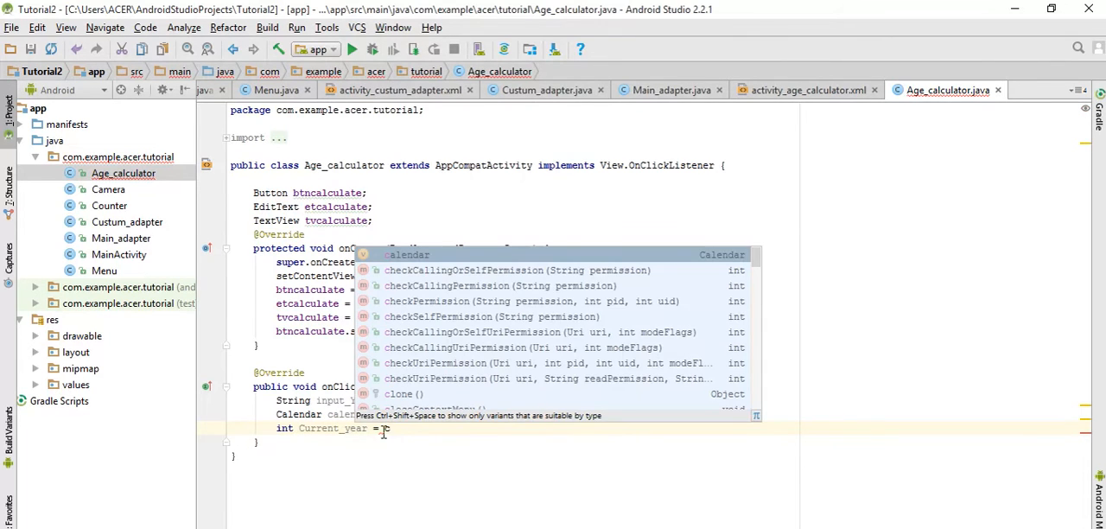
pyautogui.write('c')
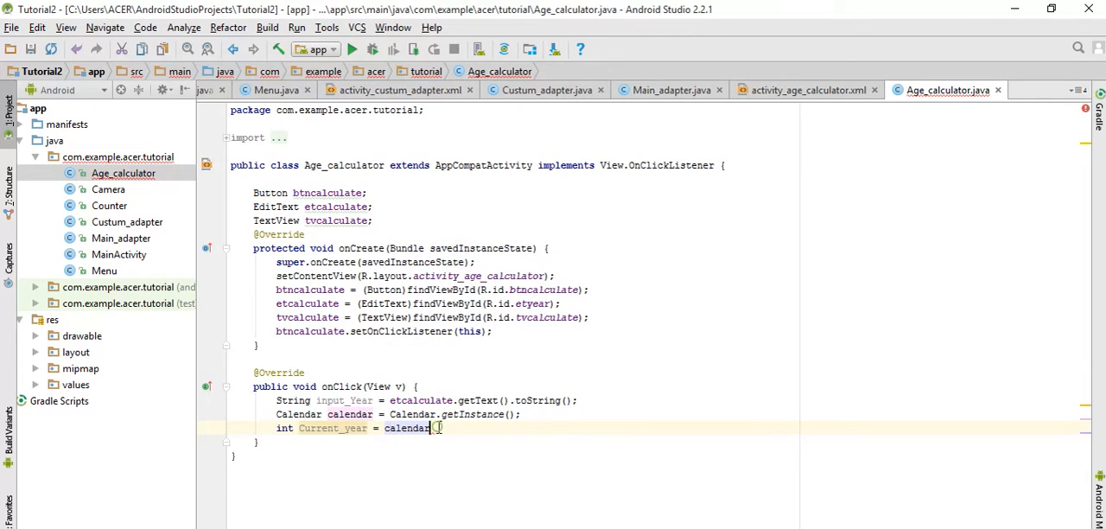
pyautogui.write('getWeekYear()')
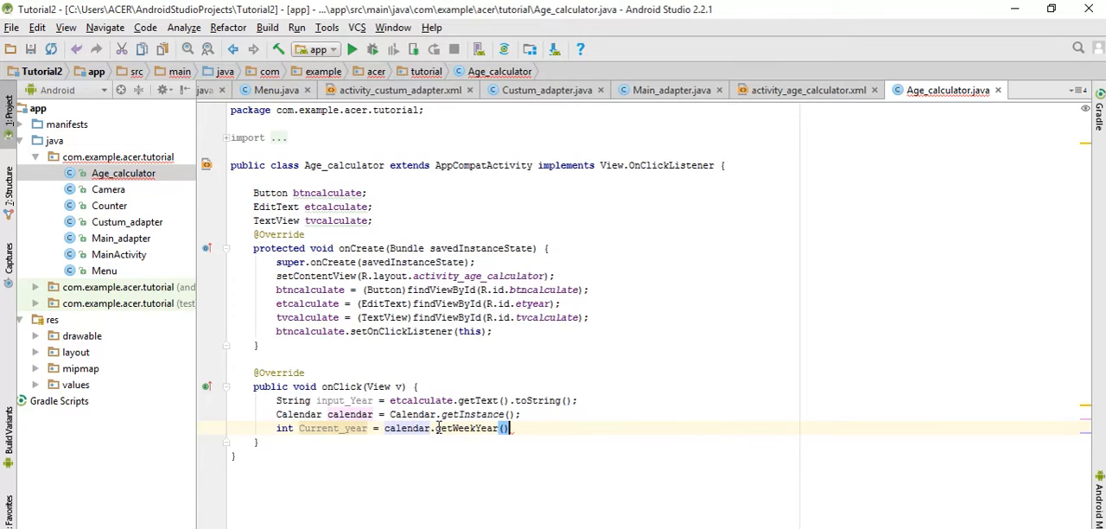
pyautogui.press('BackSpace')
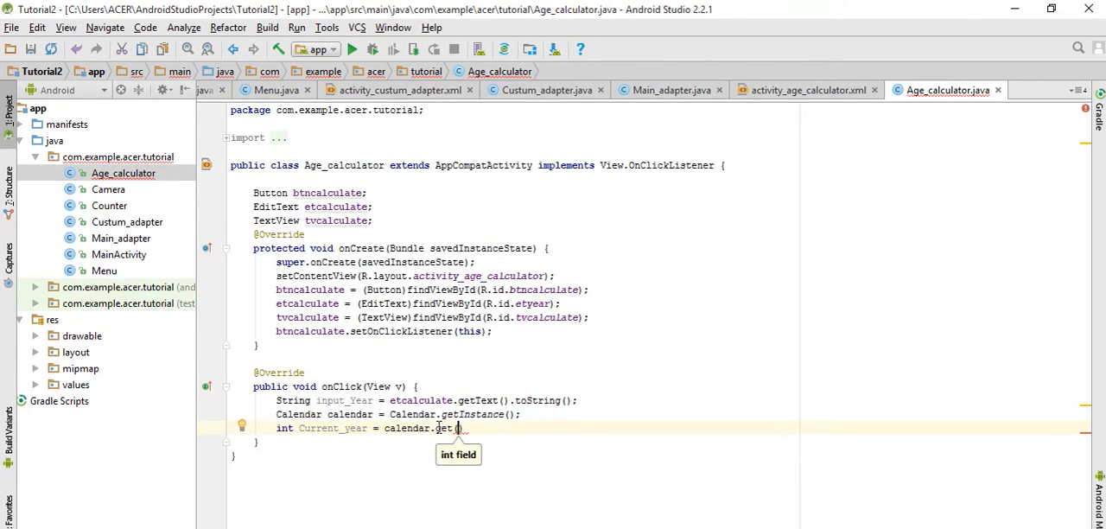
pyautogui.write('(')
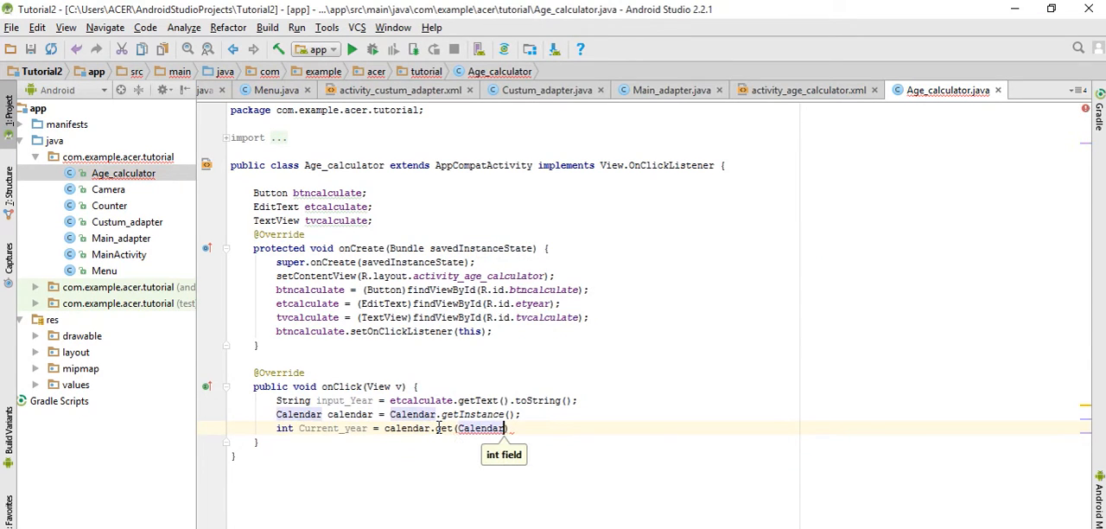
pyautogui.write('.YEAR')
pyautogui.write('int')
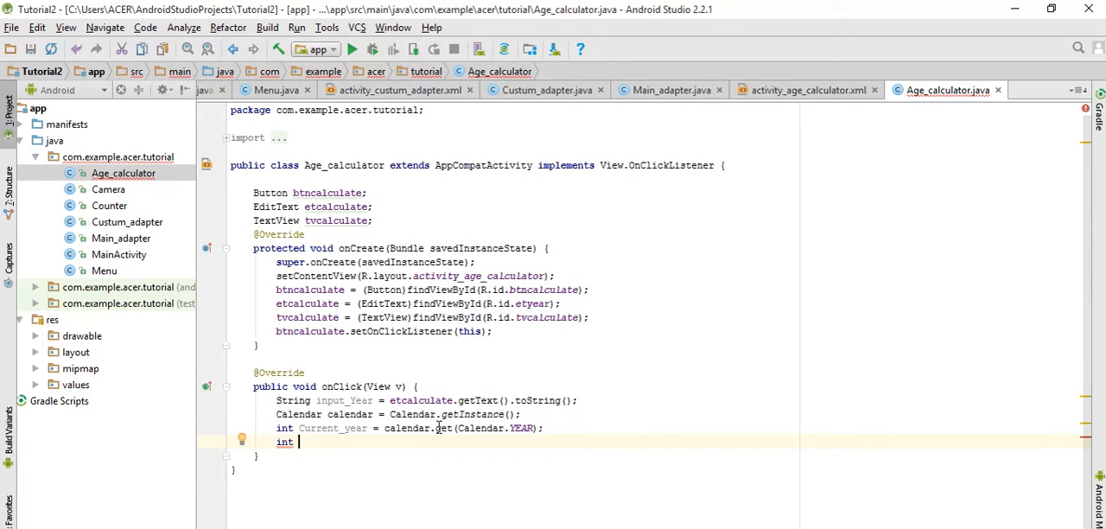
# Step: Add int Current_Age = Current_year - Integer.parseInt(input_Year); below Current_year
pyautogui.write('Curre')
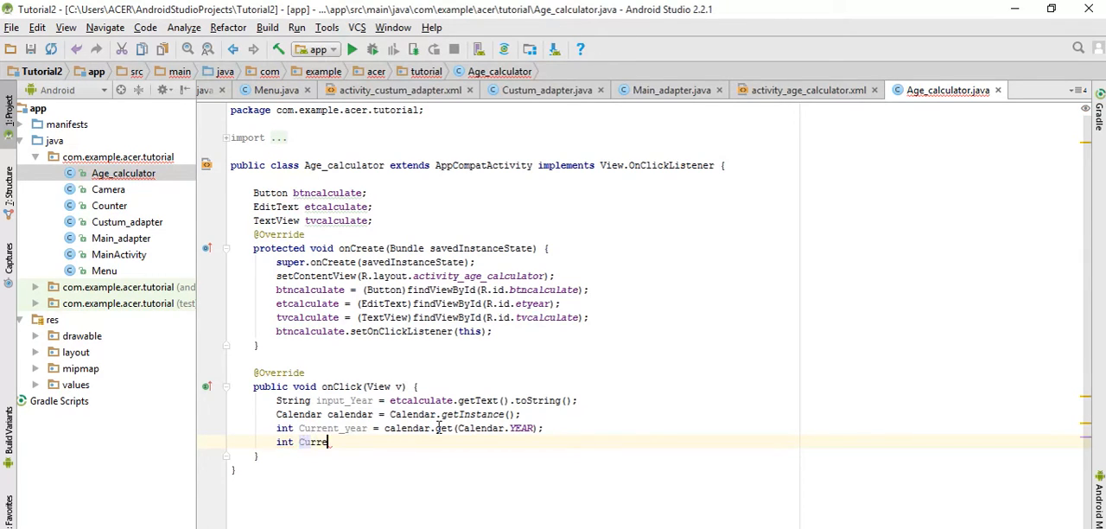
pyautogui.write('nt_')
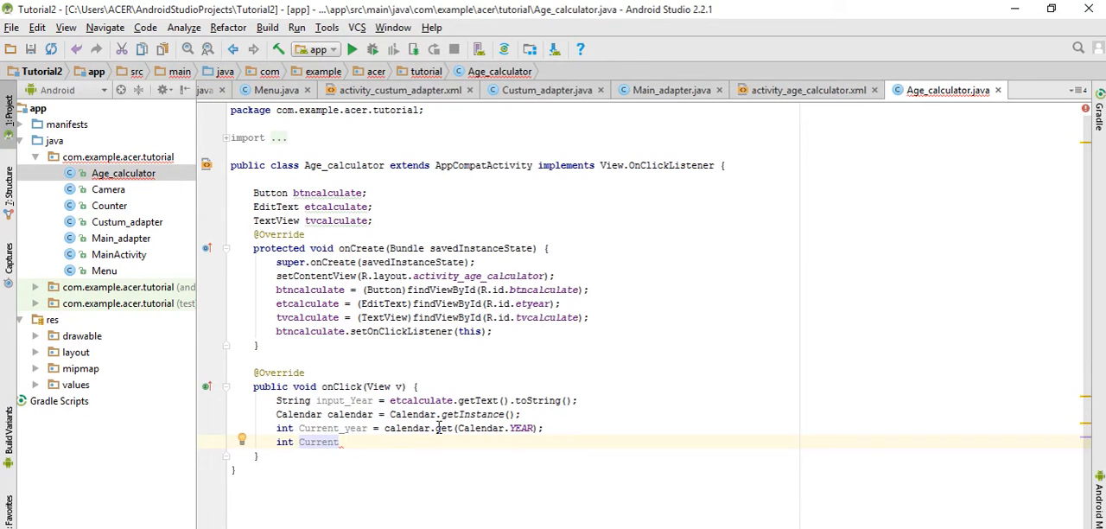
pyautogui.write('Age =')
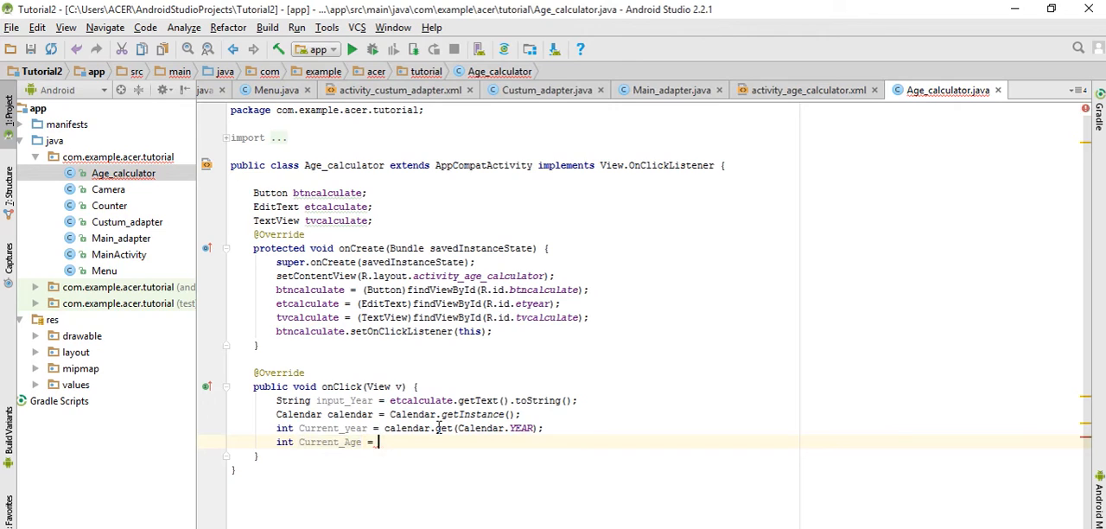
pyautogui.moveTo(332, 427)
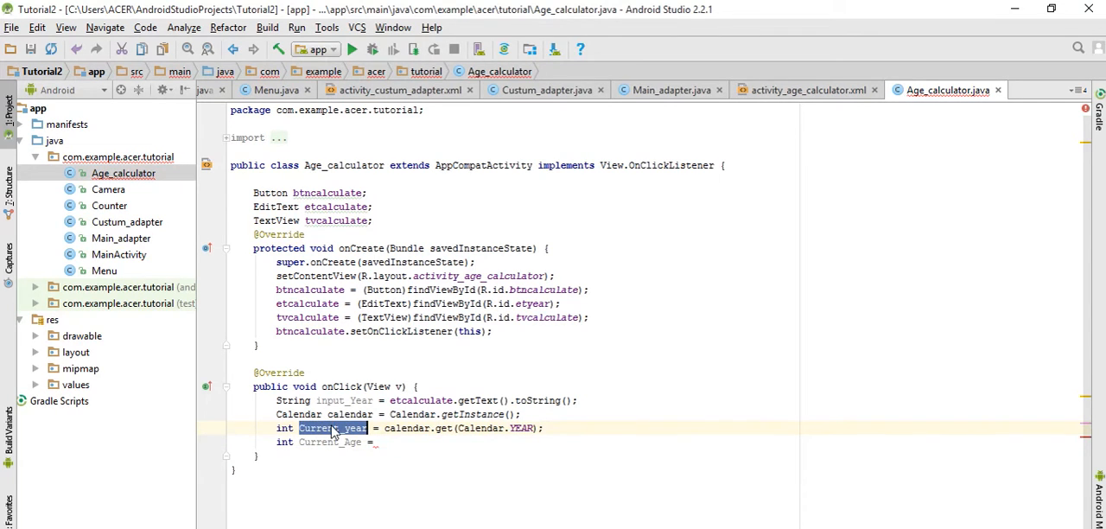
pyautogui.write('Current_year')
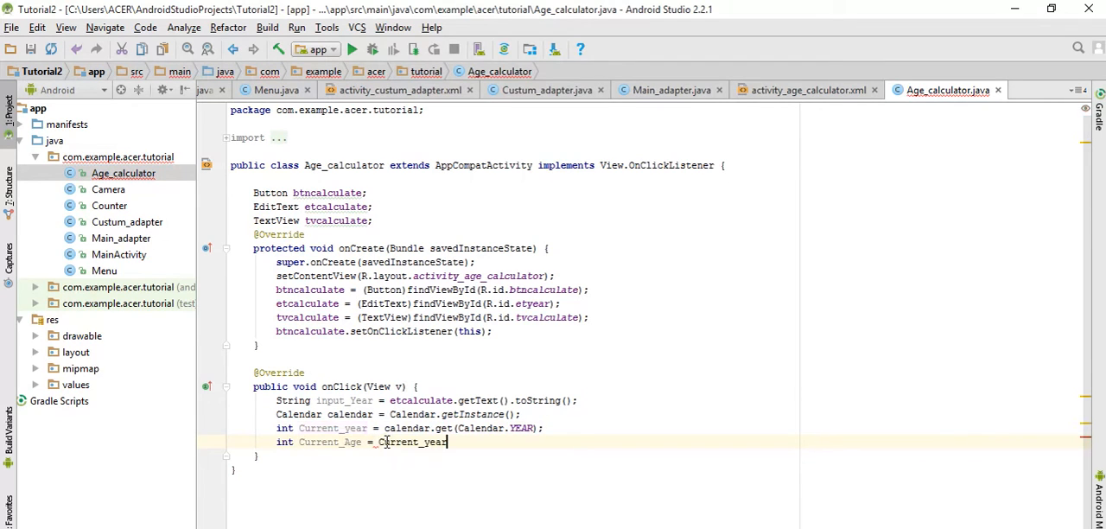
pyautogui.write('-')
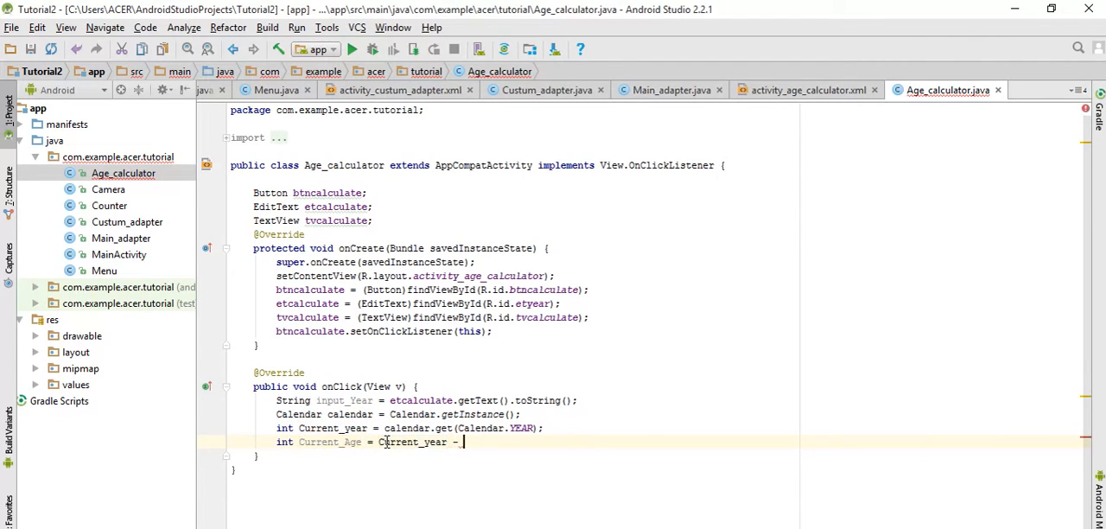
pyautogui.write('_Integer.parseInt(')
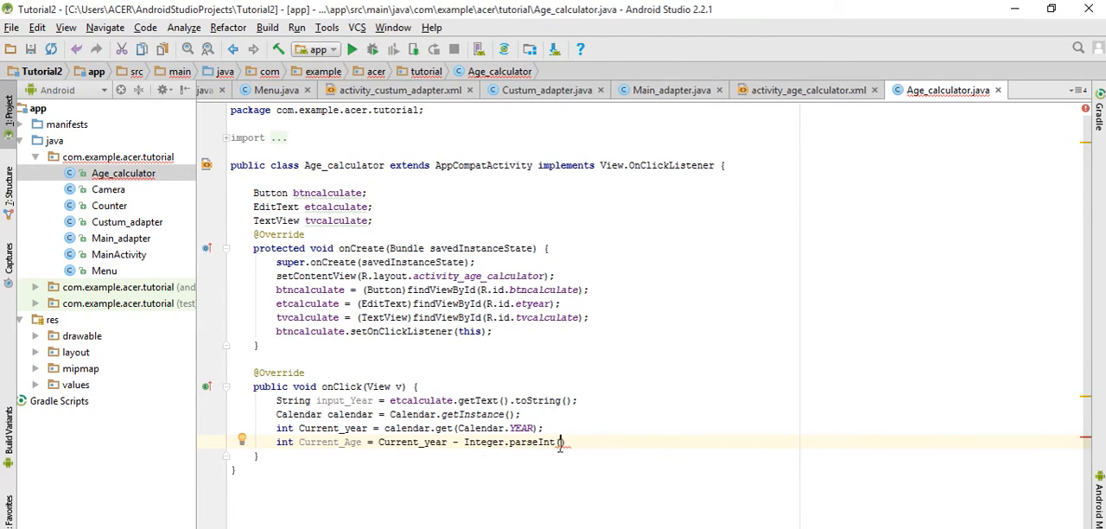
pyautogui.doubleClick(343, 400)
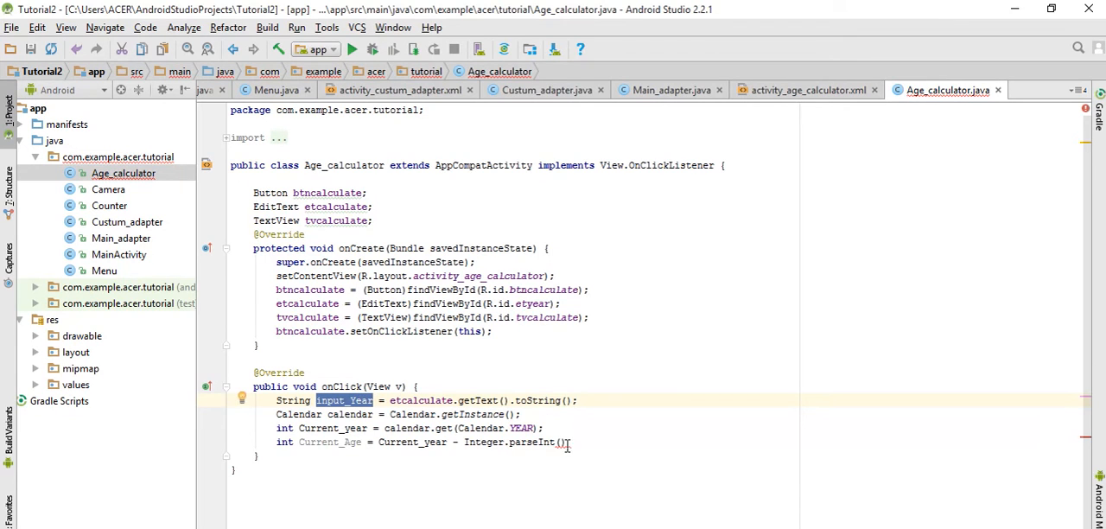
pyautogui.write('input_Year')
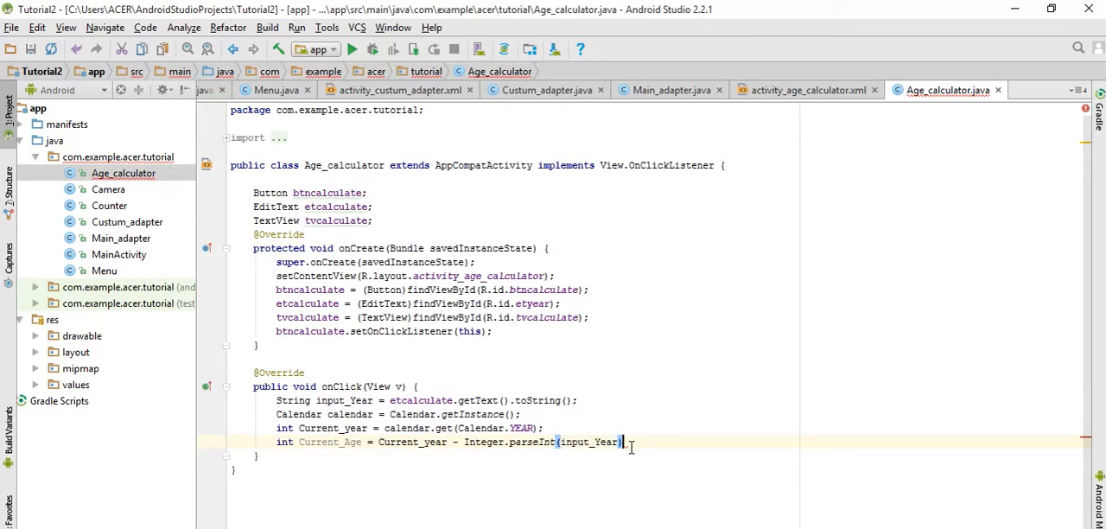
pyautogui.write(';')
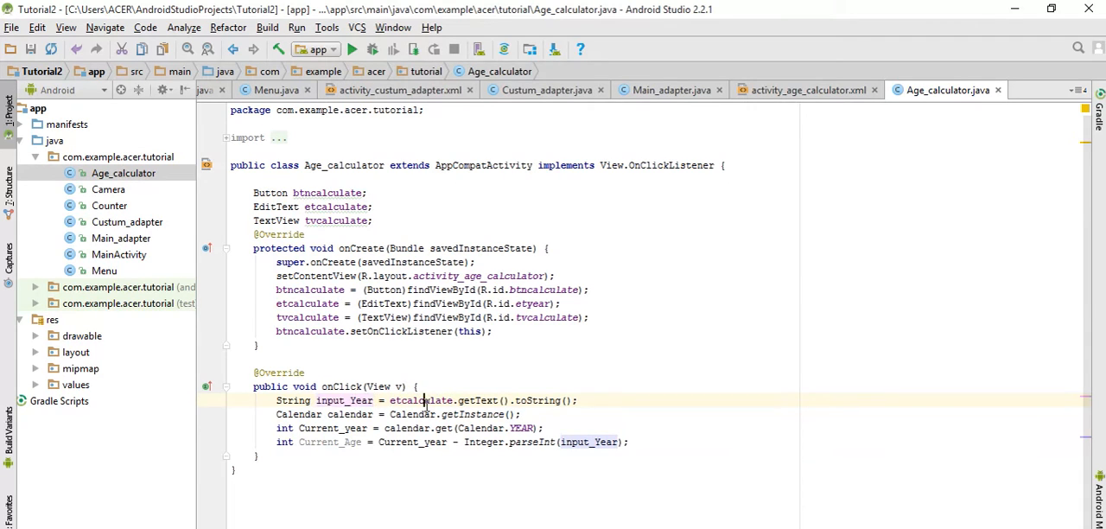
pyautogui.doubleClick(421, 400)
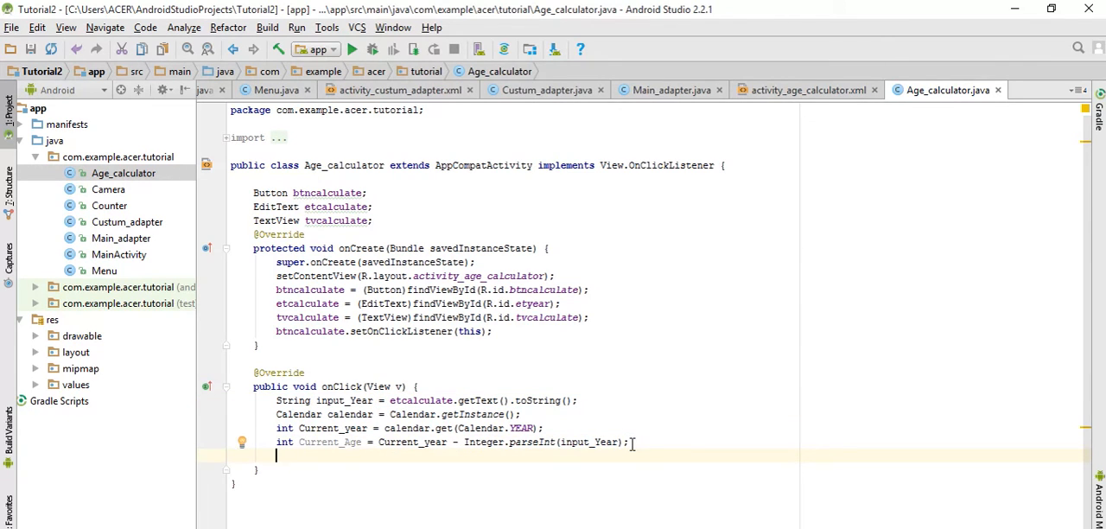
# Step: Add tvcalculate.setText("Your age is" + Current_Age); after the age calculation
pyautogui.write('tvcalculate')
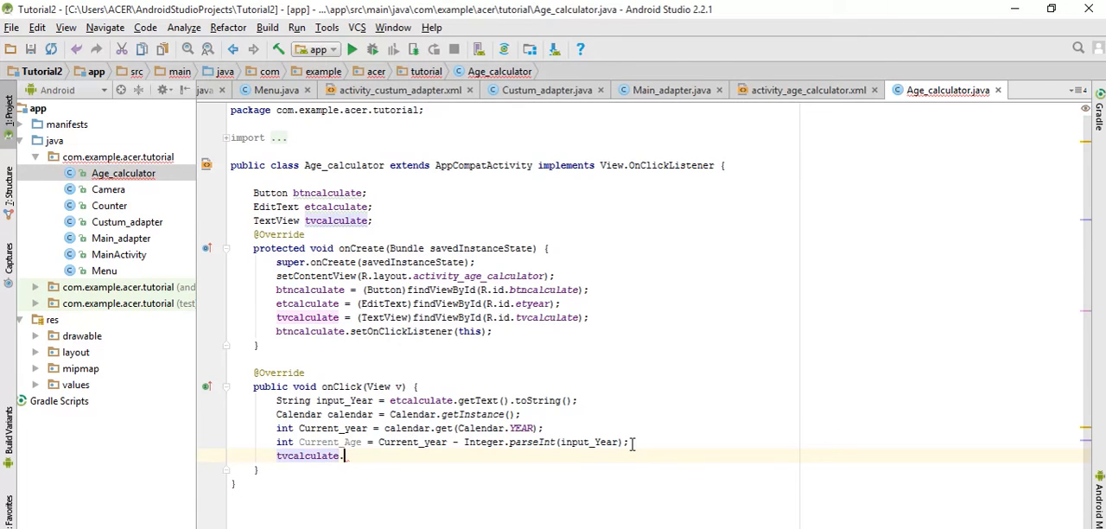
pyautogui.write('.')
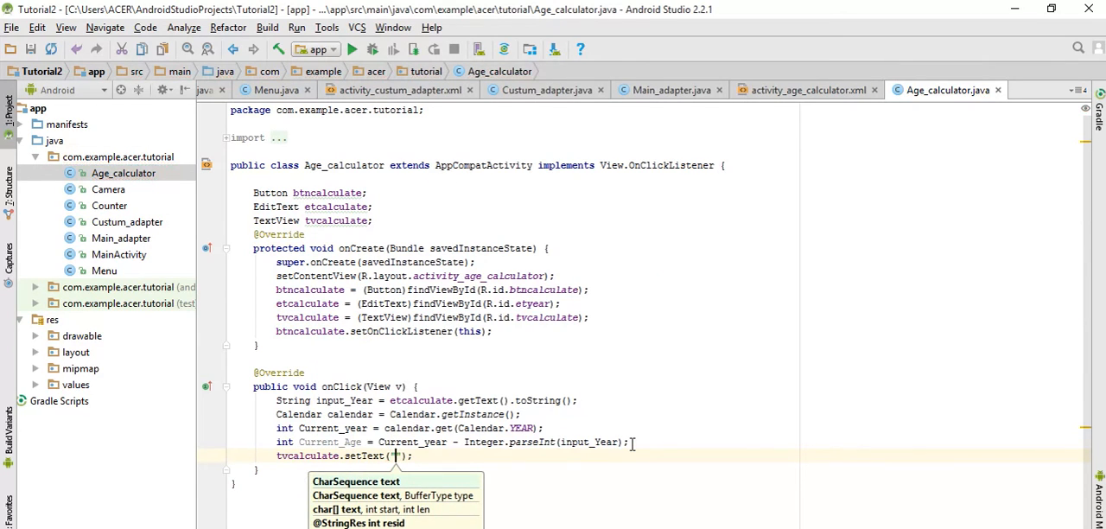
pyautogui.write('Ya')
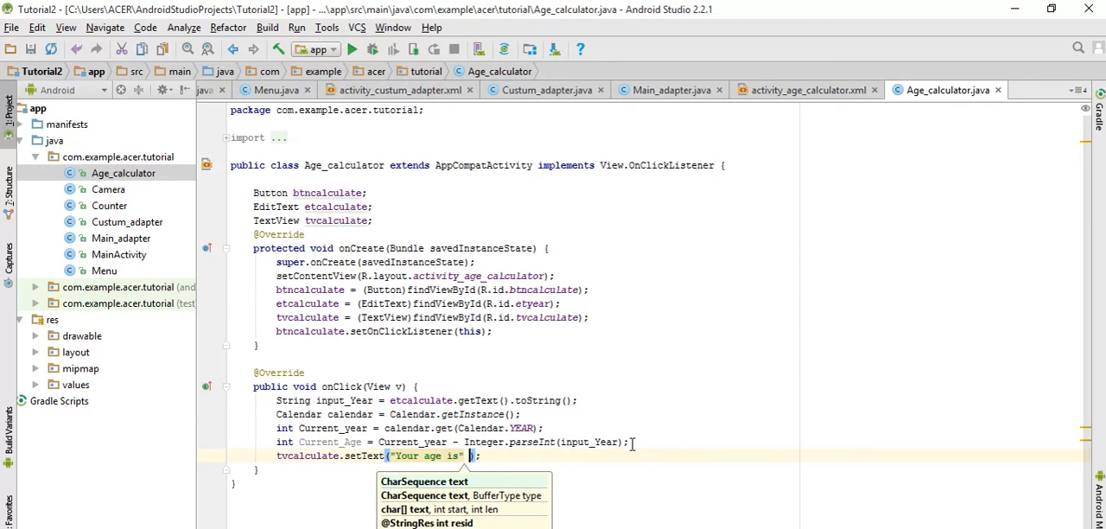
pyautogui.write('+')
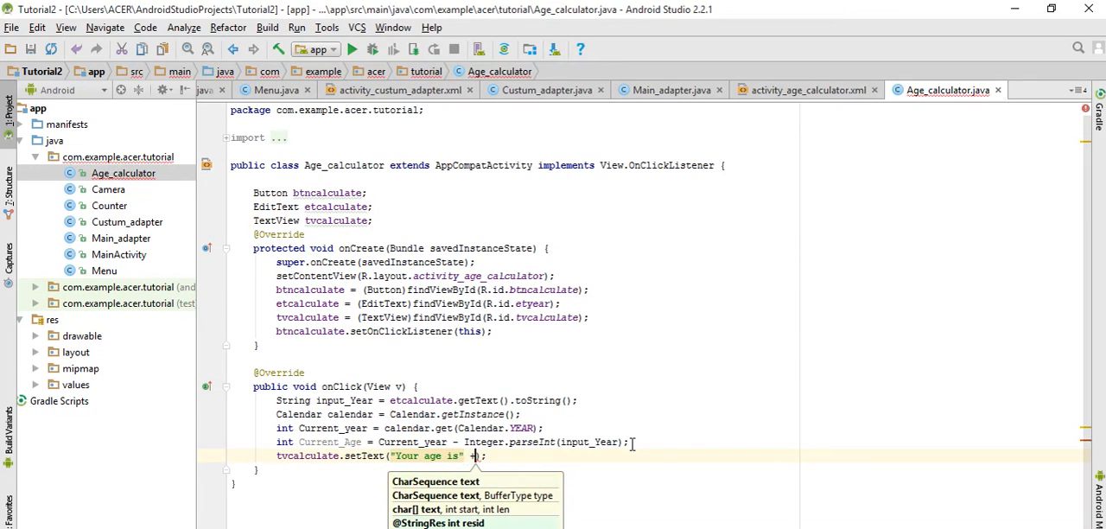
pyautogui.doubleClick(331, 441)
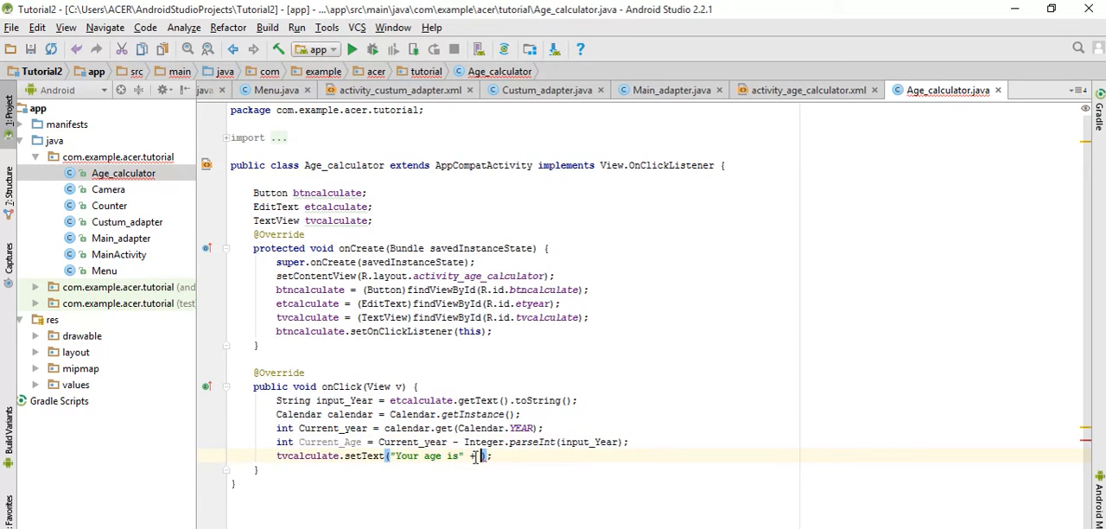
pyautogui.write('+ Current_Age)')
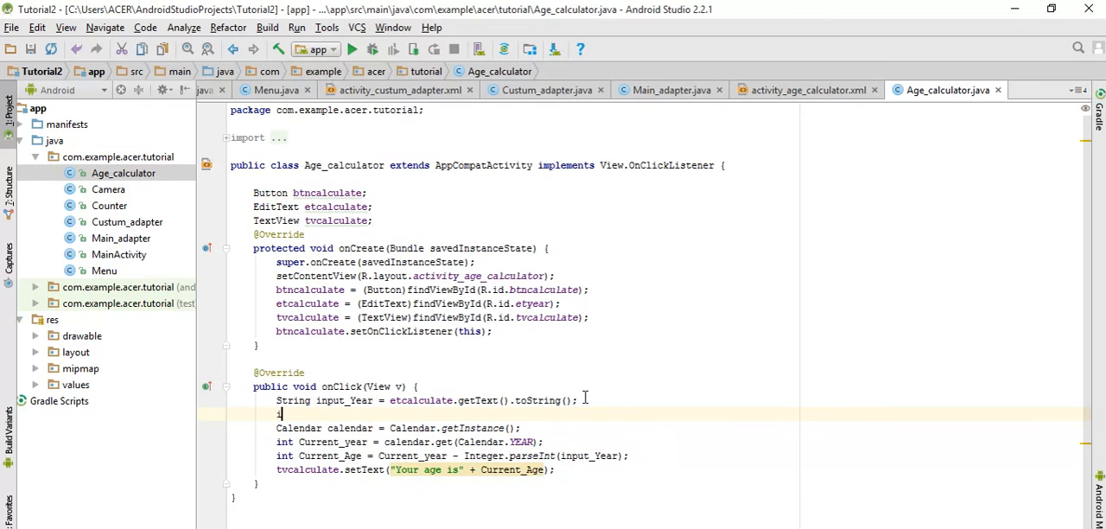
# Step: Type the partial condition if (Integer.parseInt(input_Year) < 2017 below input_Year
pyautogui.write('if')
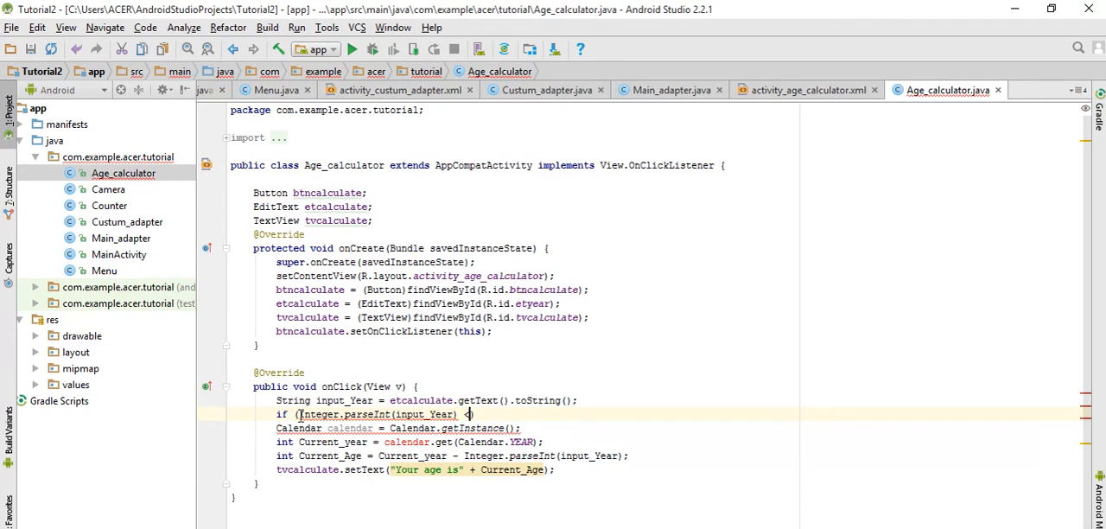
pyautogui.write('2017')
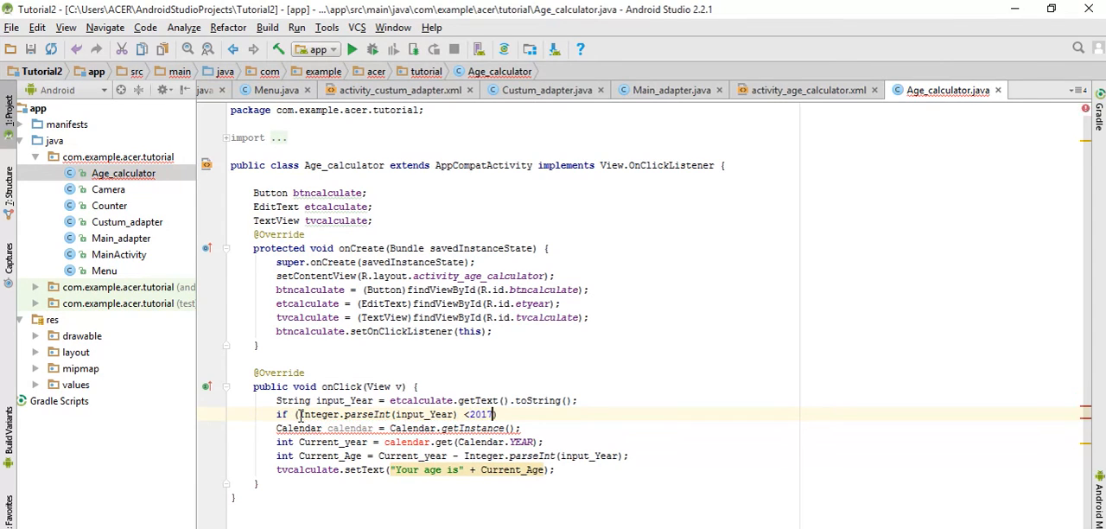